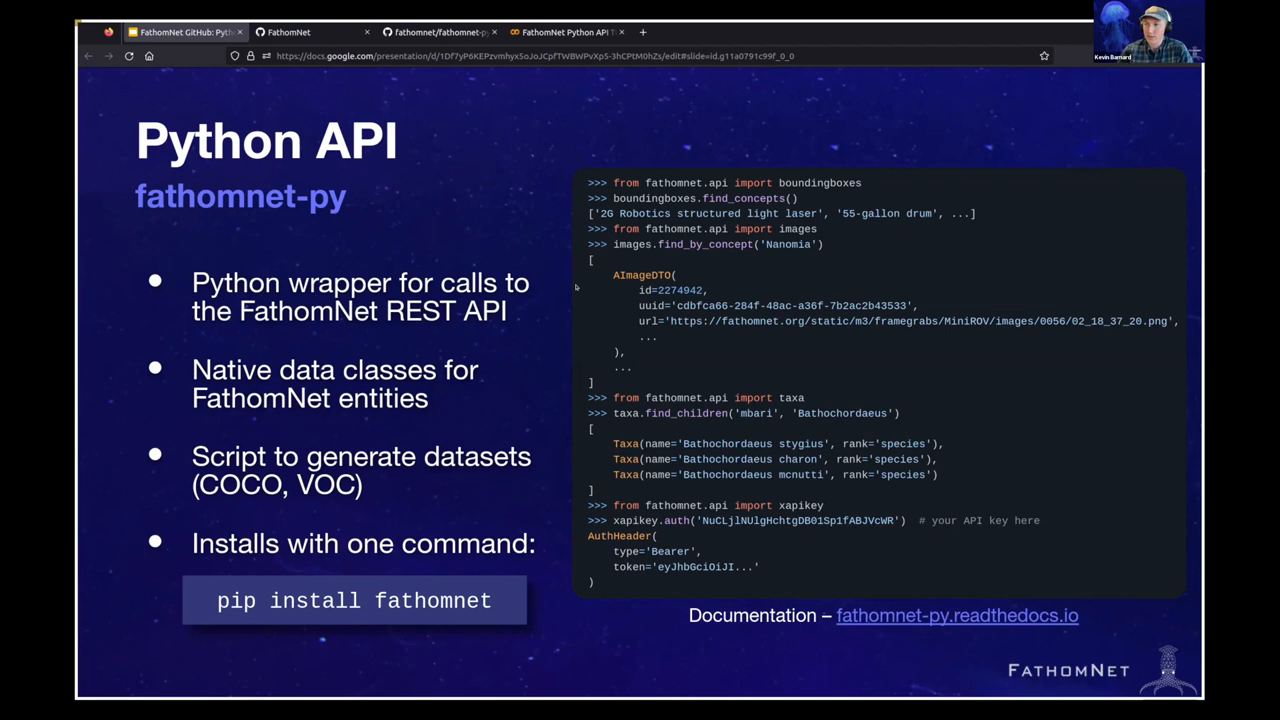
mouse_move(741, 324)
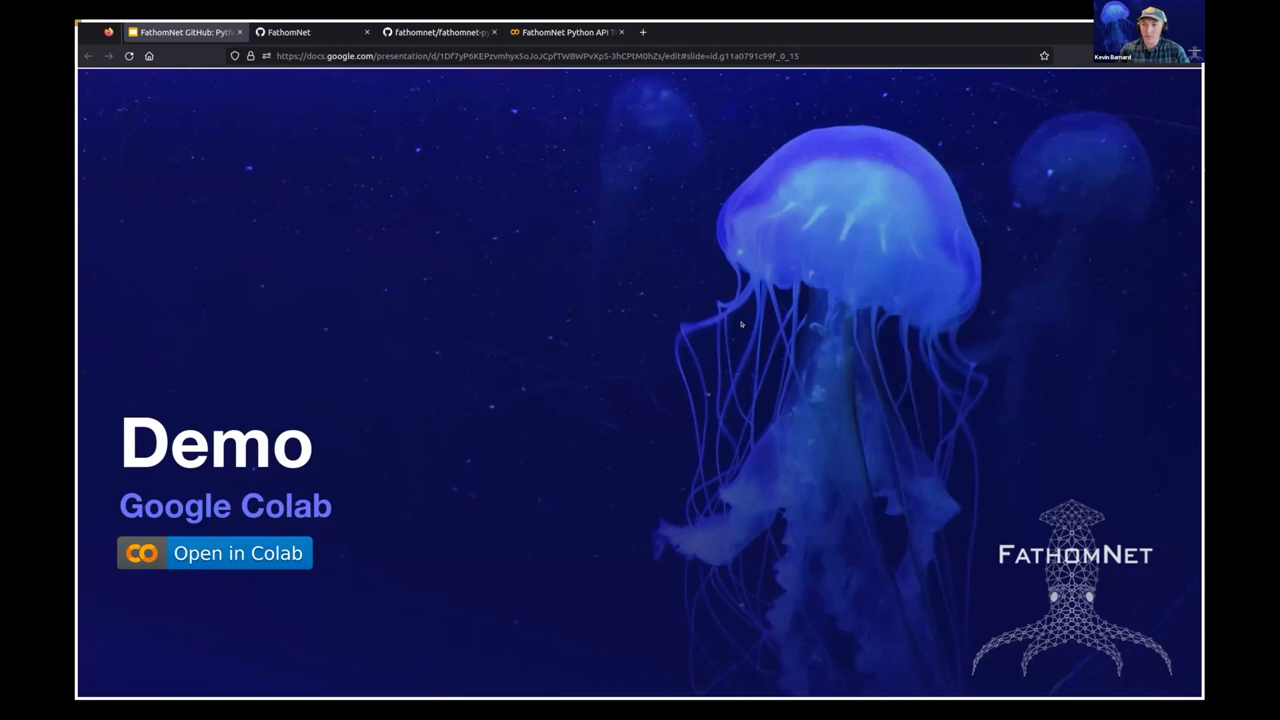
mouse_move(532, 414)
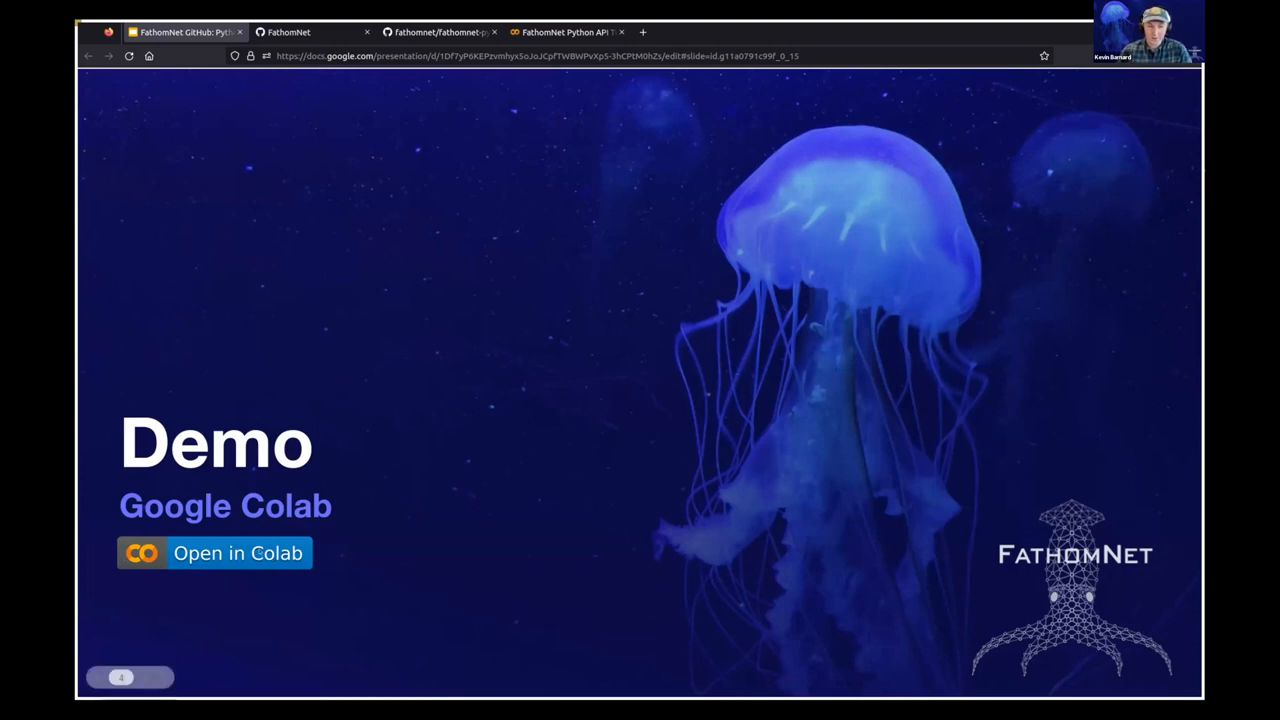
mouse_move(307, 368)
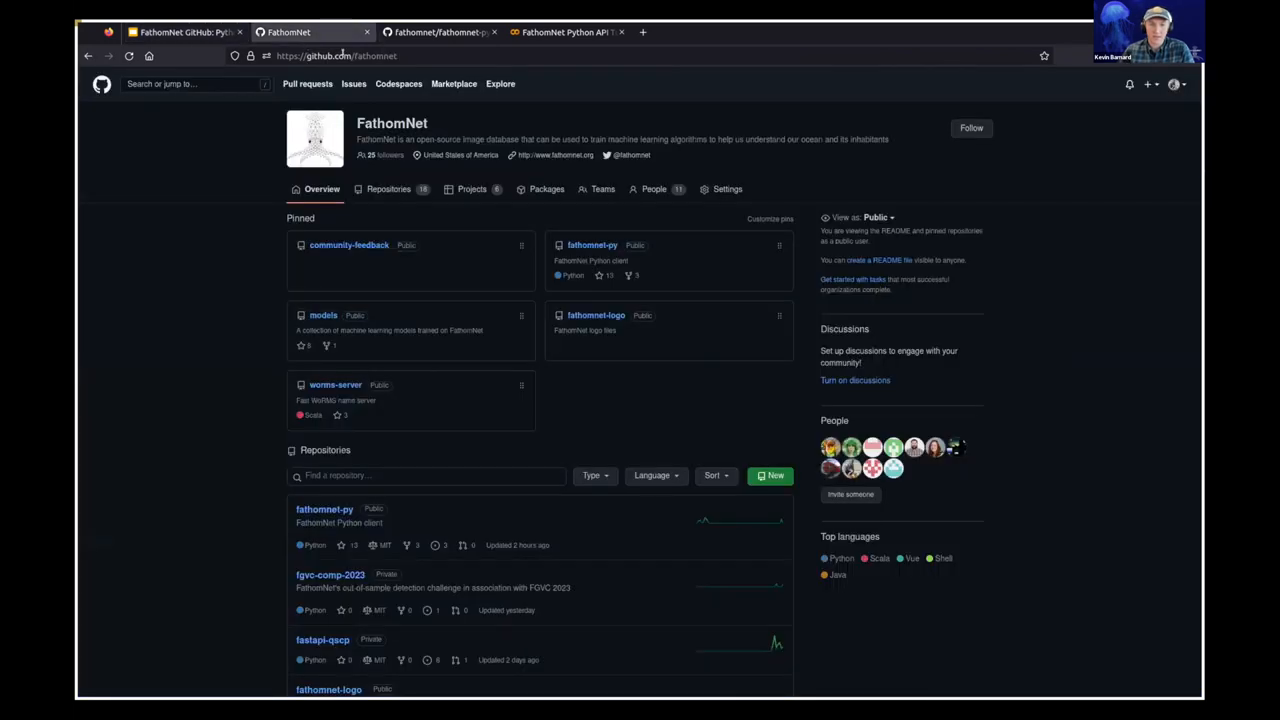
mouse_move(214, 316)
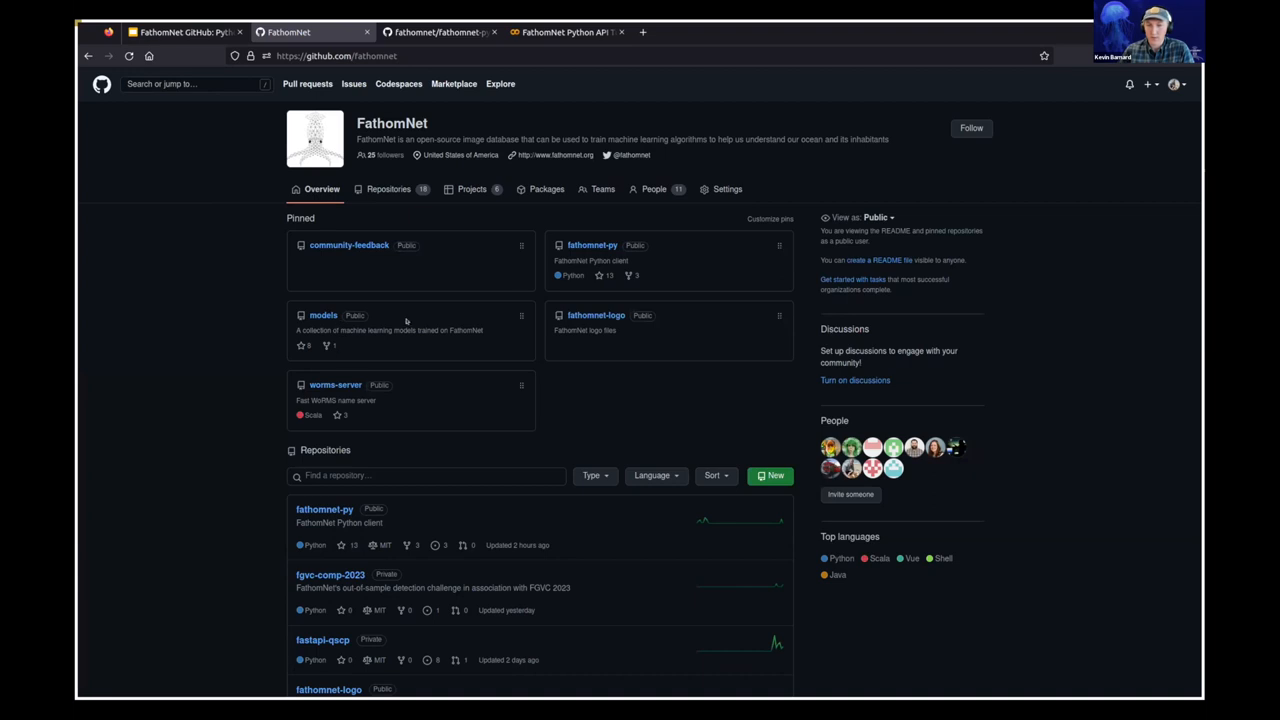
mouse_move(592, 245)
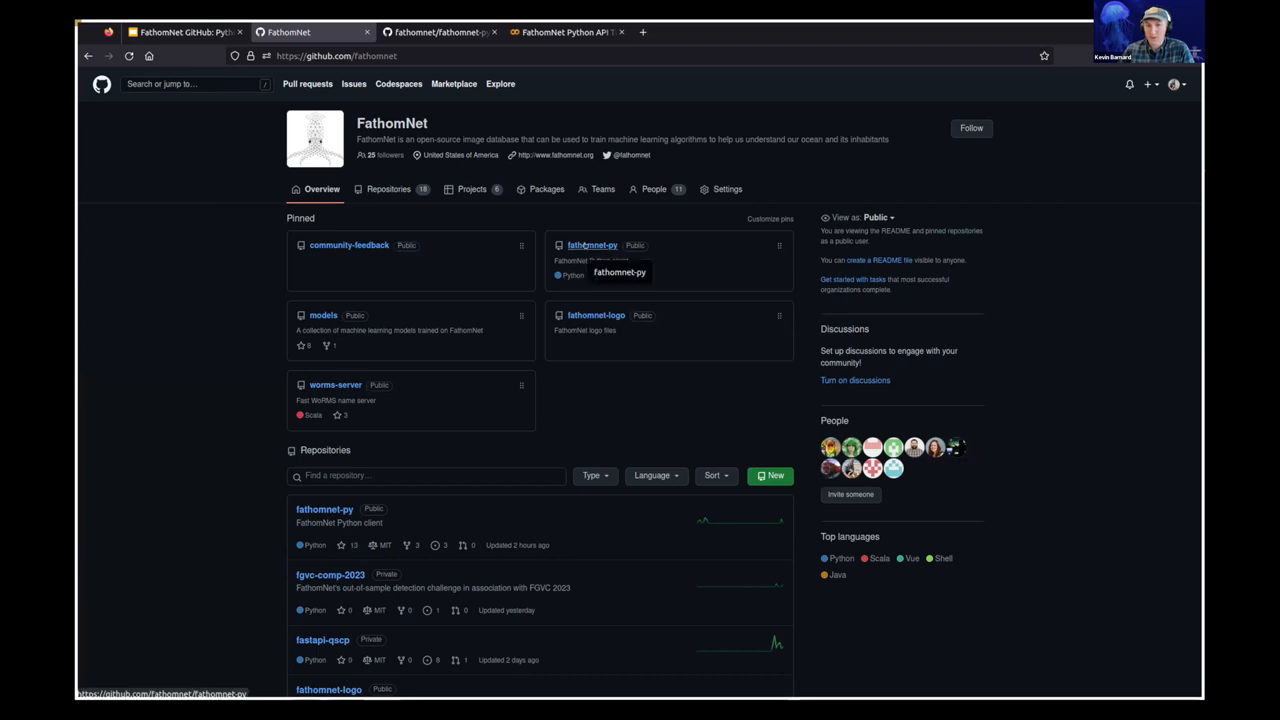
Open the pinned fathomnet-py repository and scroll down to its README API examples.
left_click(592, 245)
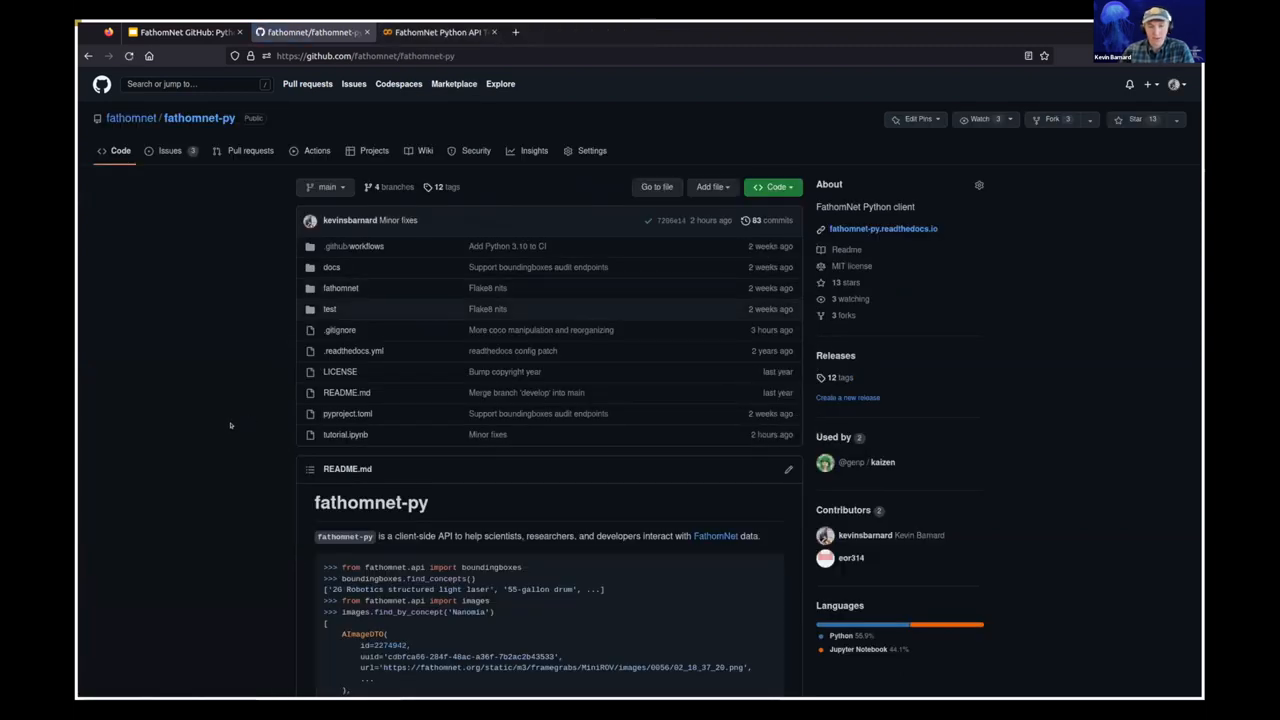
scroll("down", 3)
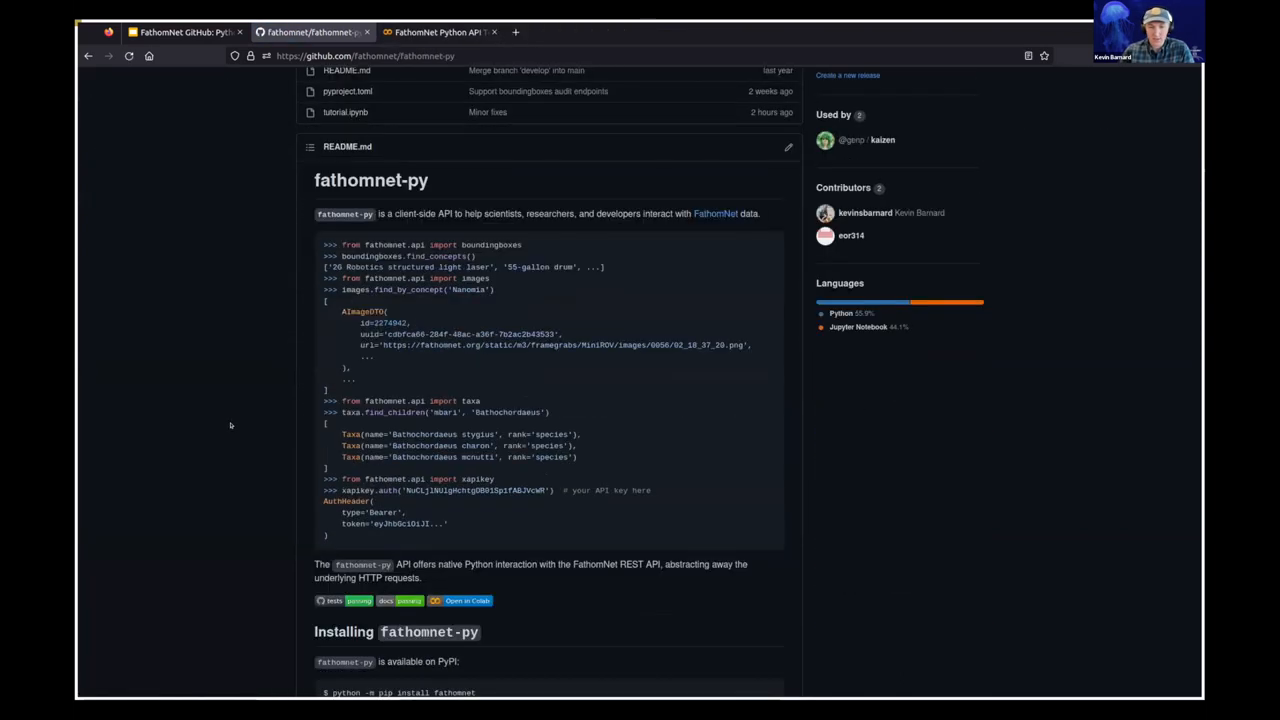
scroll("down", 3)
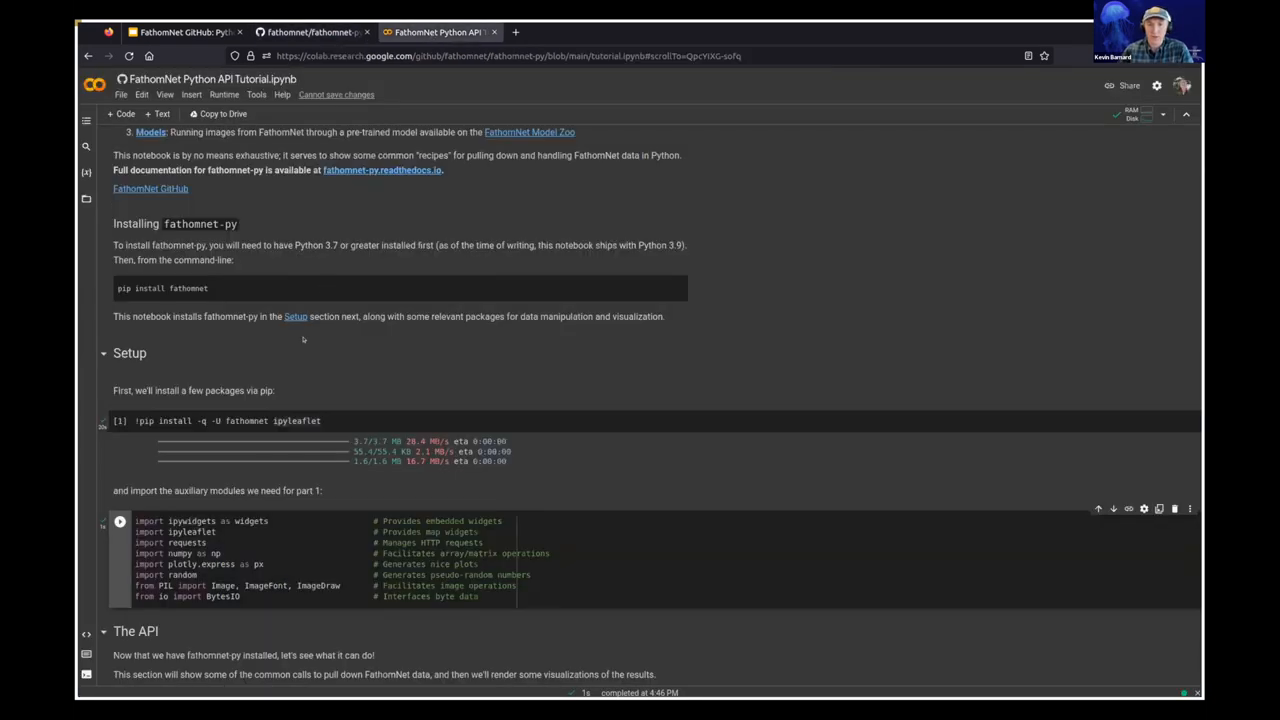
scroll("up", 3)
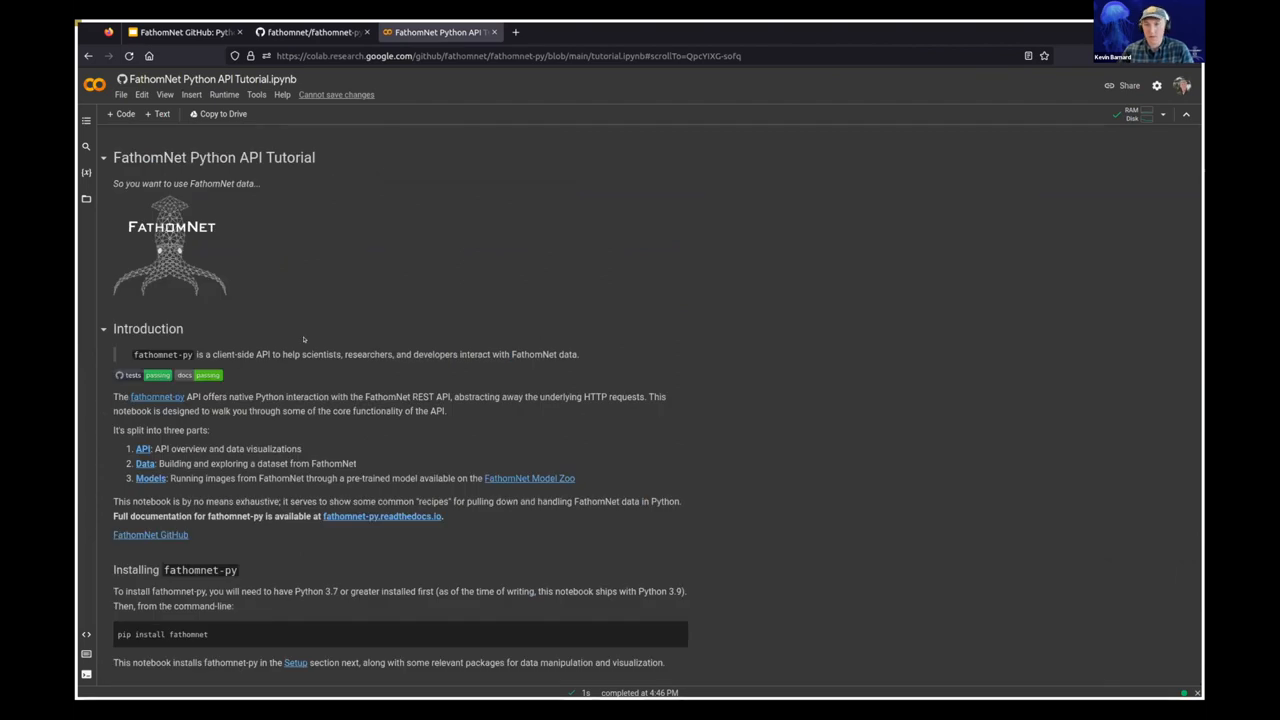
scroll("down", 3)
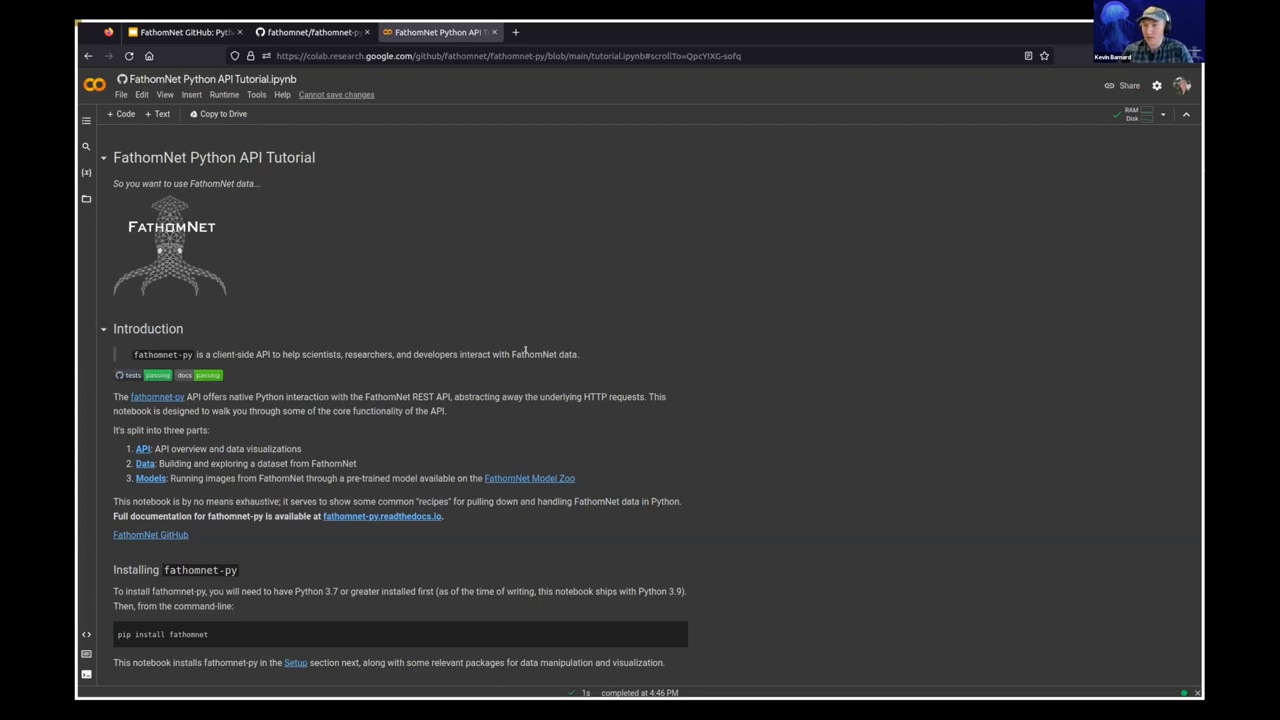
scroll("down", 3)
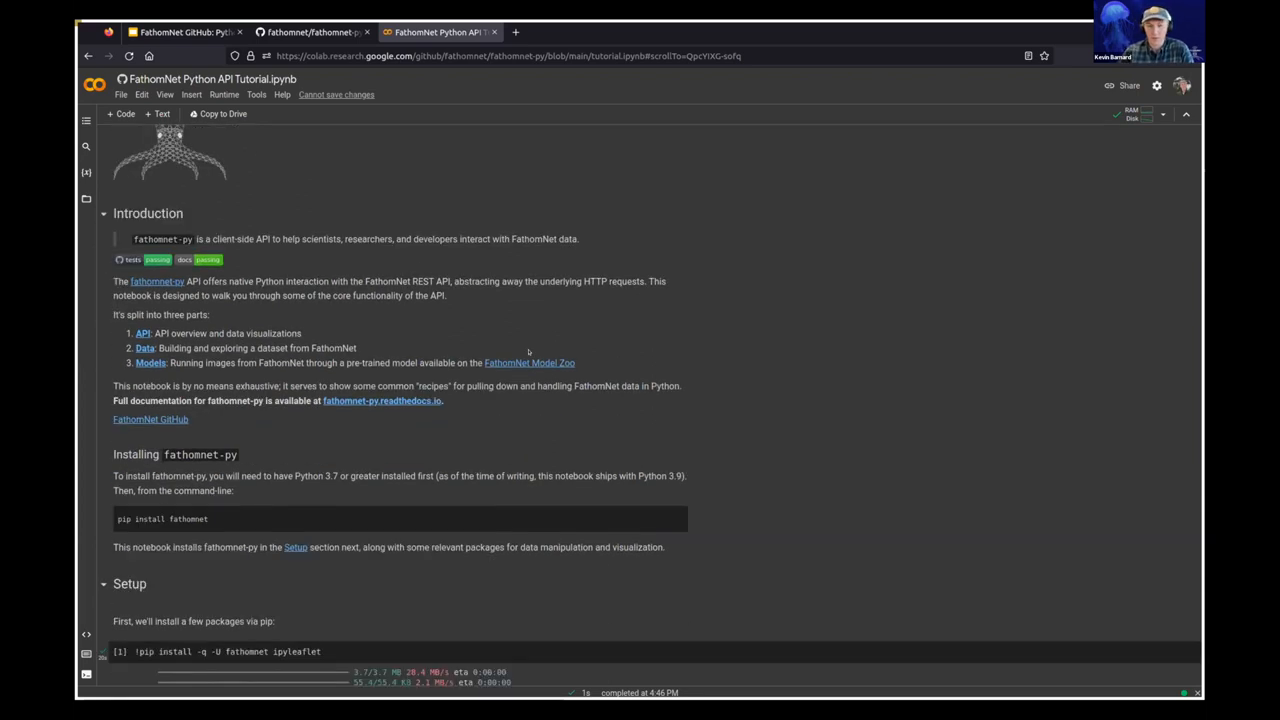
scroll("down", 3)
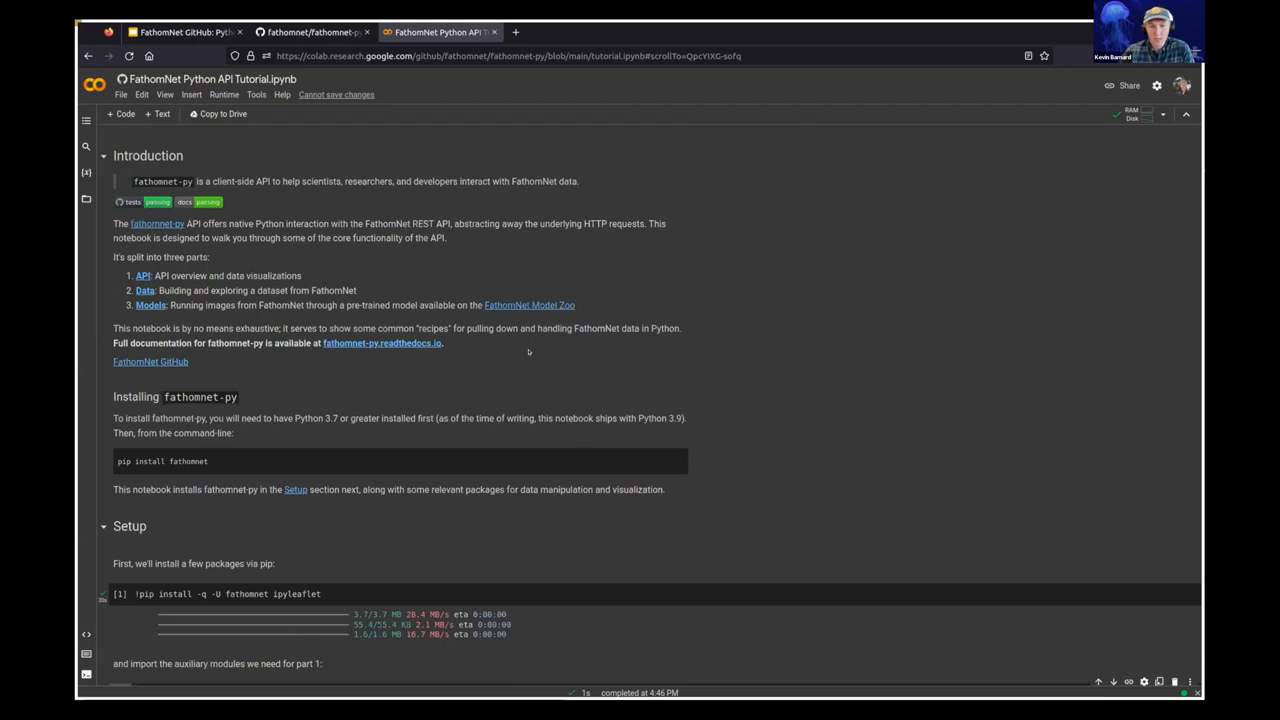
scroll("down", 3)
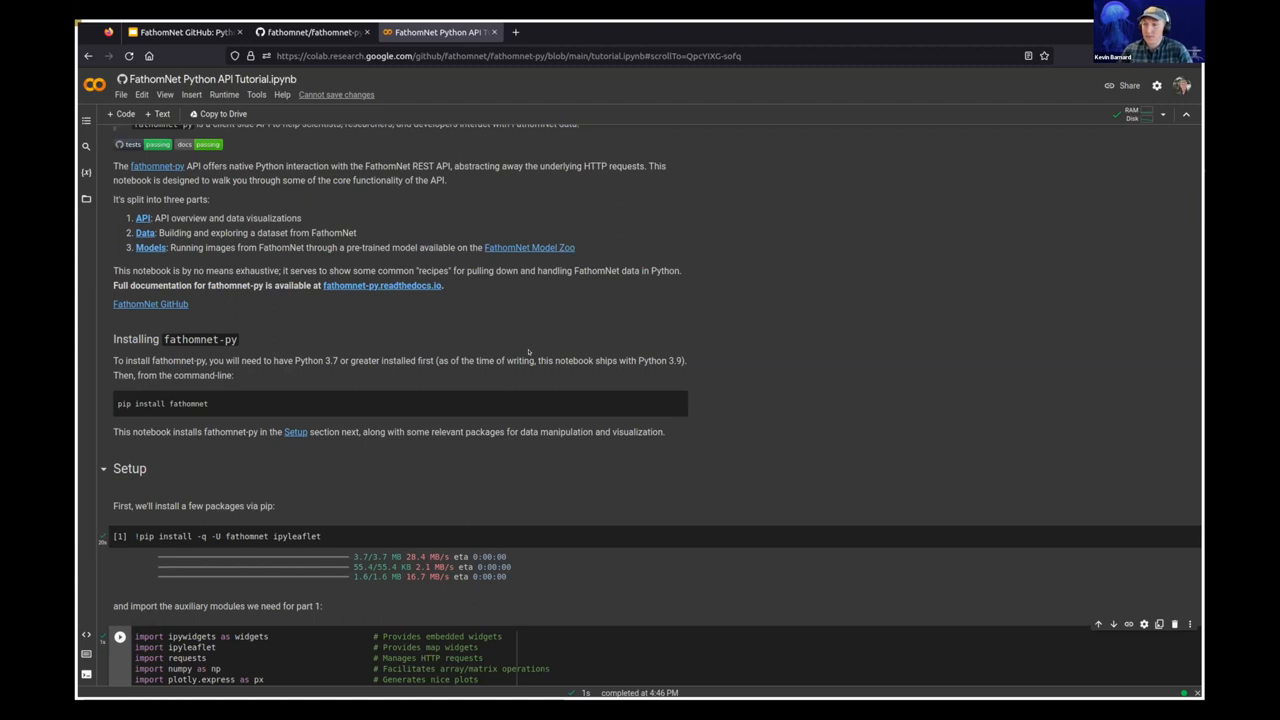
scroll("down", 3)
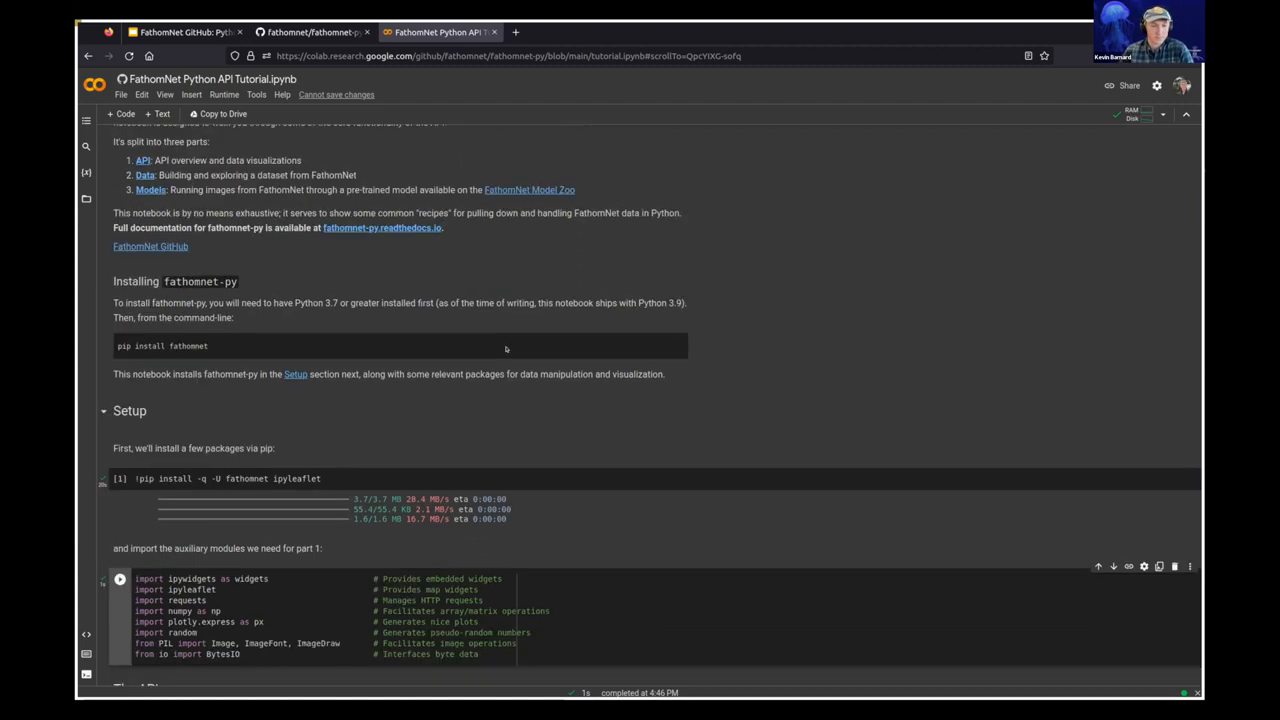
scroll("down", 3)
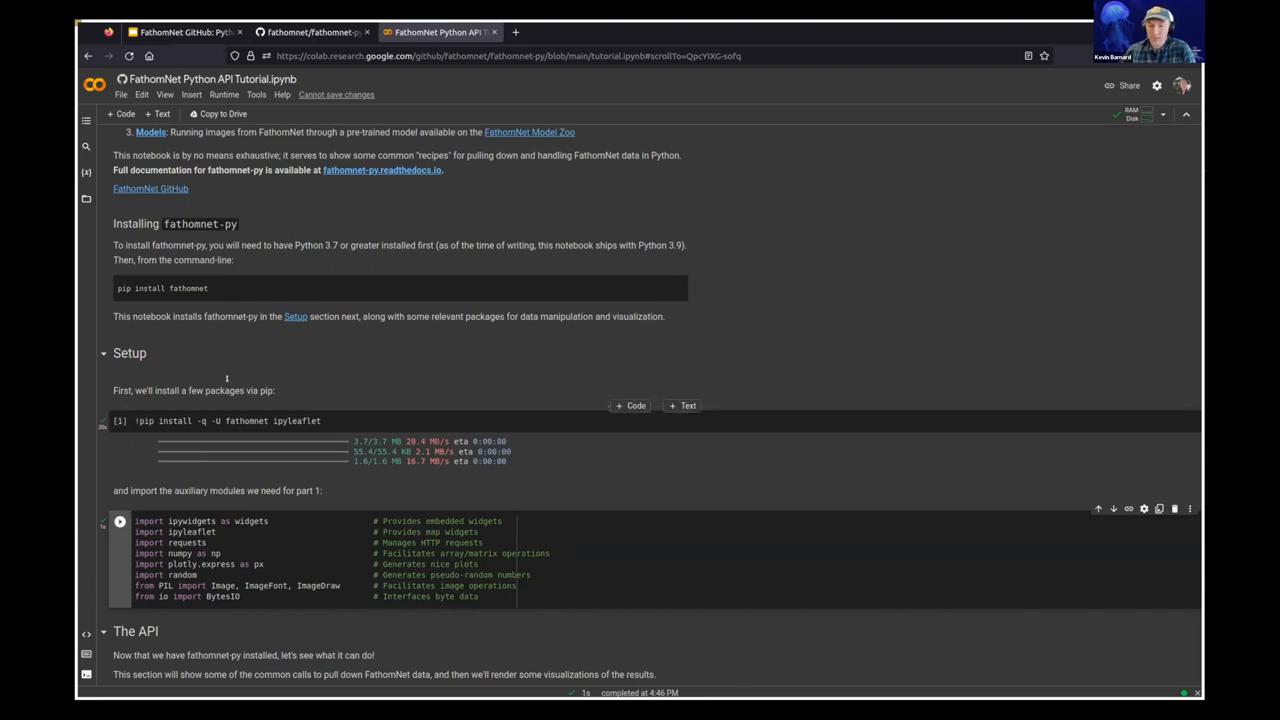
scroll("down", 3)
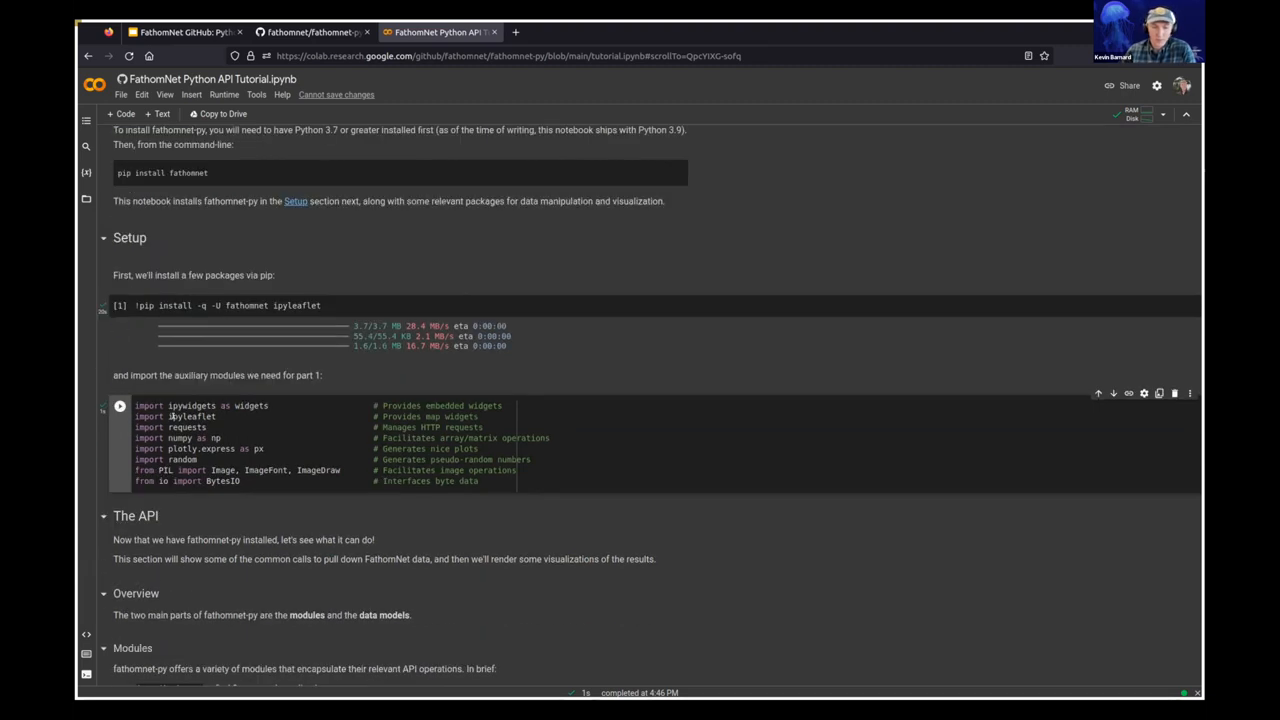
scroll("down", 3)
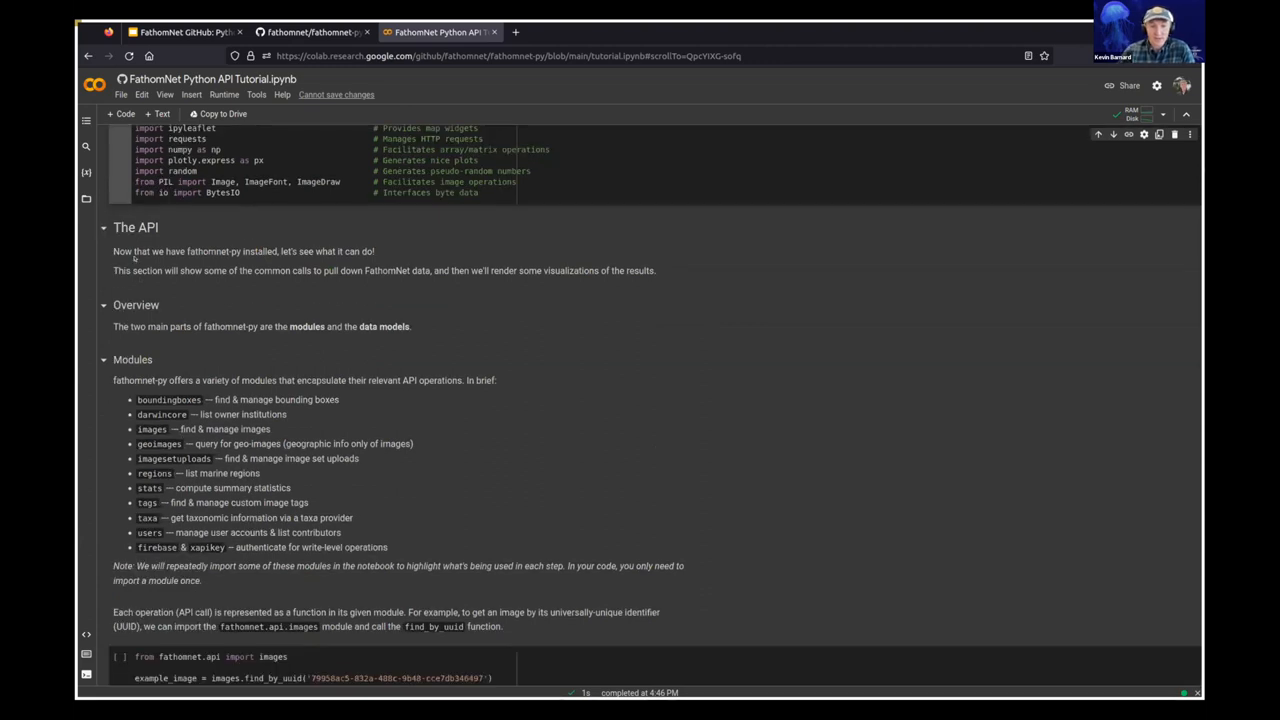
mouse_move(215, 243)
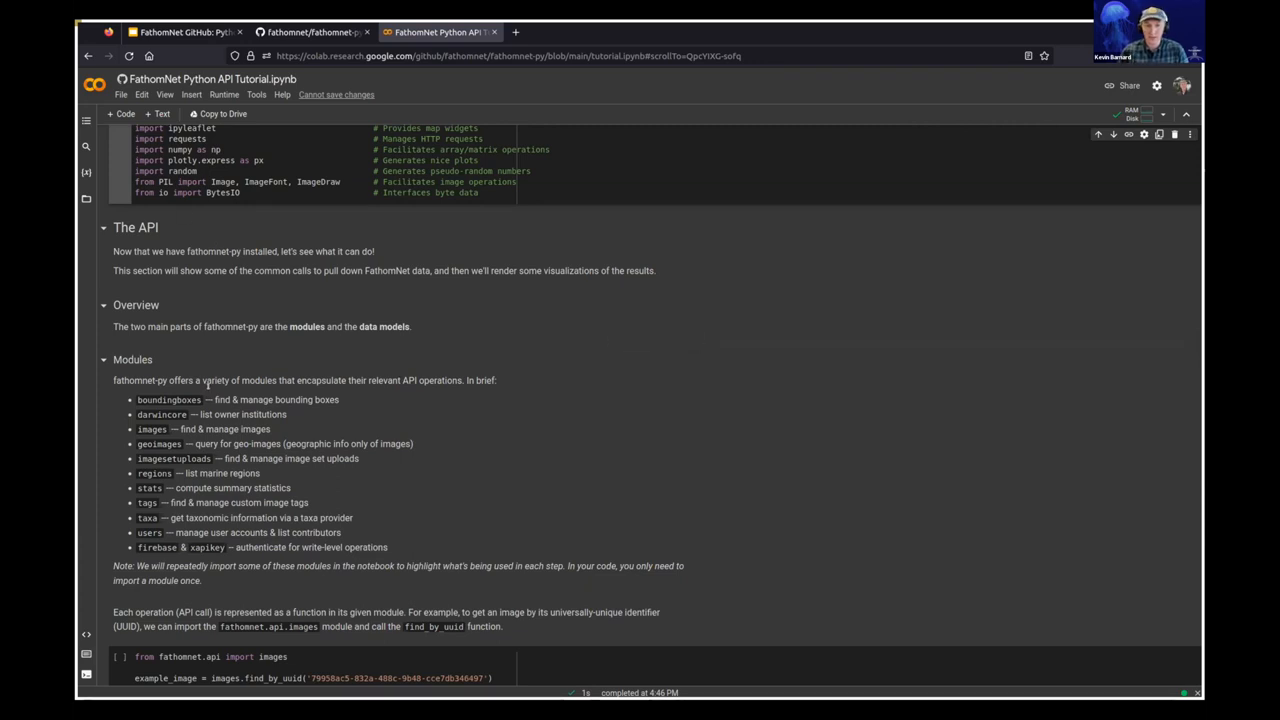
mouse_move(145, 425)
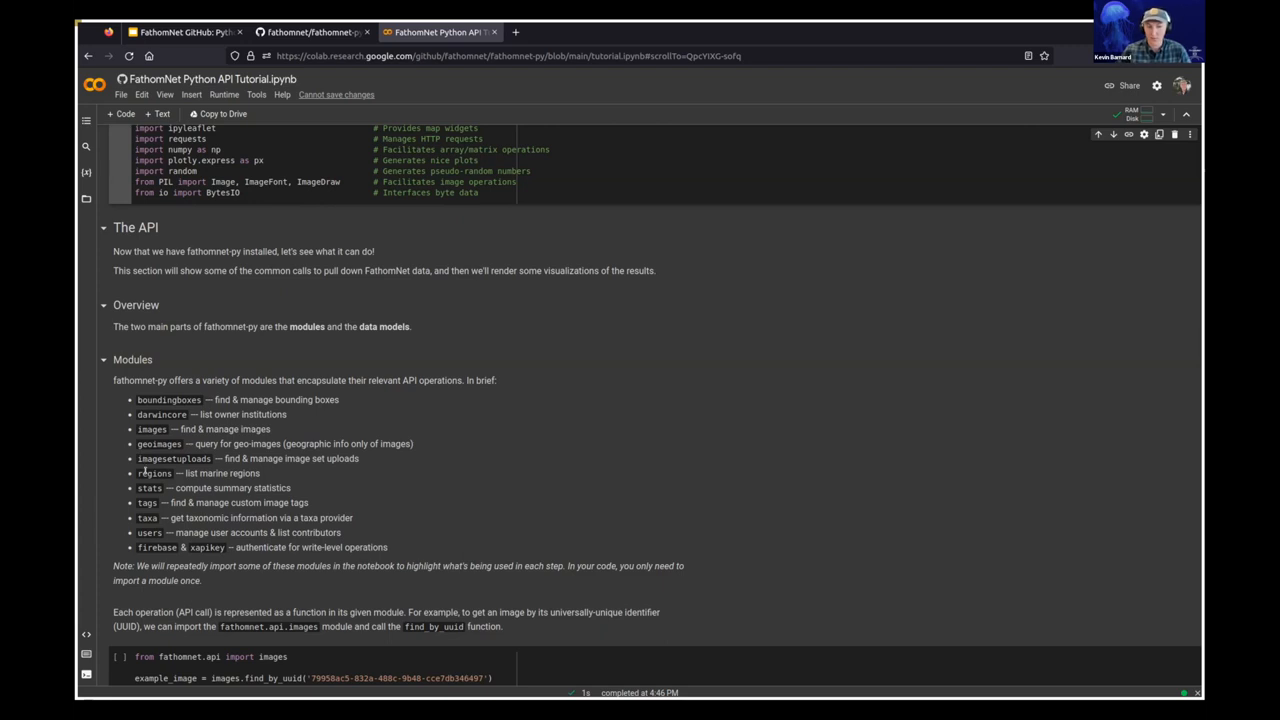
scroll("down", 3)
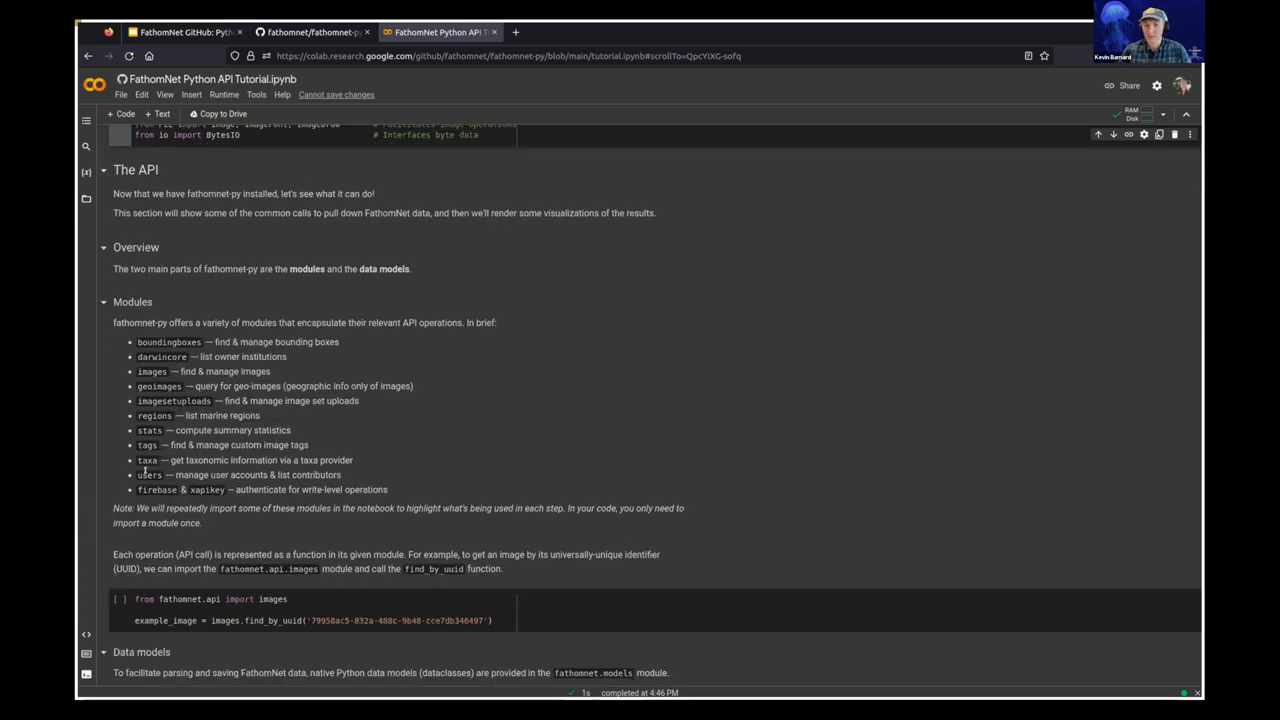
scroll("down", 3)
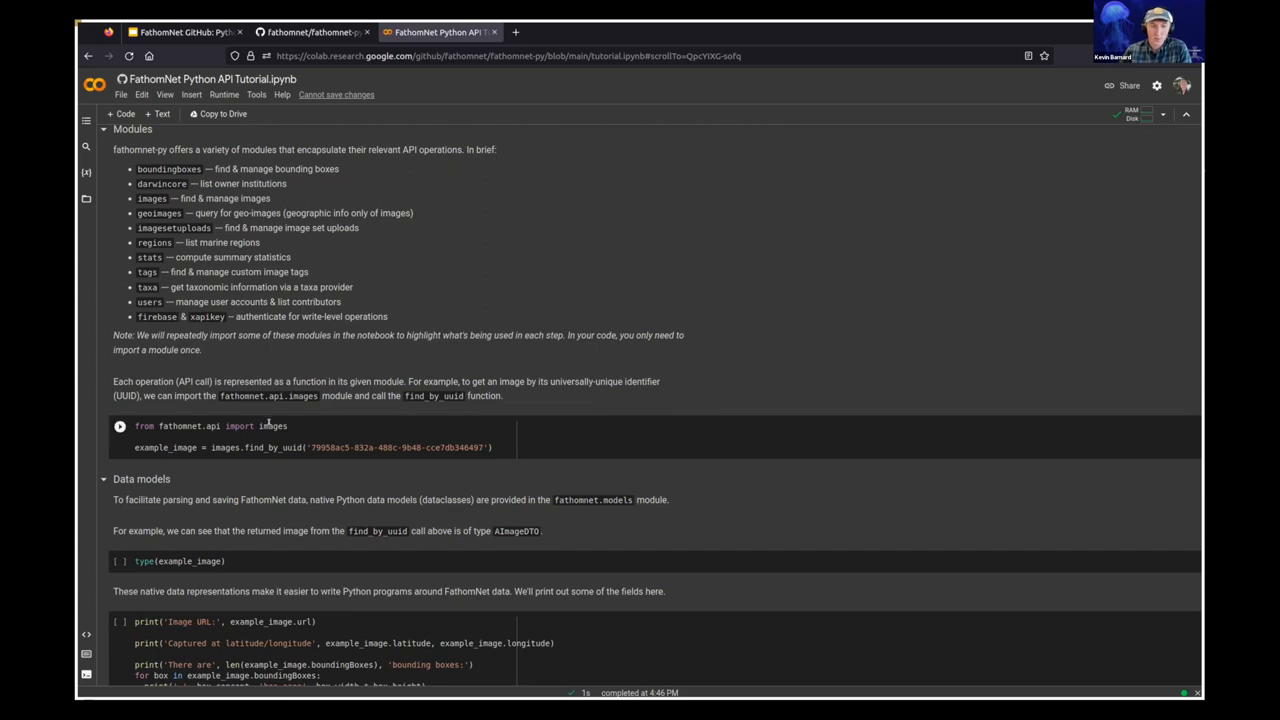
mouse_move(272, 426)
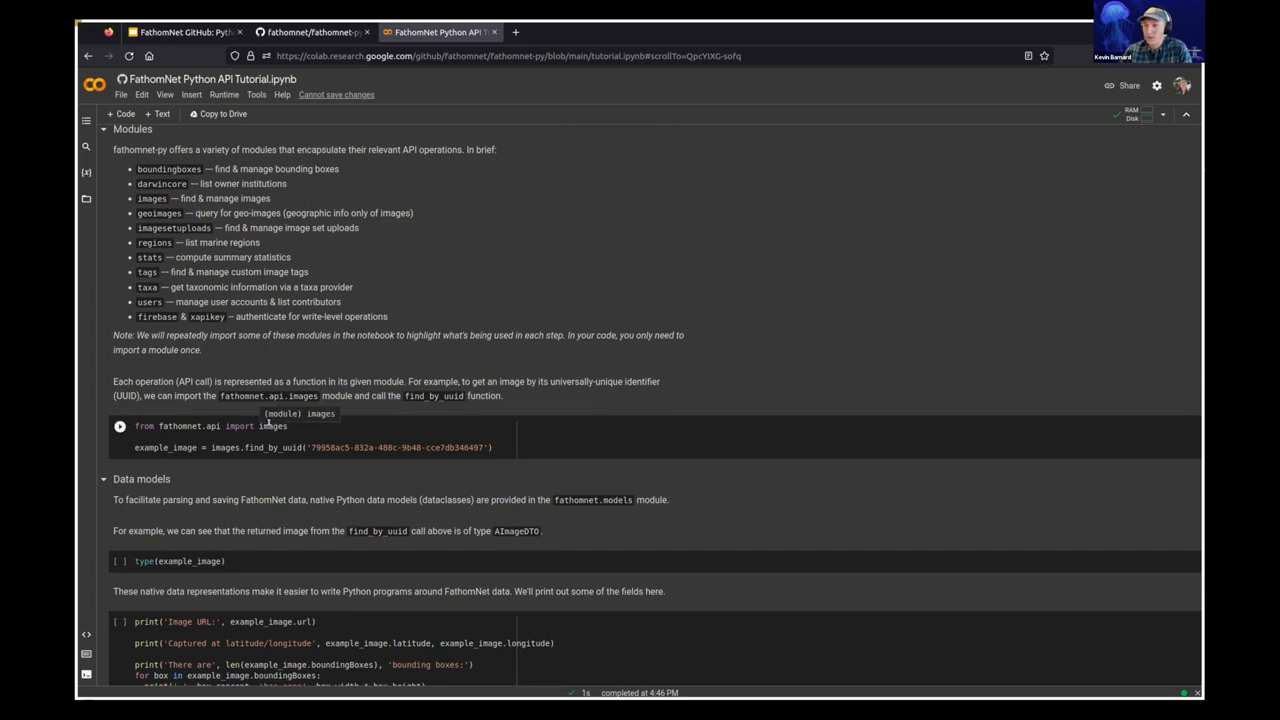
left_click(270, 425)
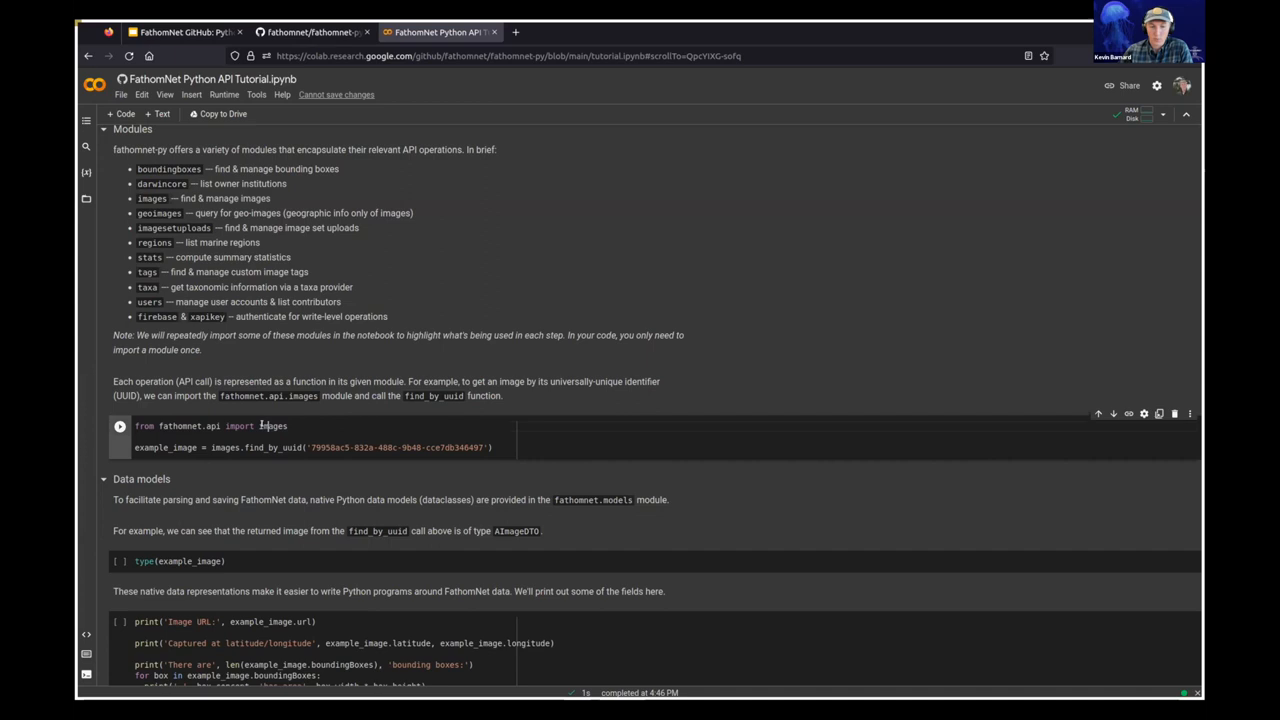
double_click(272, 425)
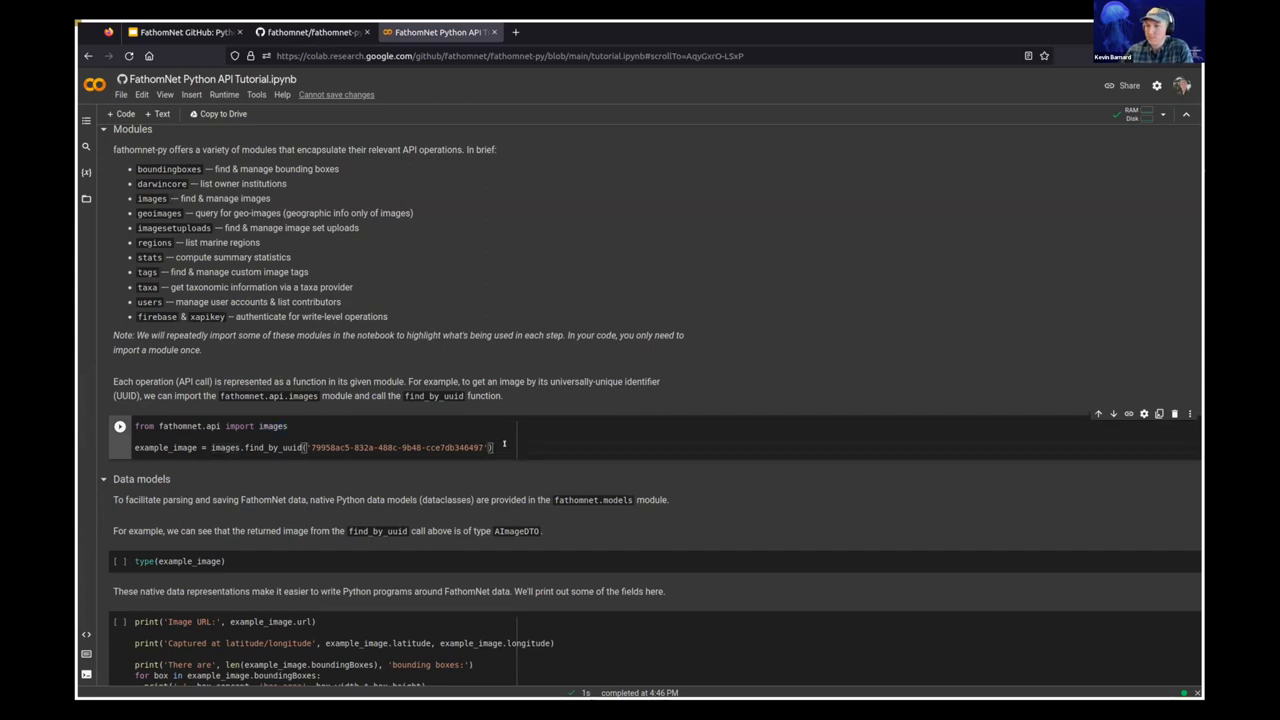
Run the find_by_uuid lookup cell and confirm type(example_image) is fathomnet.models.AImageDTO.
left_click(120, 426)
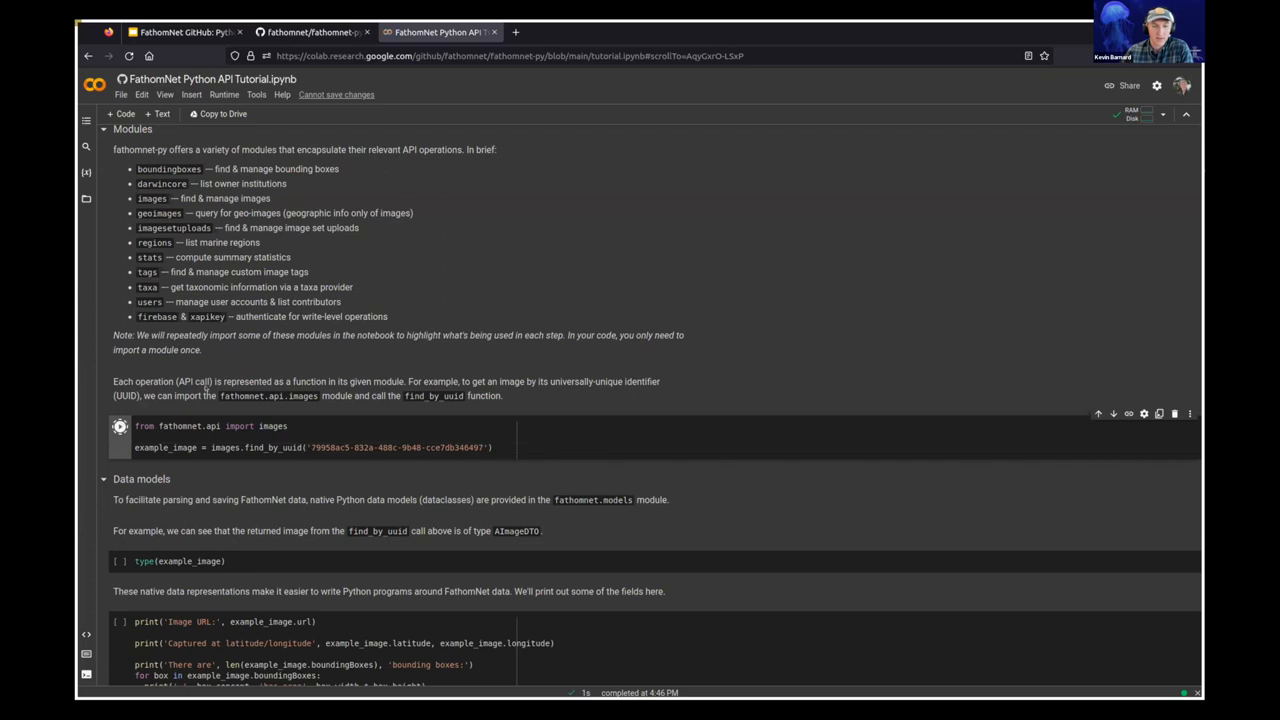
scroll("down", 3)
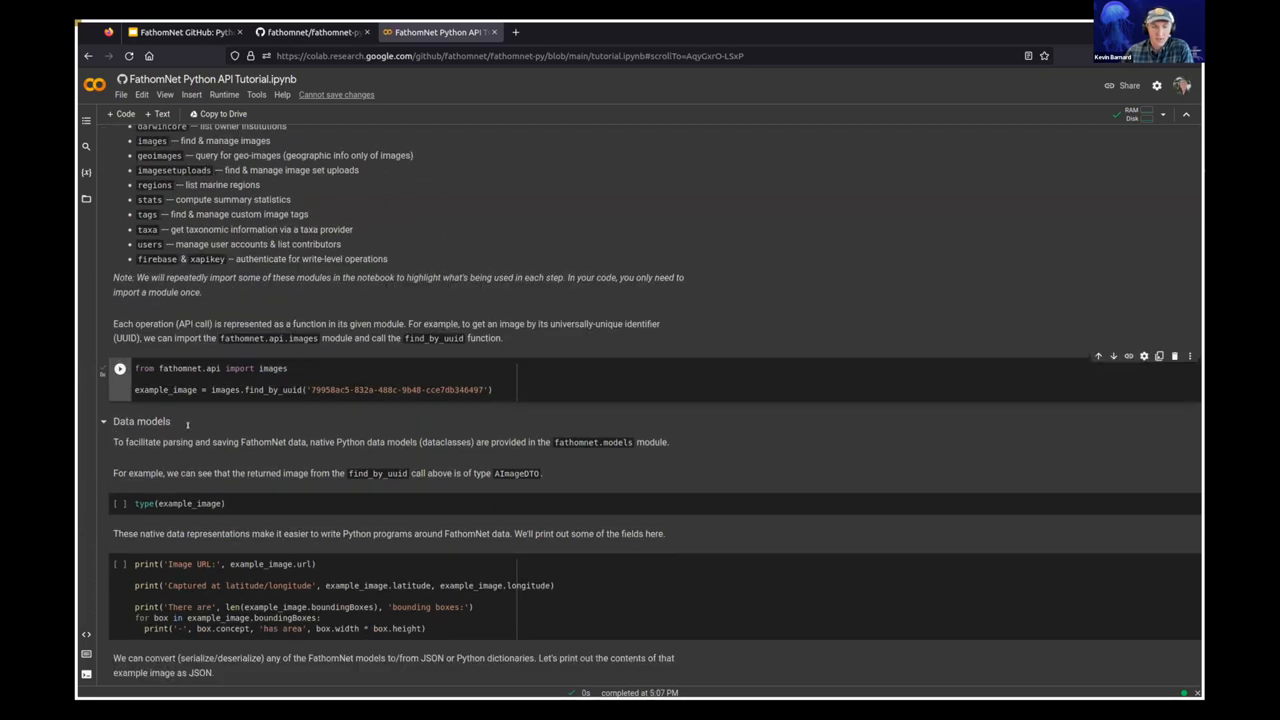
mouse_move(313, 415)
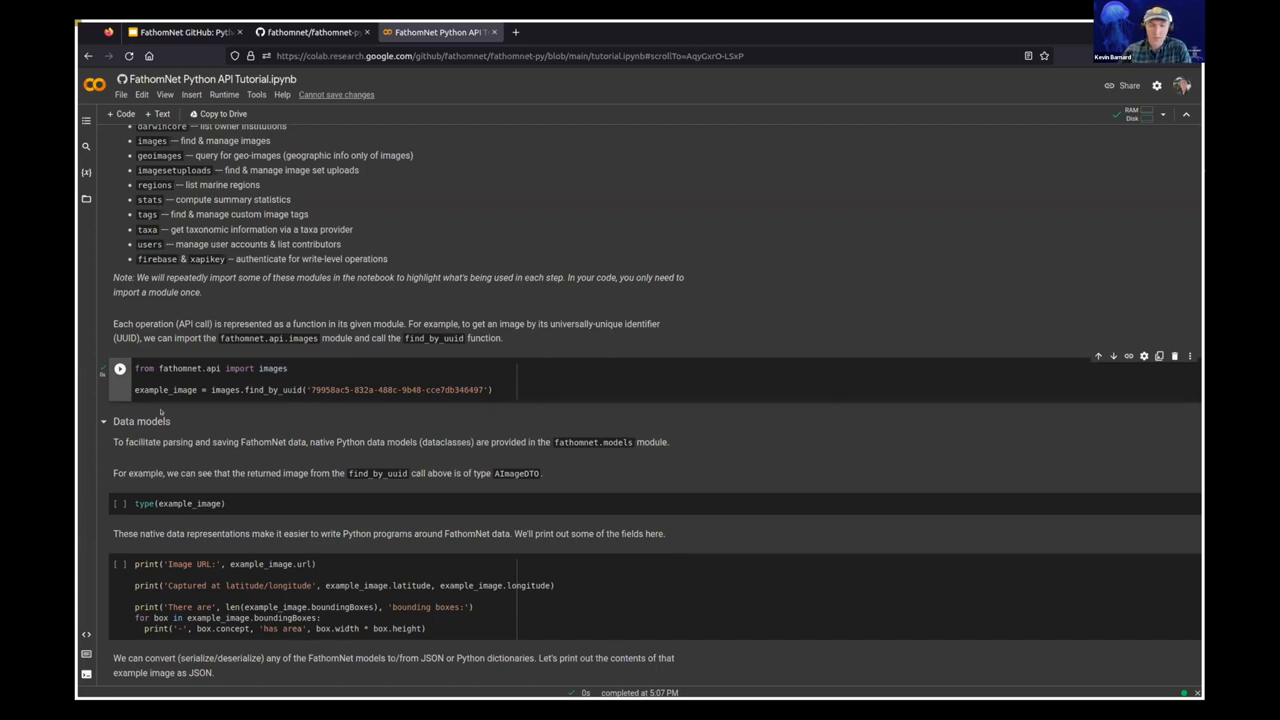
scroll("down", 3)
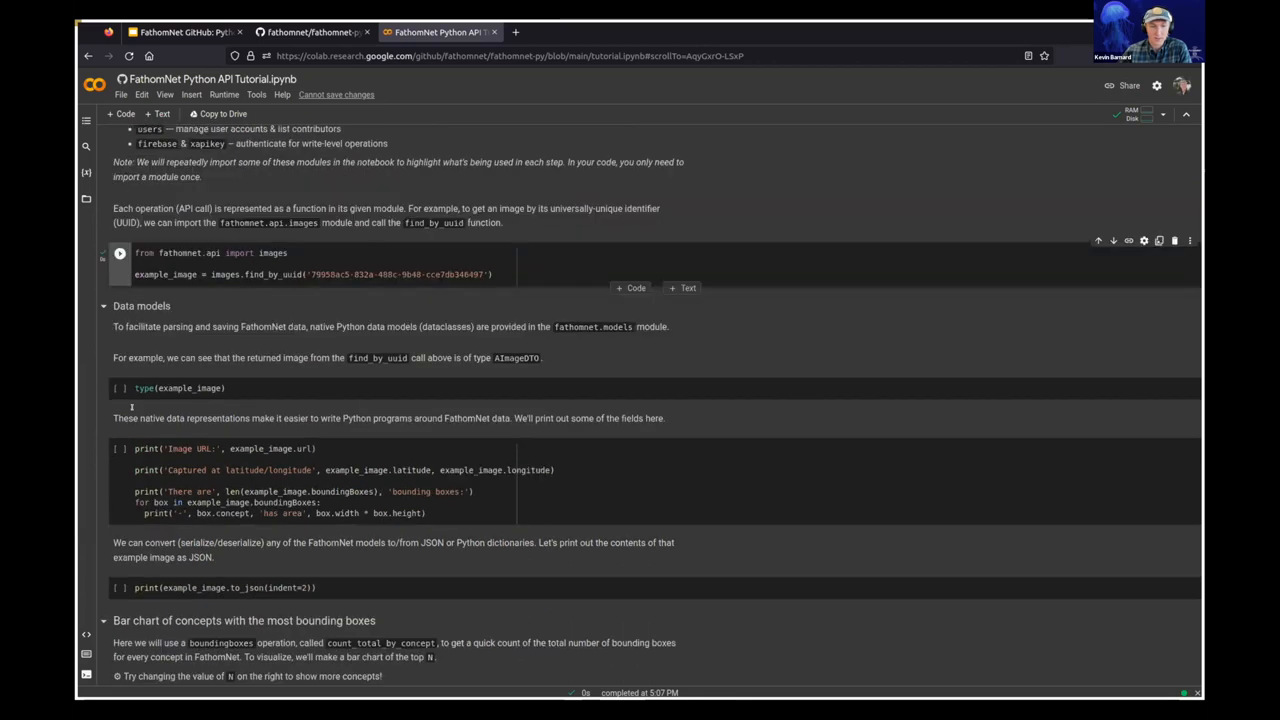
left_click(120, 388)
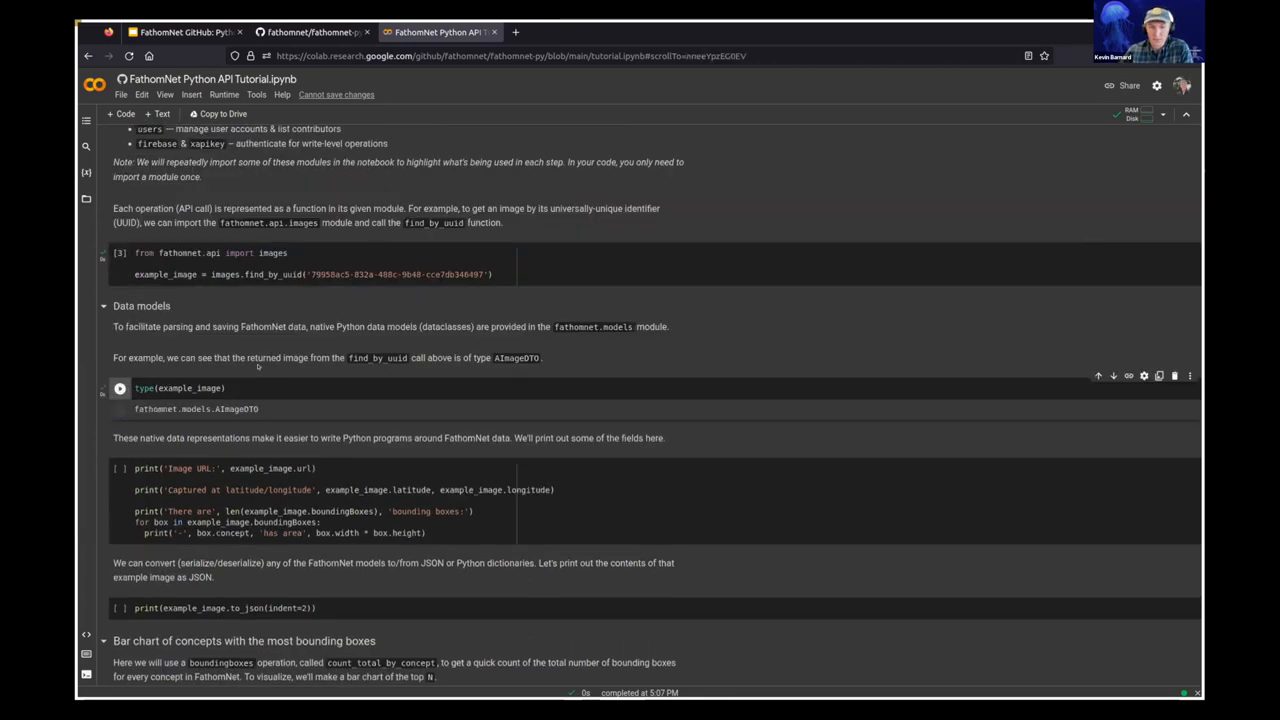
scroll("down", 3)
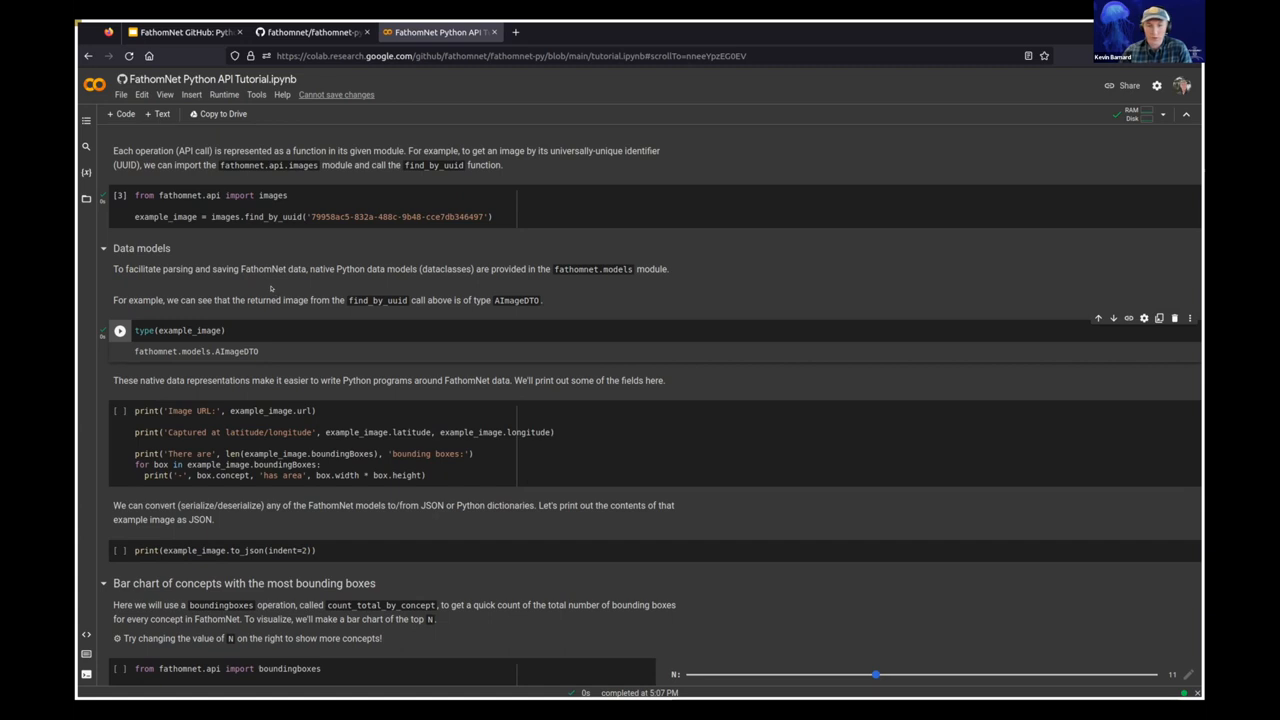
mouse_move(270, 288)
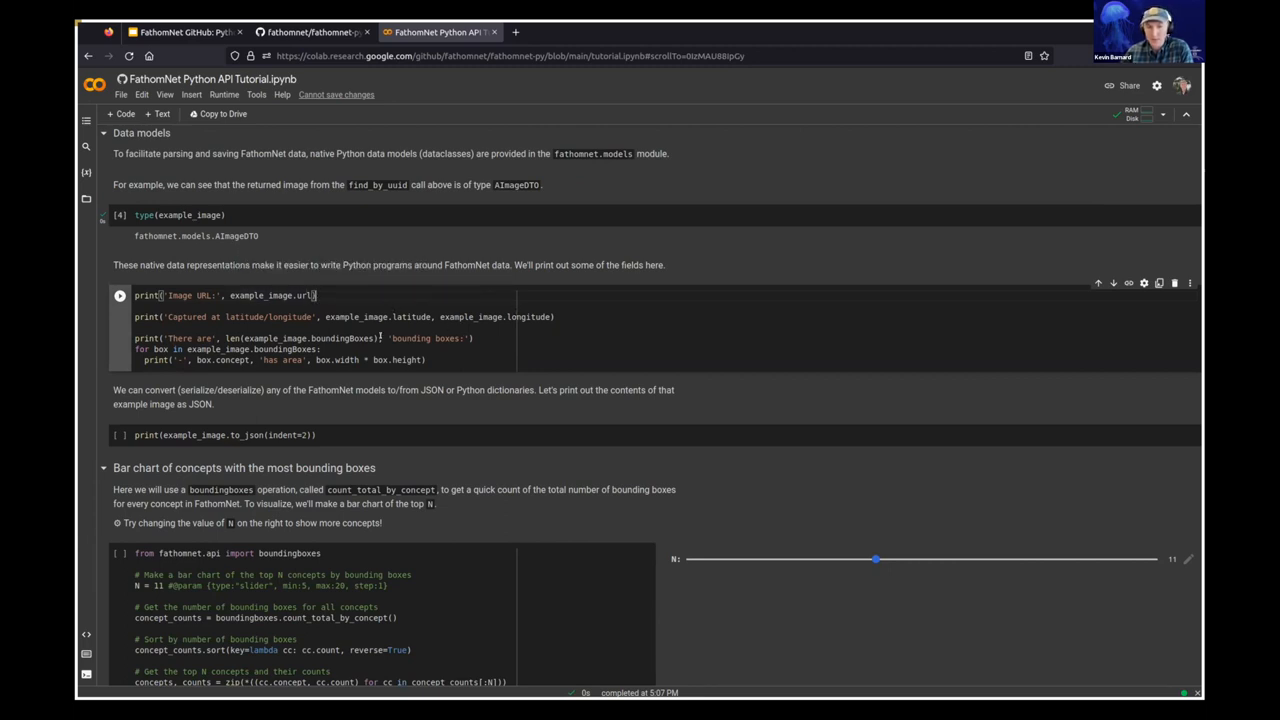
Print the example image's URL, coordinates, three bounding boxes and full JSON.
left_click(119, 295)
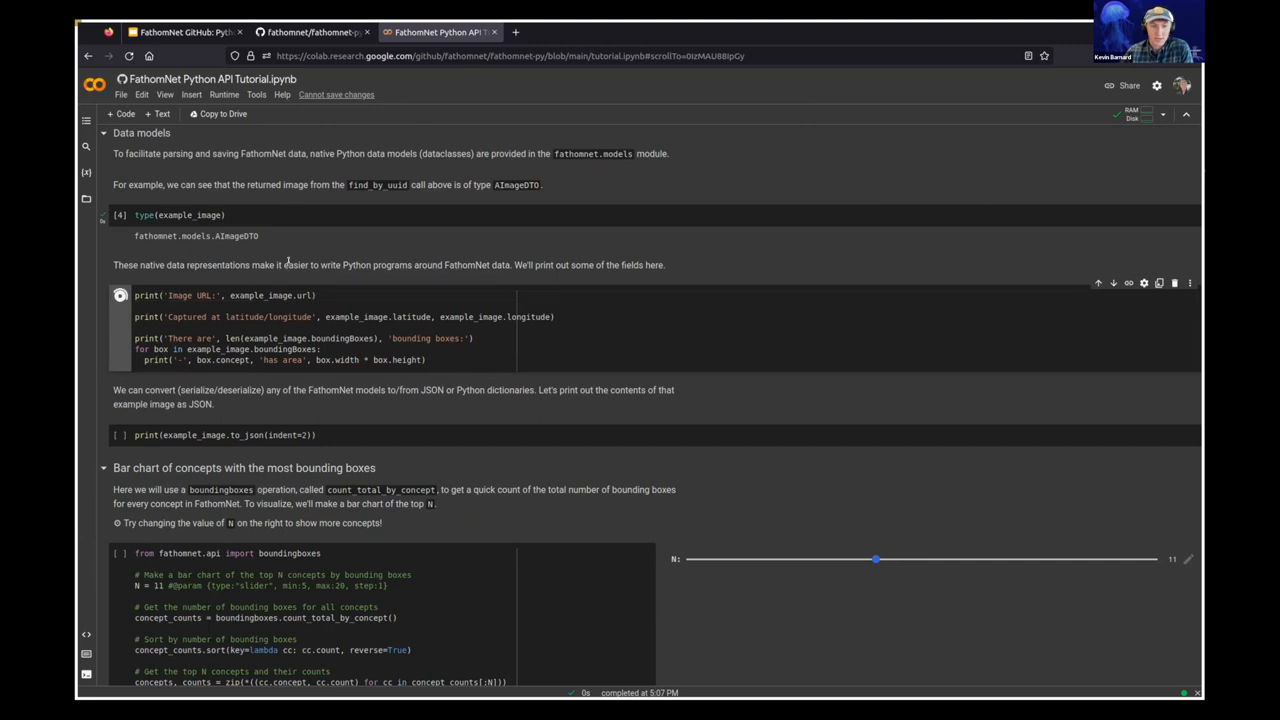
left_click(120, 295)
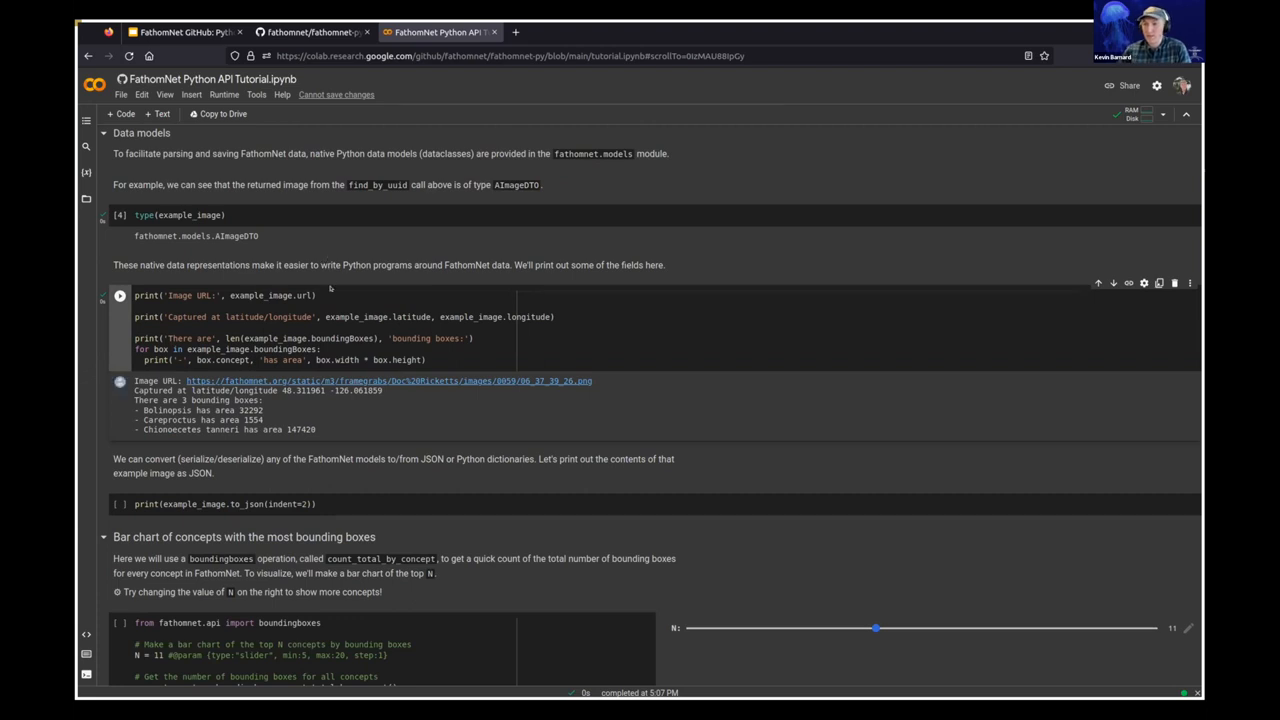
scroll("down", 3)
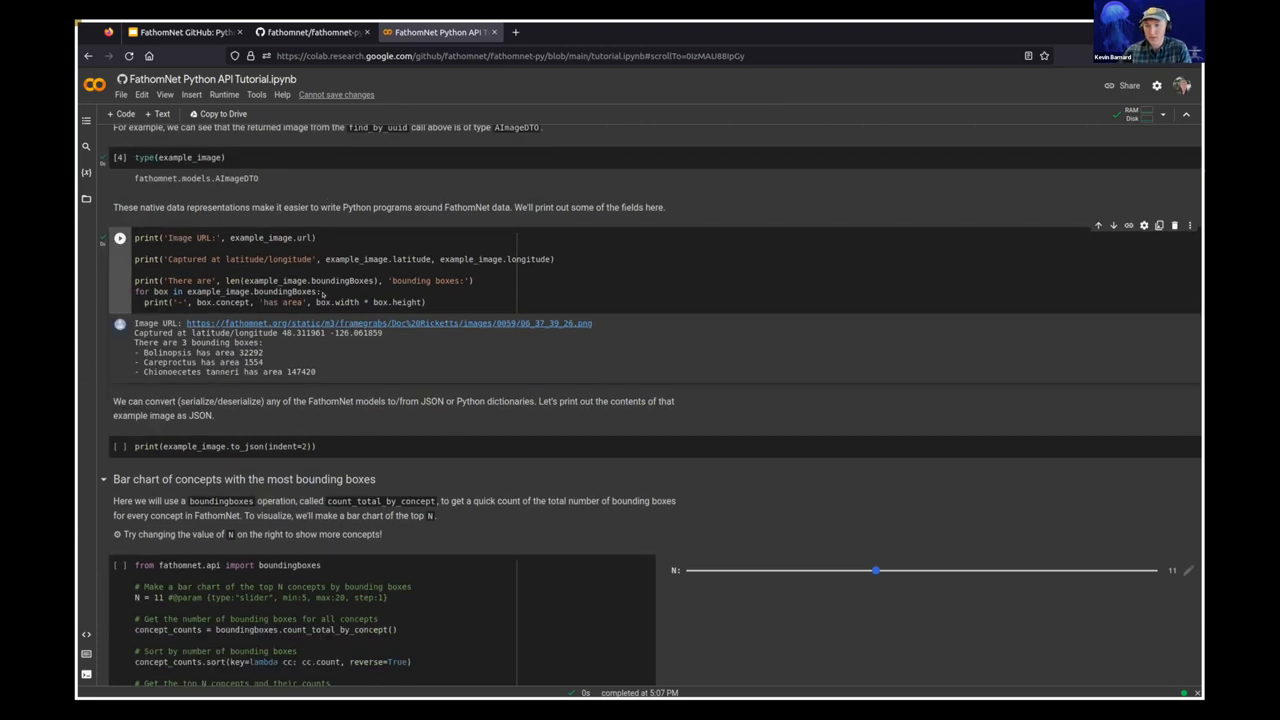
scroll("down", 3)
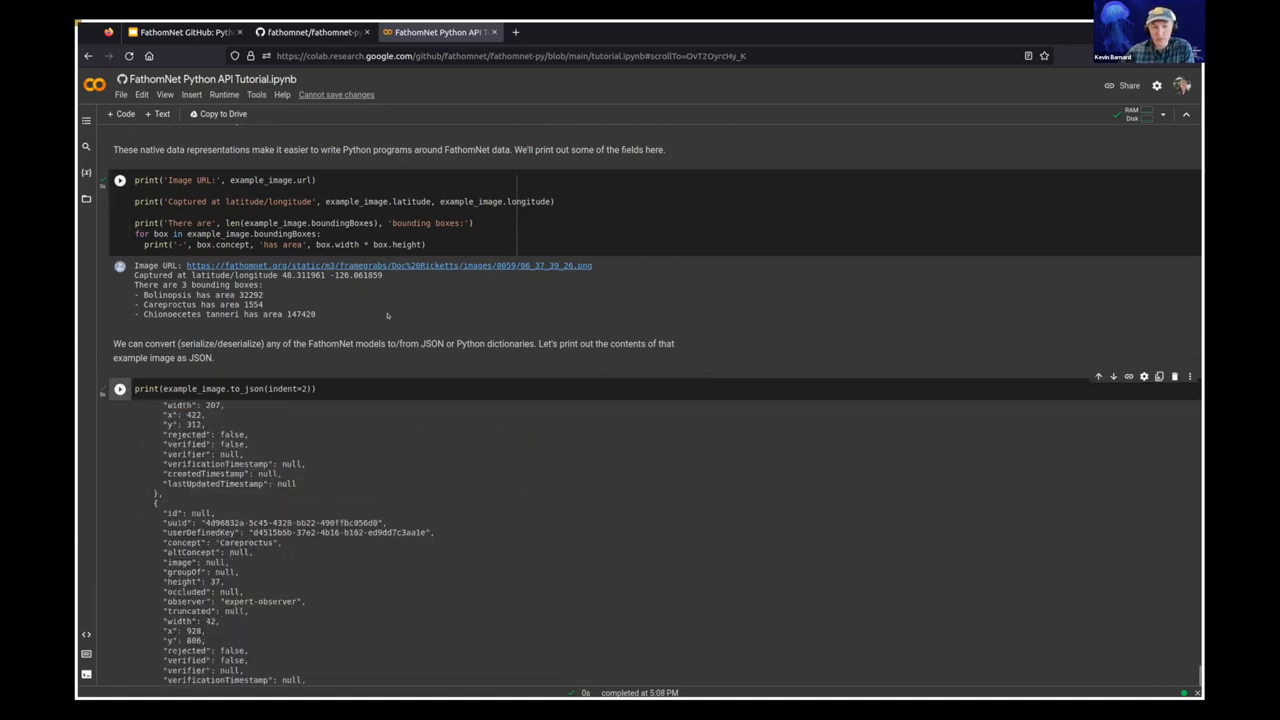
Scroll through the JSON output and lower the top-concepts N slider from 11 to 10.
scroll("down", 3)
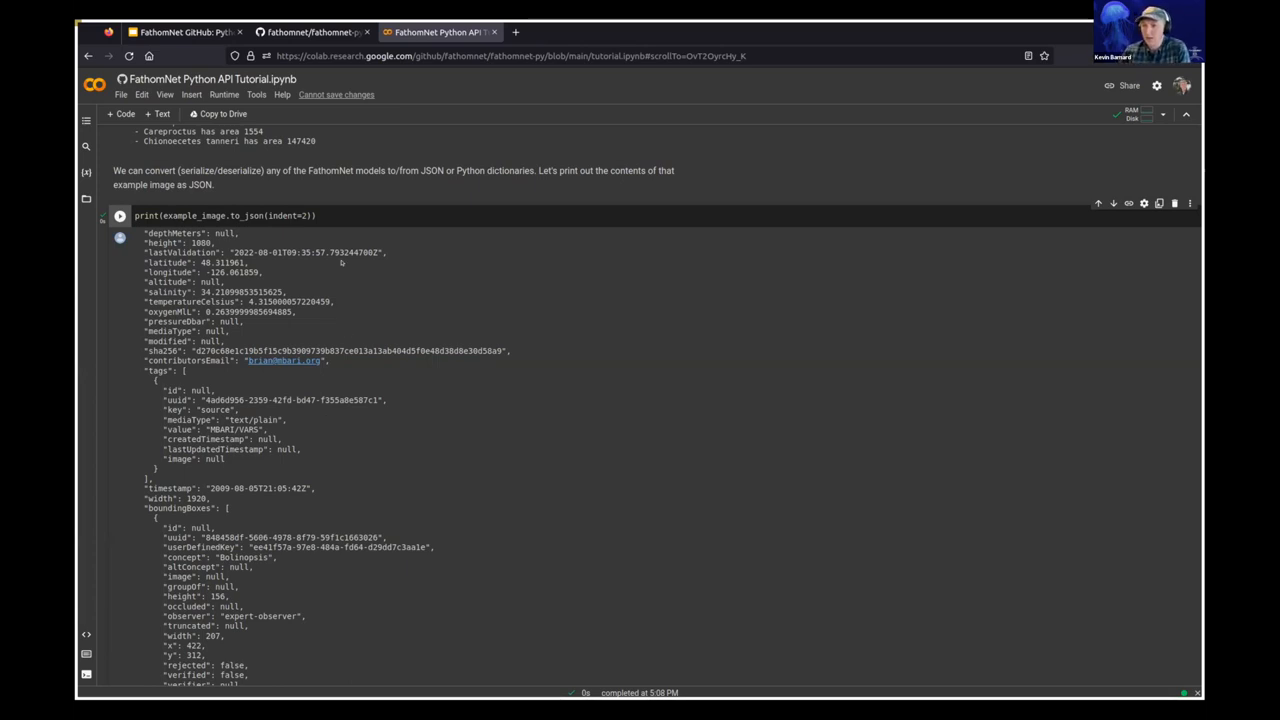
scroll("down", 3)
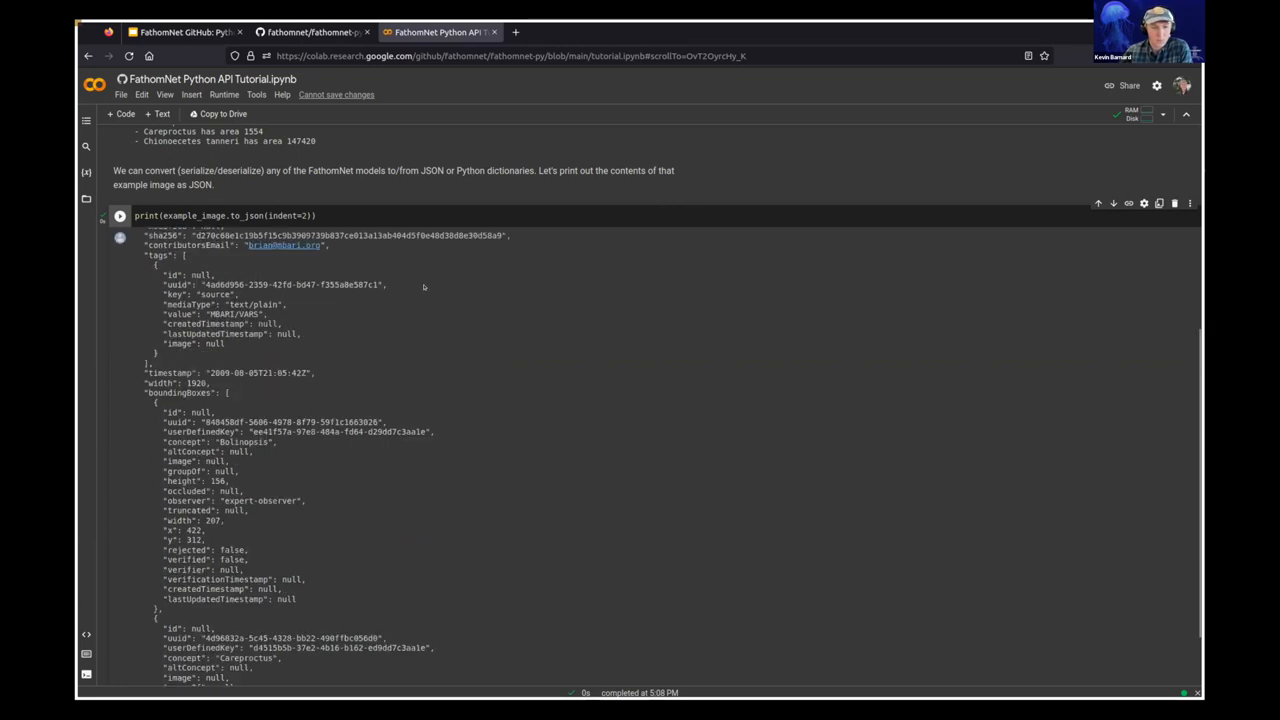
scroll("down", 3)
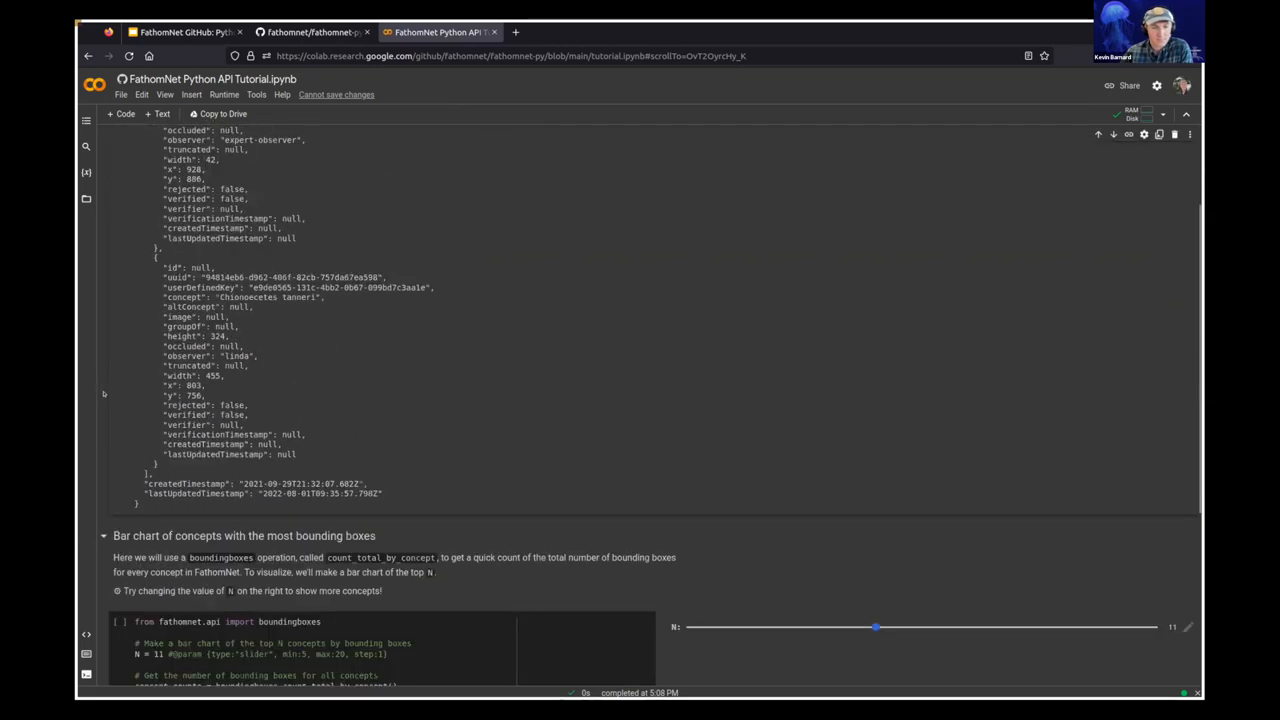
scroll("down", 3)
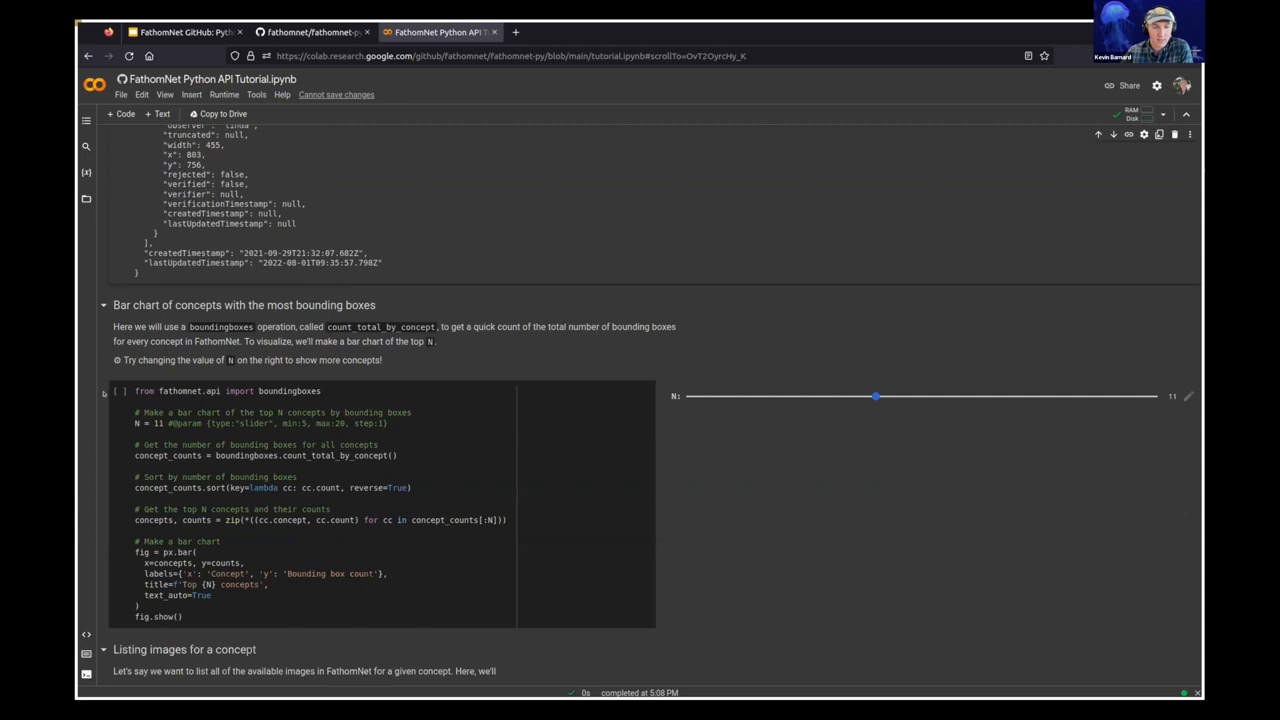
scroll("down", 3)
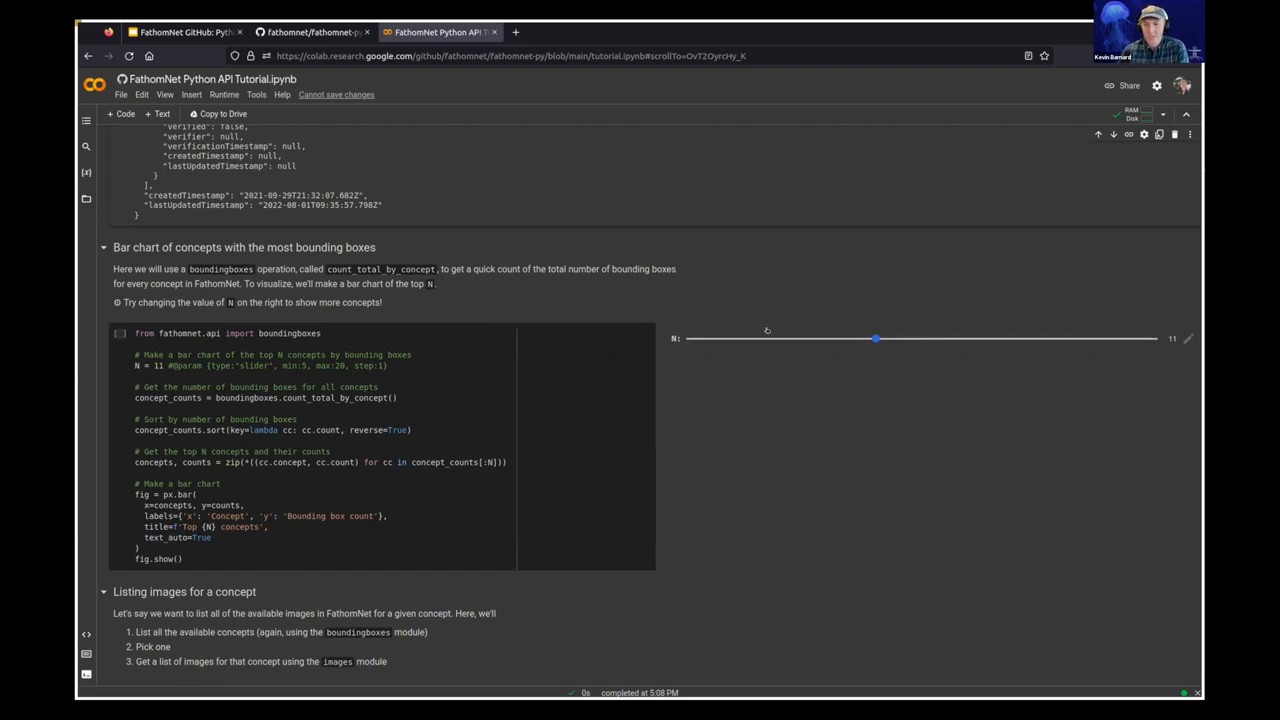
left_click_drag(876, 339, 845, 339)
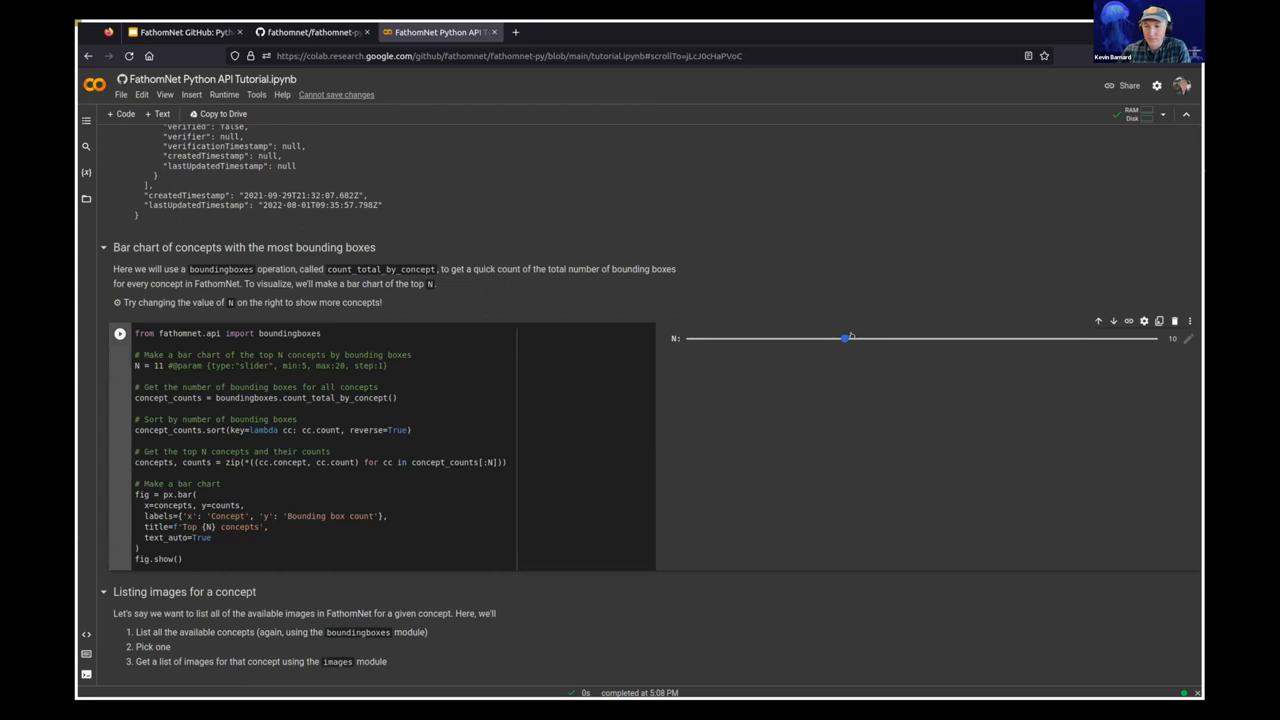
Run the bar chart cell with N=10, showing top concepts led by Strongylocentrotus fragilis.
left_click_drag(850, 338, 845, 338)
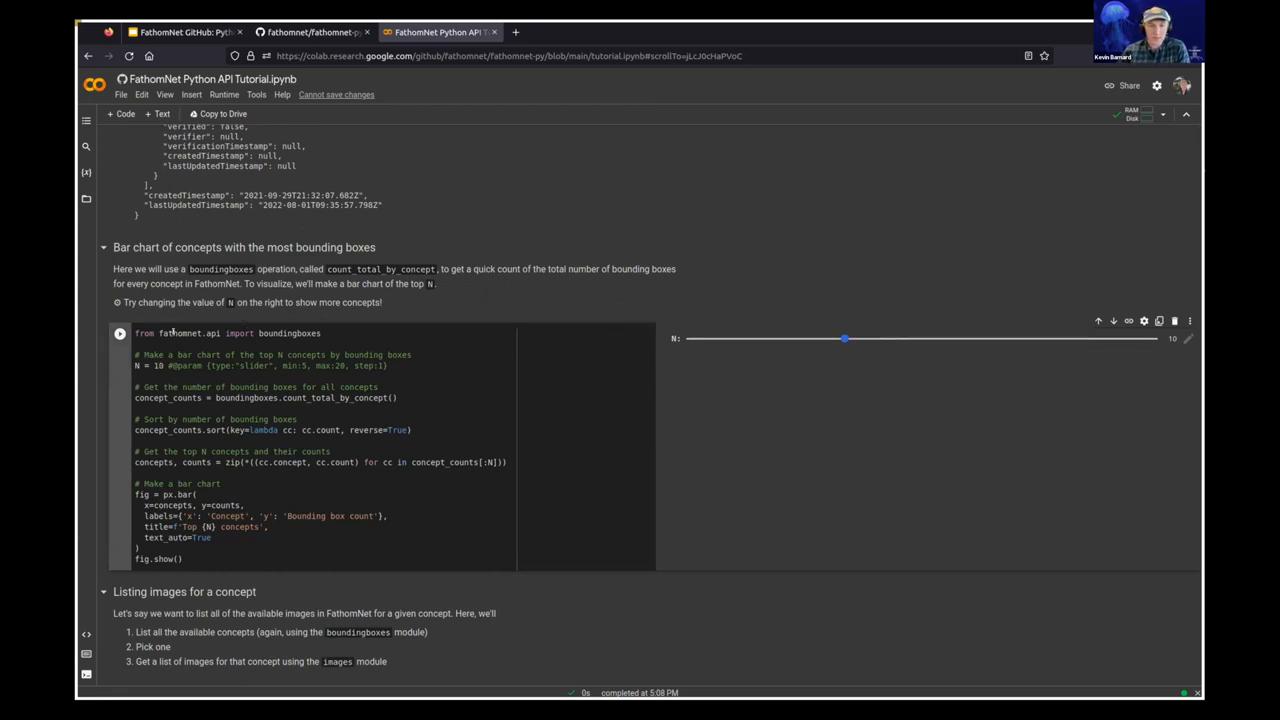
double_click(289, 333)
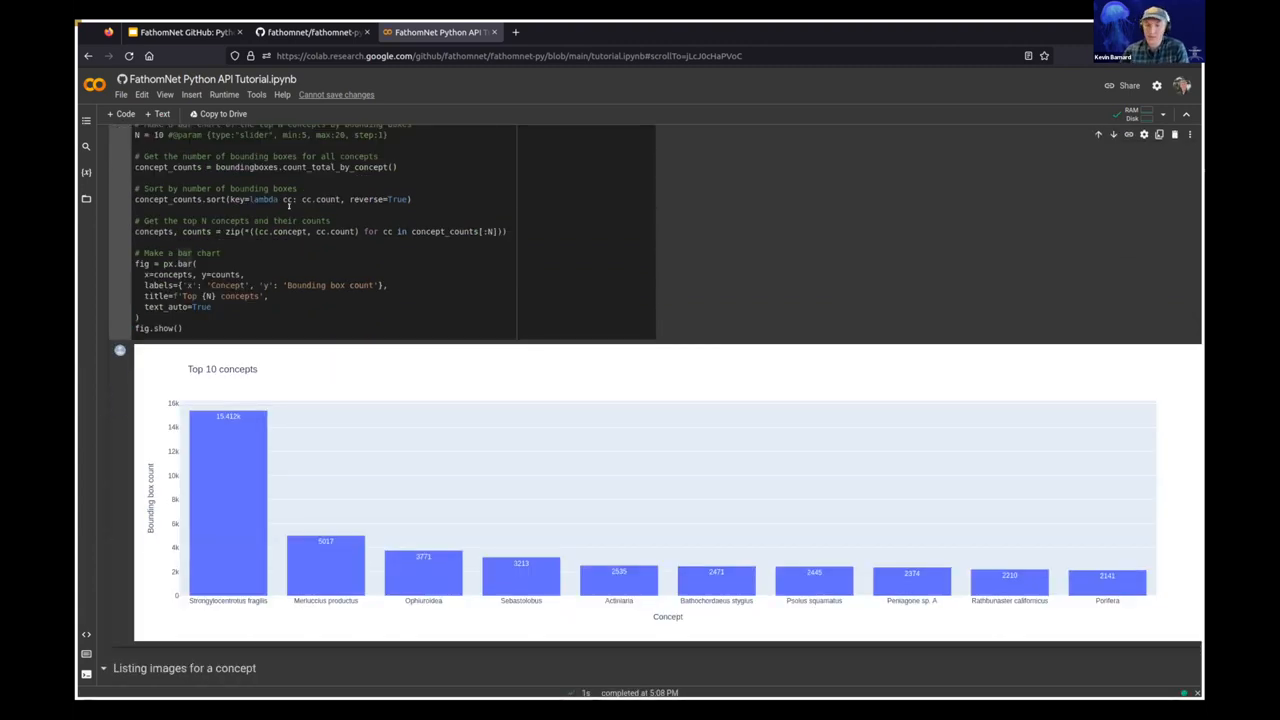
scroll("down", 3)
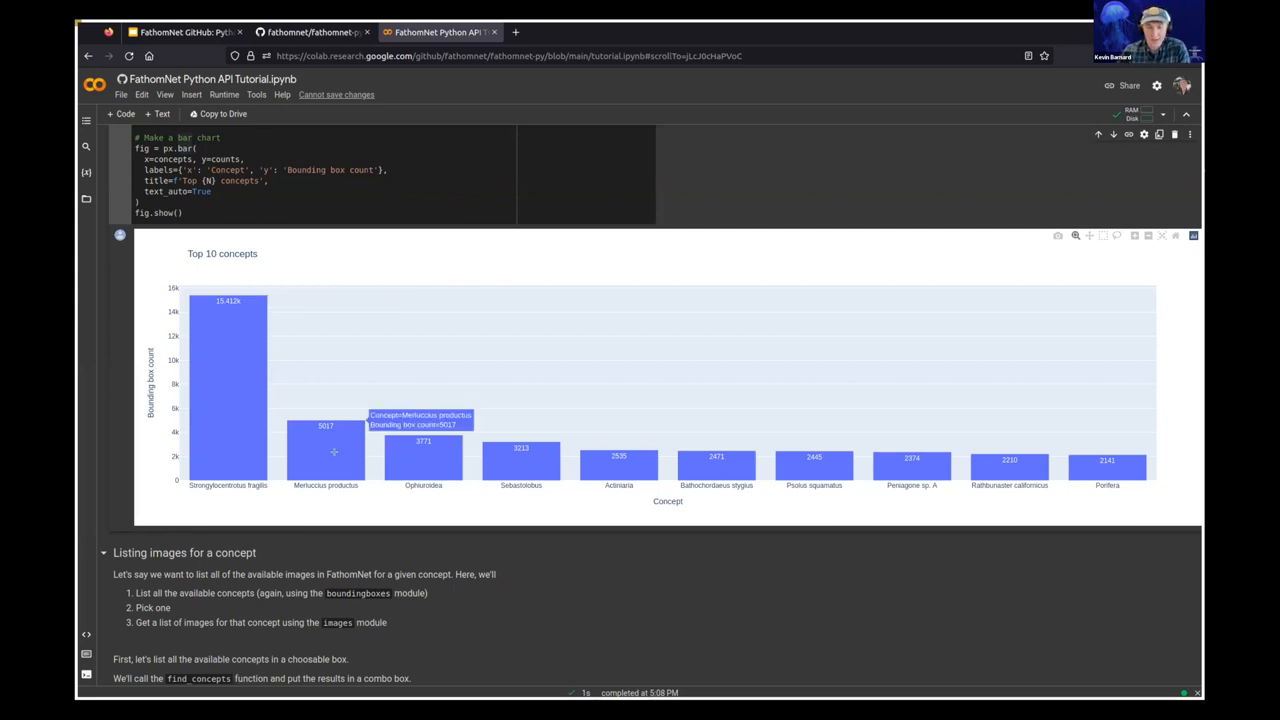
scroll("down", 3)
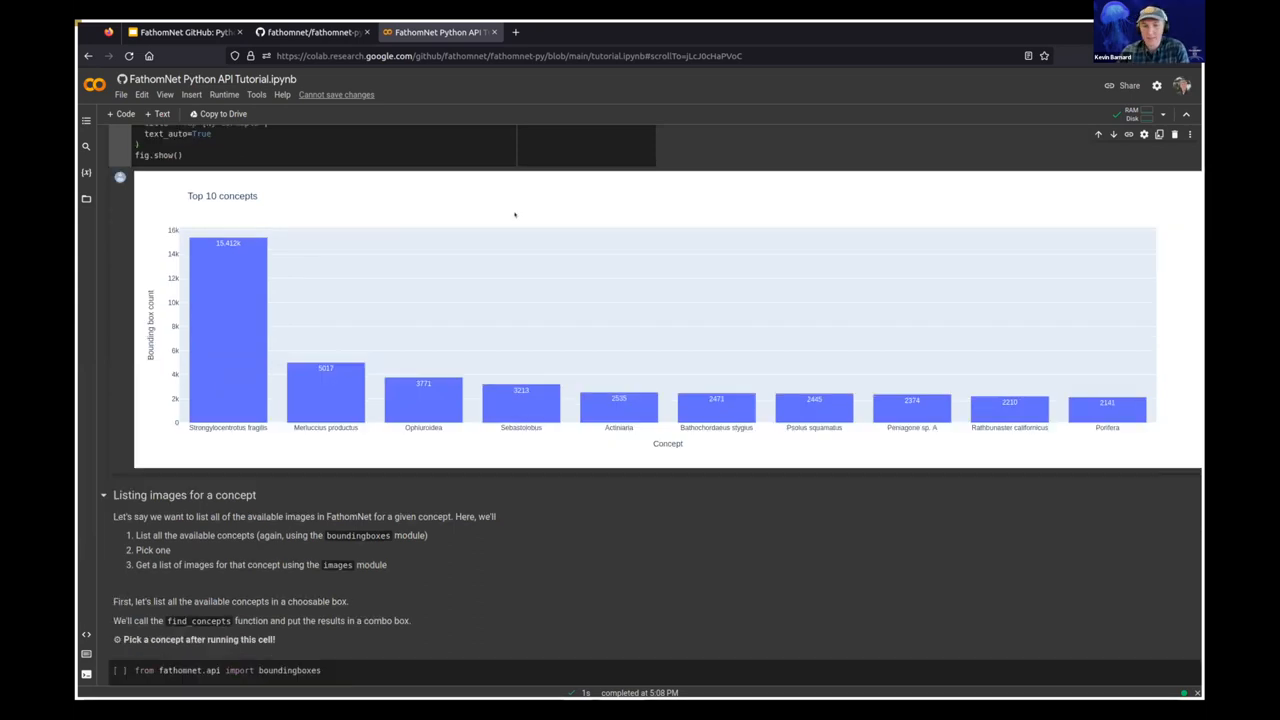
scroll("down", 3)
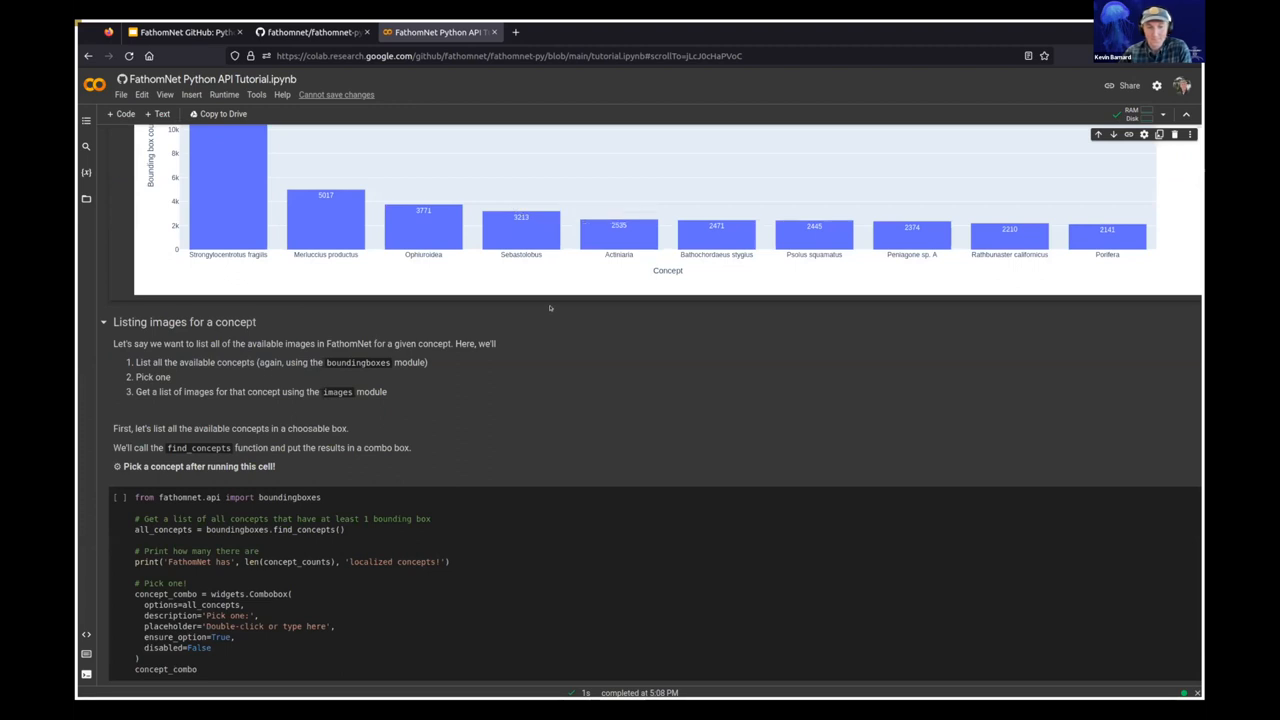
scroll("down", 3)
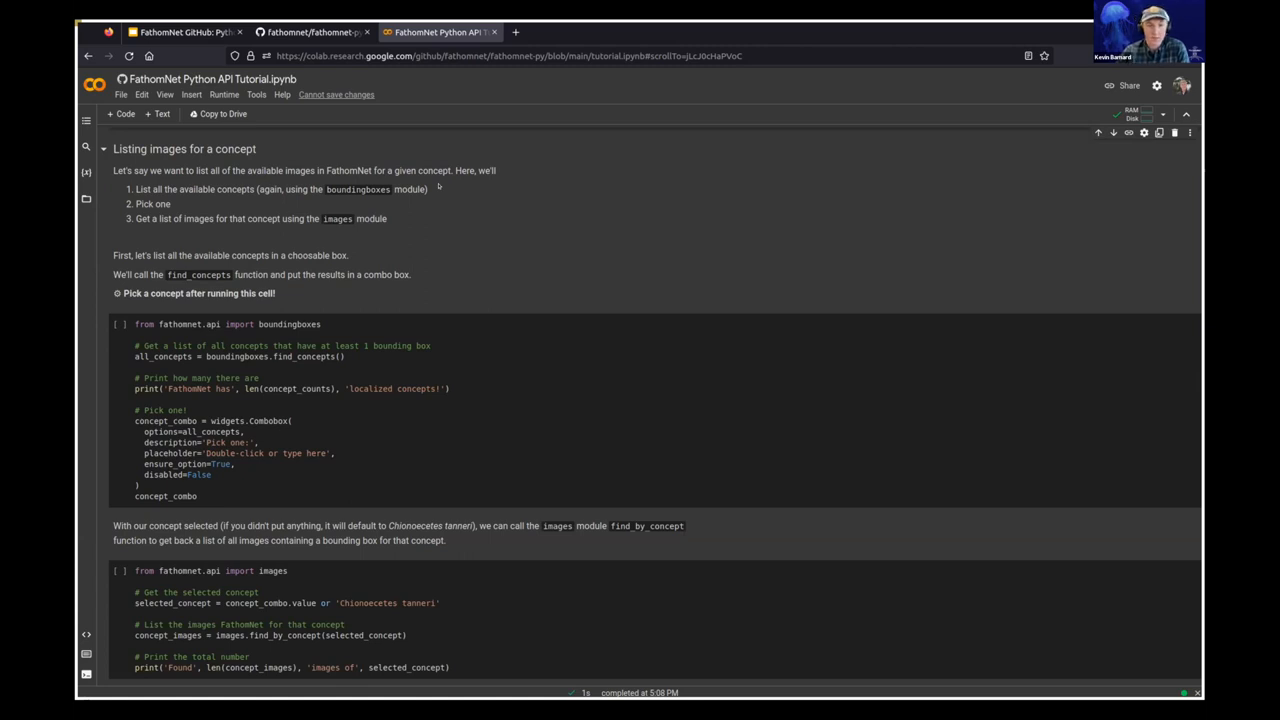
mouse_move(218, 208)
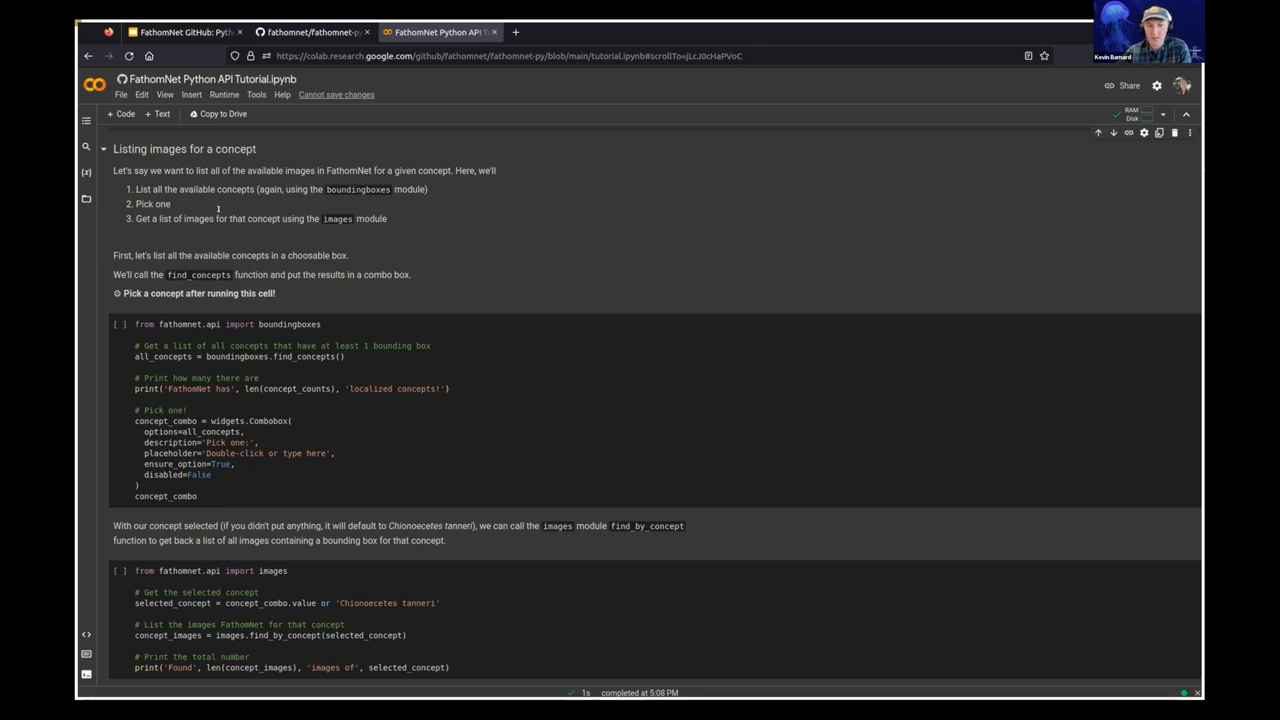
Run the find_concepts cell to list all 2242 localized concepts in a picker.
scroll("down", 3)
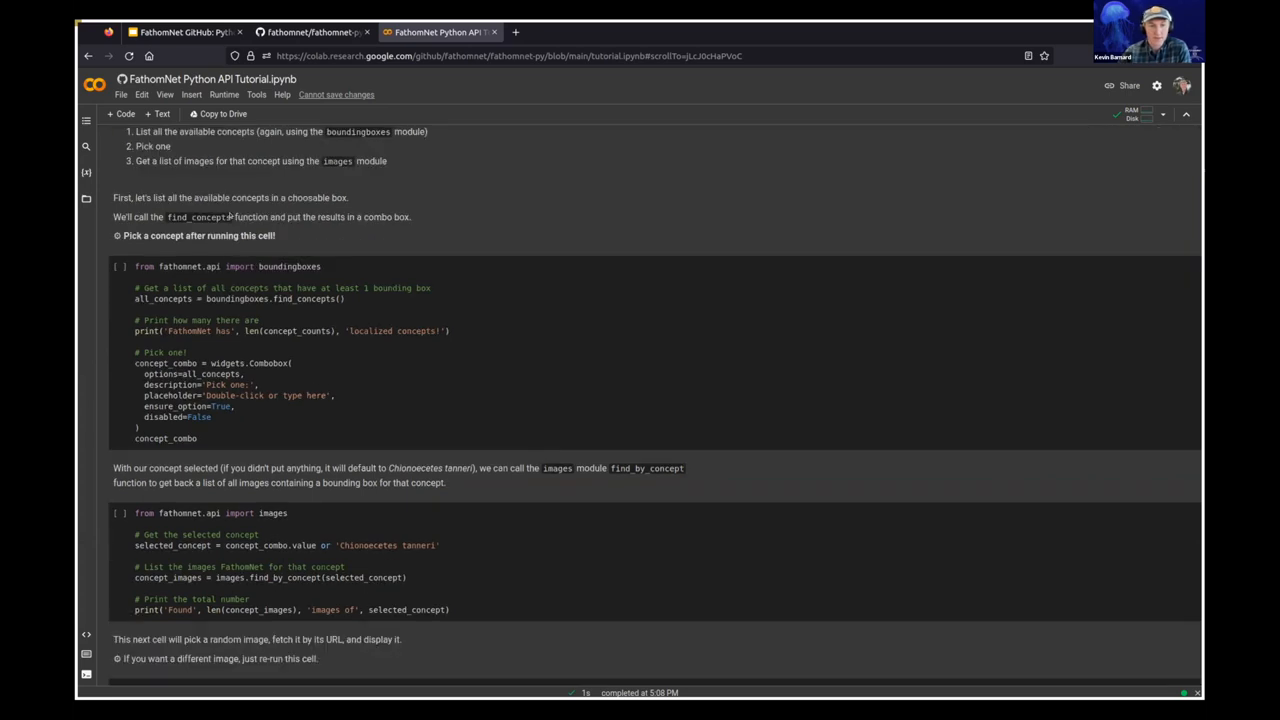
double_click(289, 266)
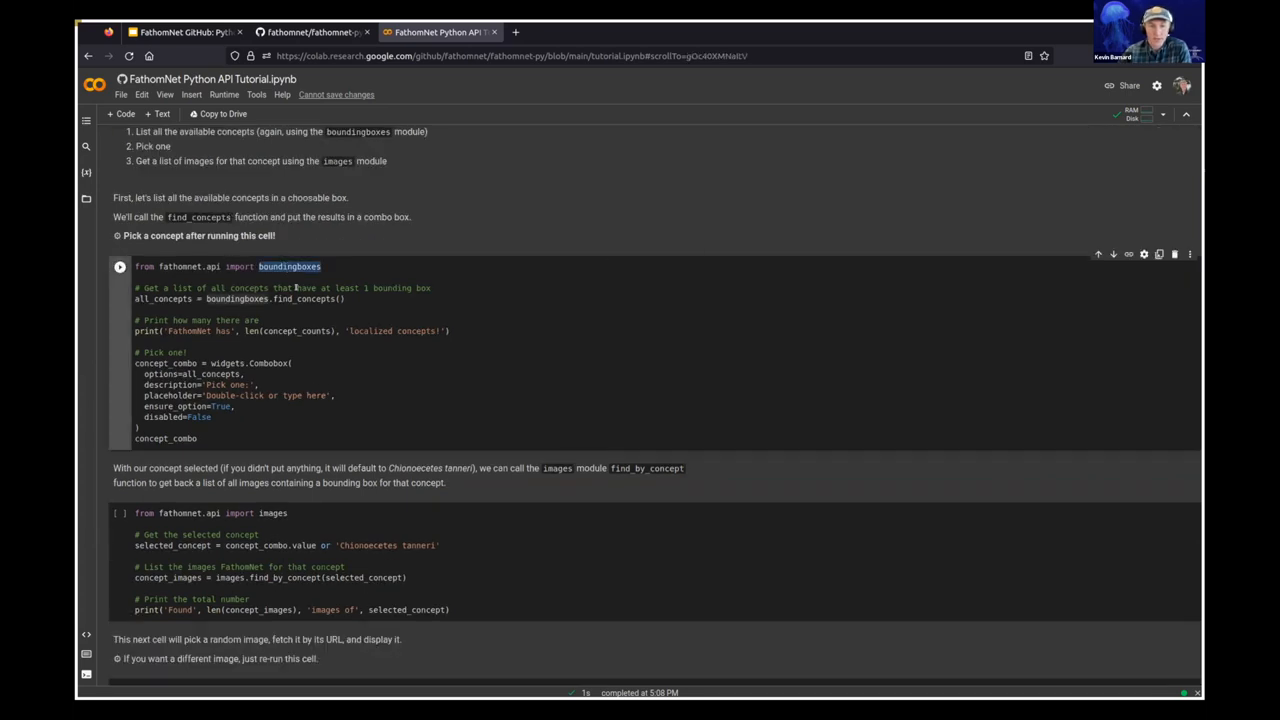
double_click(304, 298)
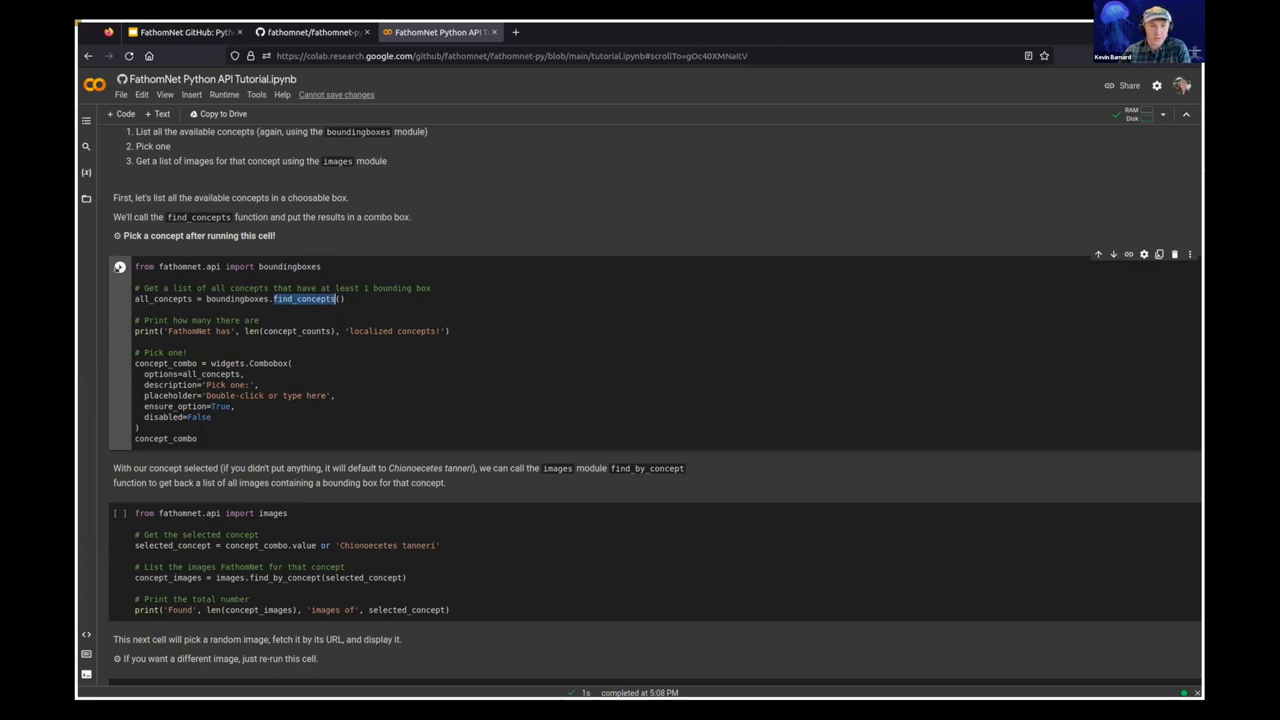
left_click(120, 266)
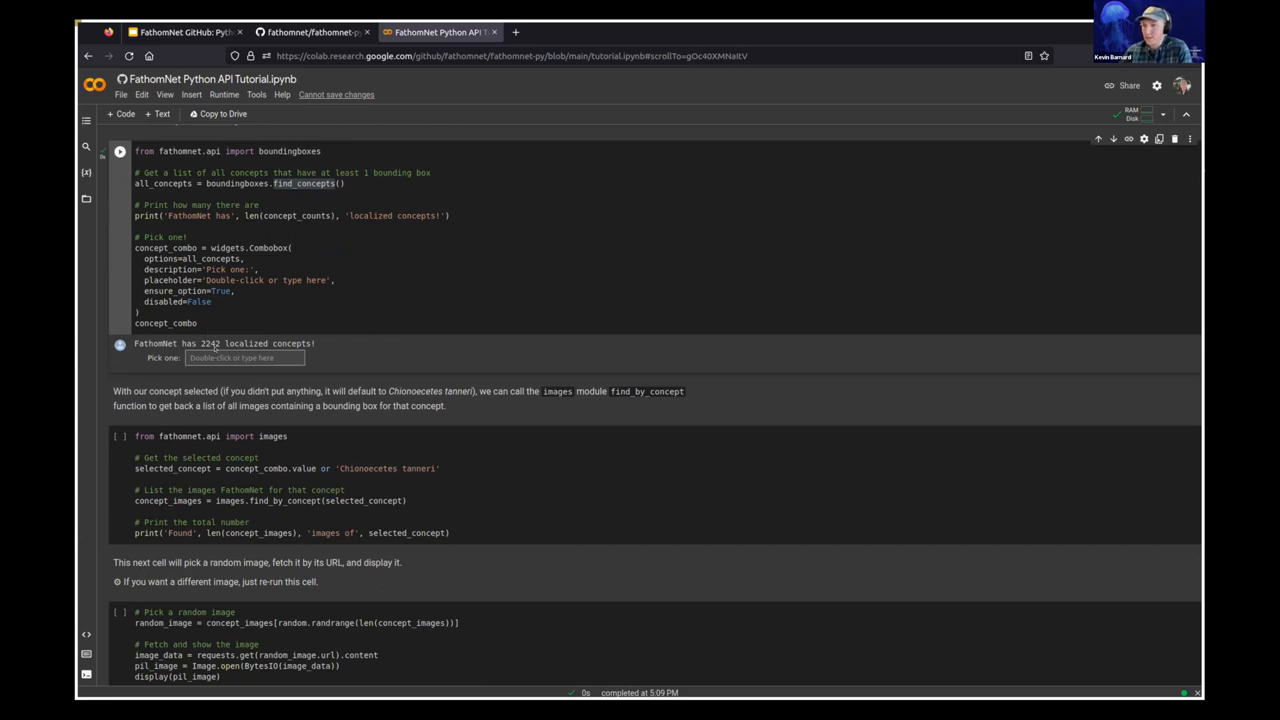
Pick Aegina citrea and run find_by_concept, finding 529 images.
left_click(244, 358)
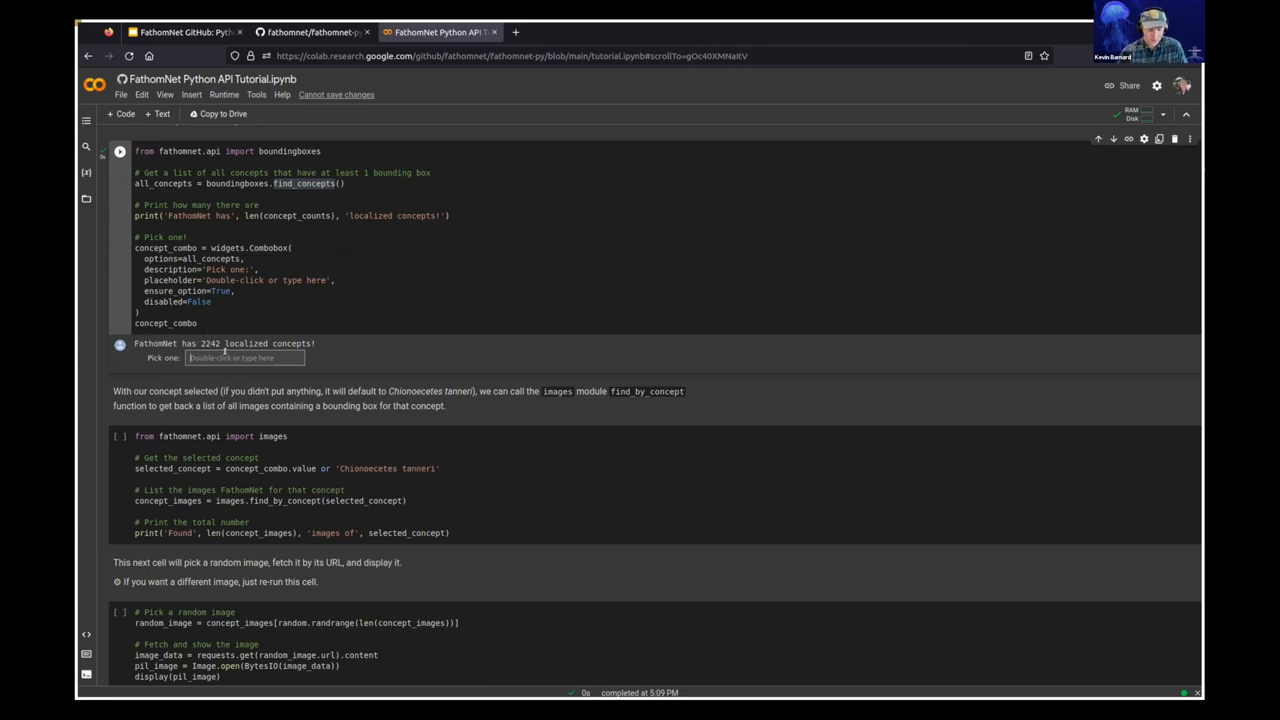
type("Aegina")
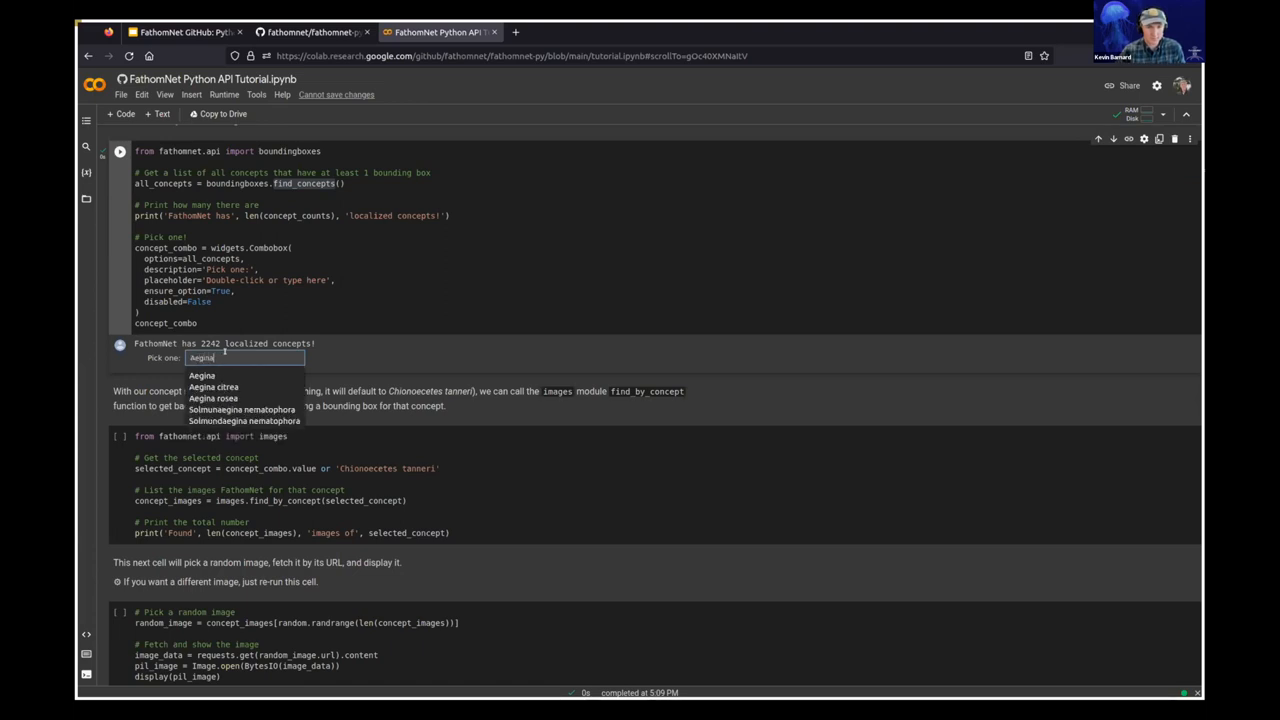
left_click(213, 387)
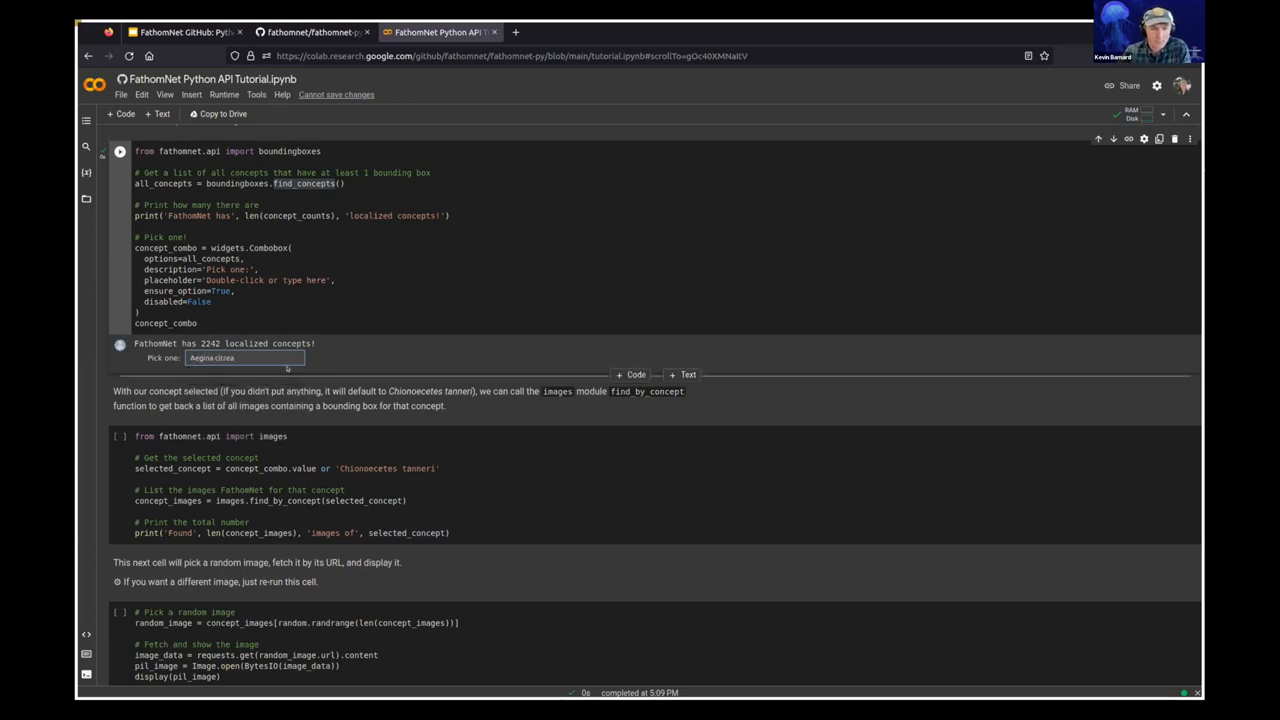
scroll("down", 3)
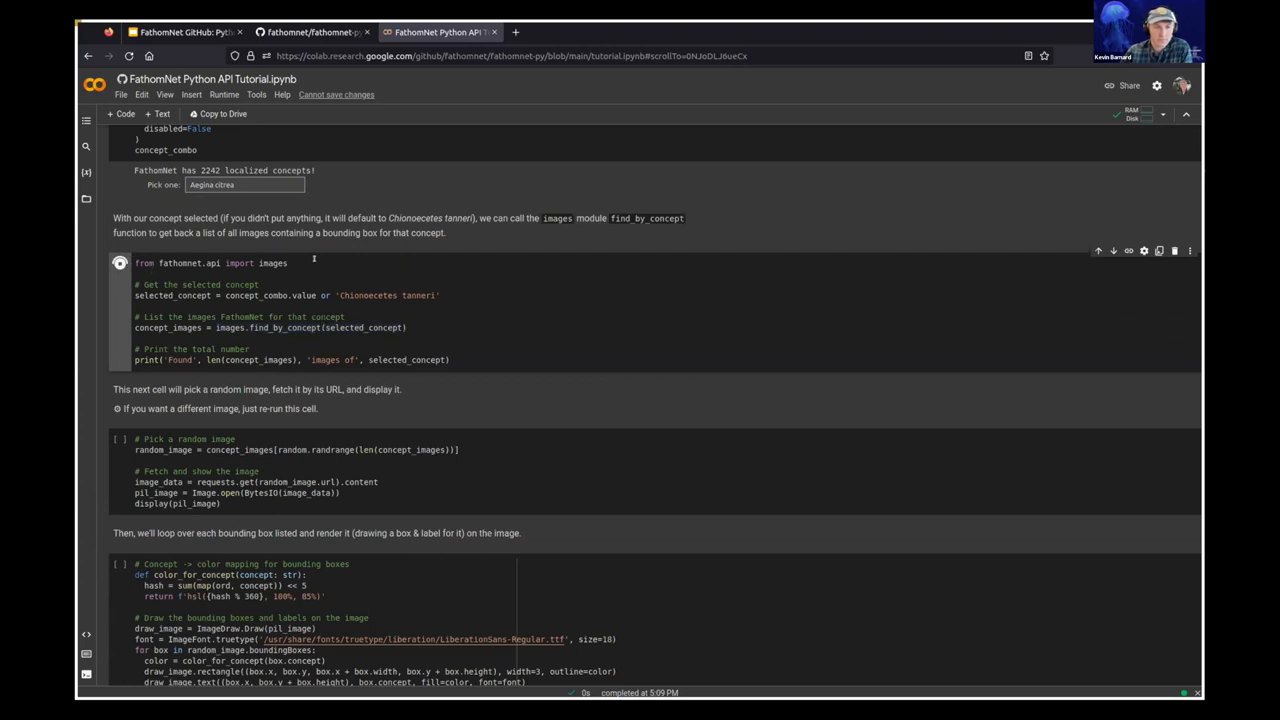
left_click(120, 262)
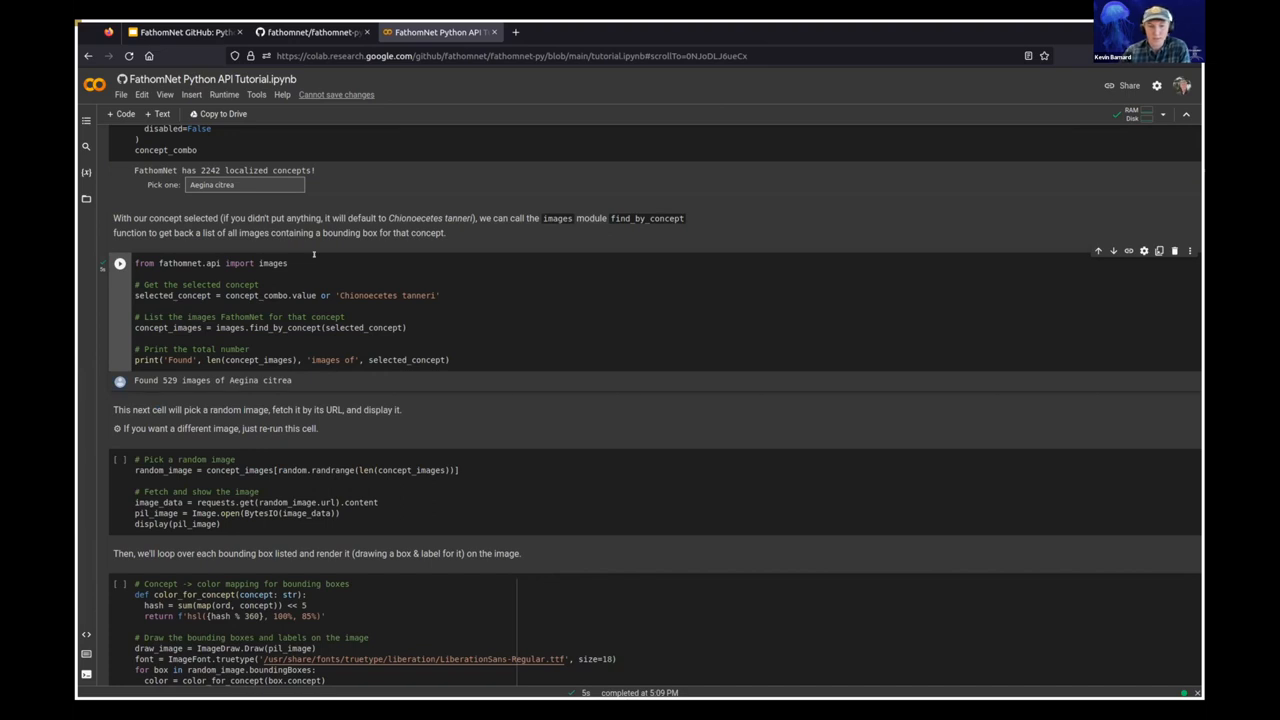
Run the random image cell to display an Aegina citrea jellyfish photo from FathomNet.
scroll("down", 3)
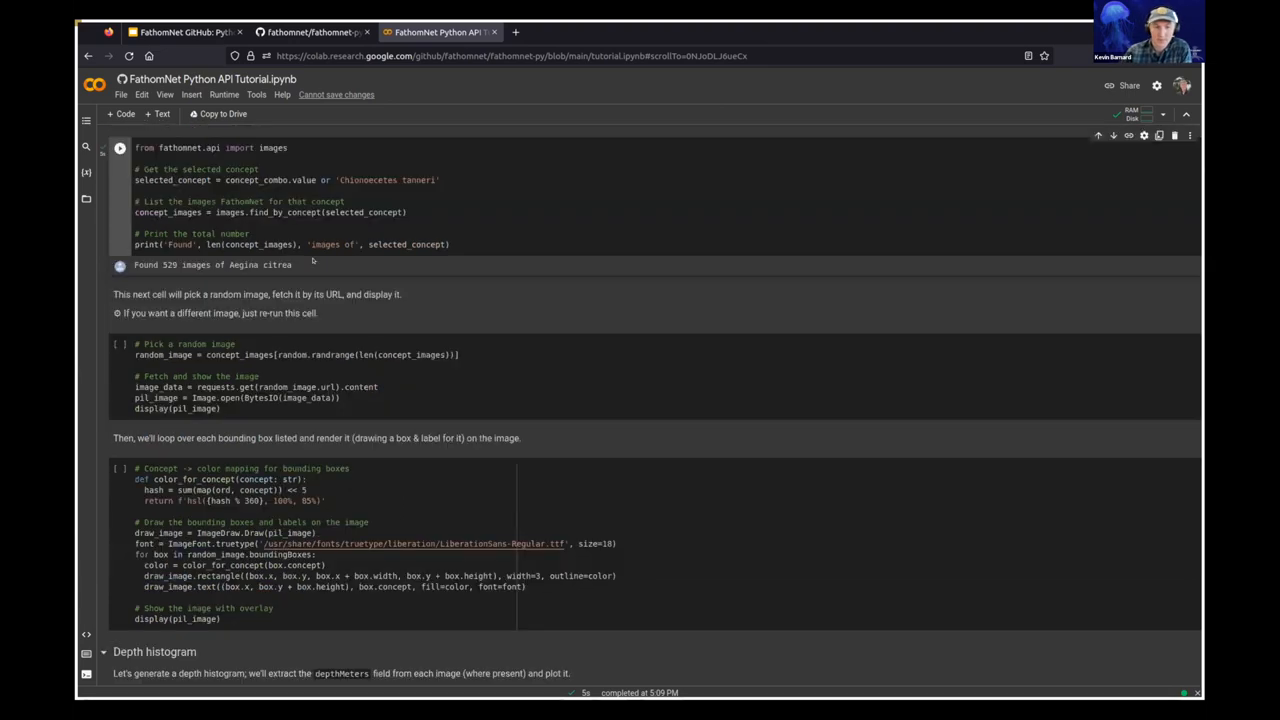
scroll("down", 3)
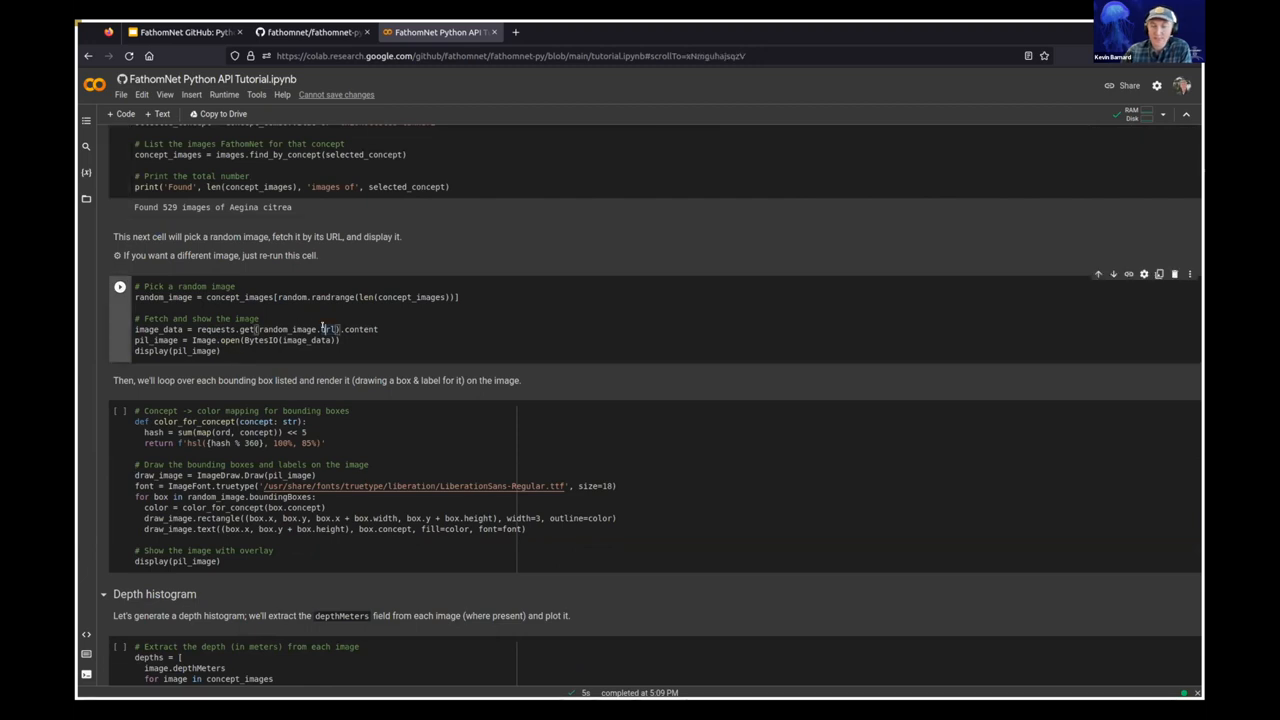
left_click(120, 287)
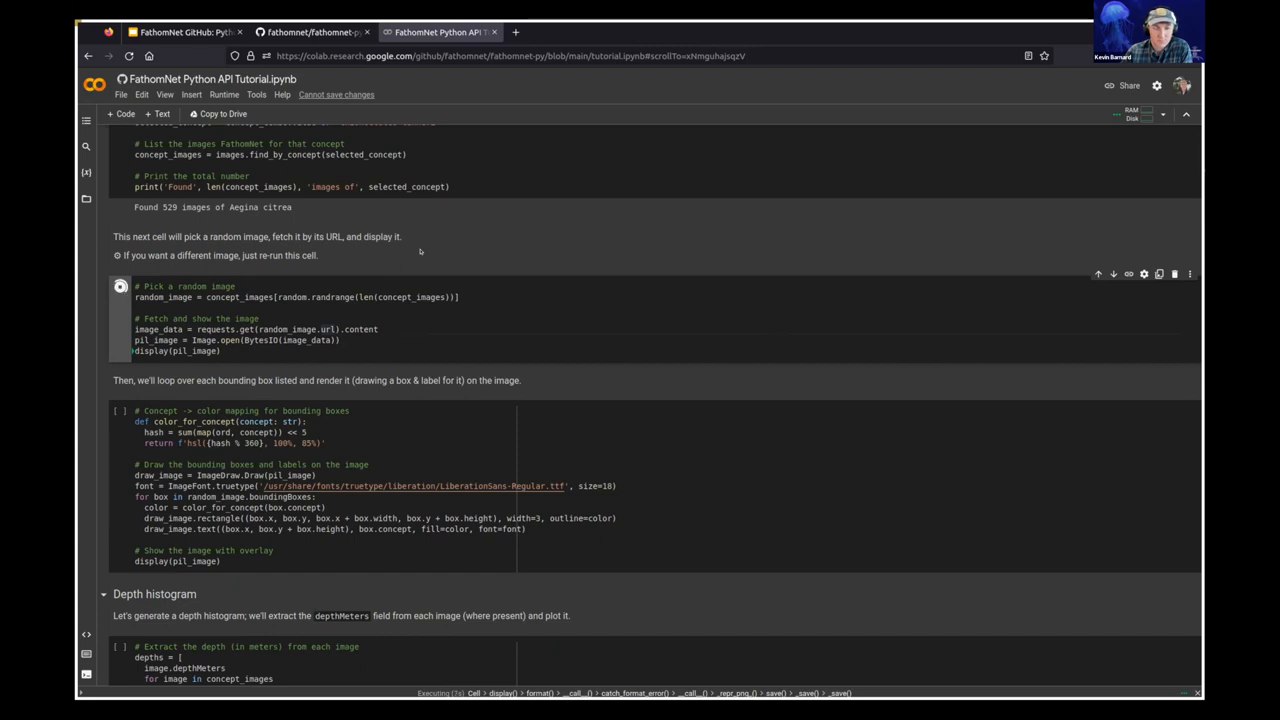
scroll("down", 3)
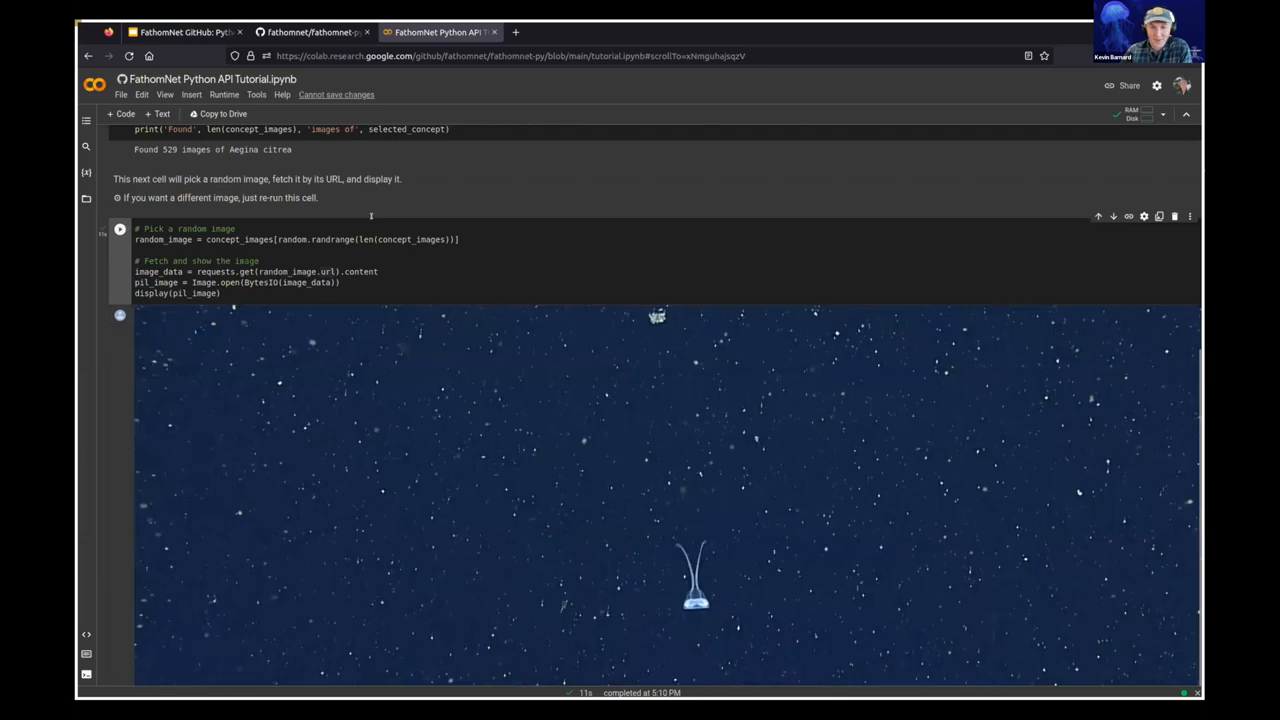
scroll("down", 3)
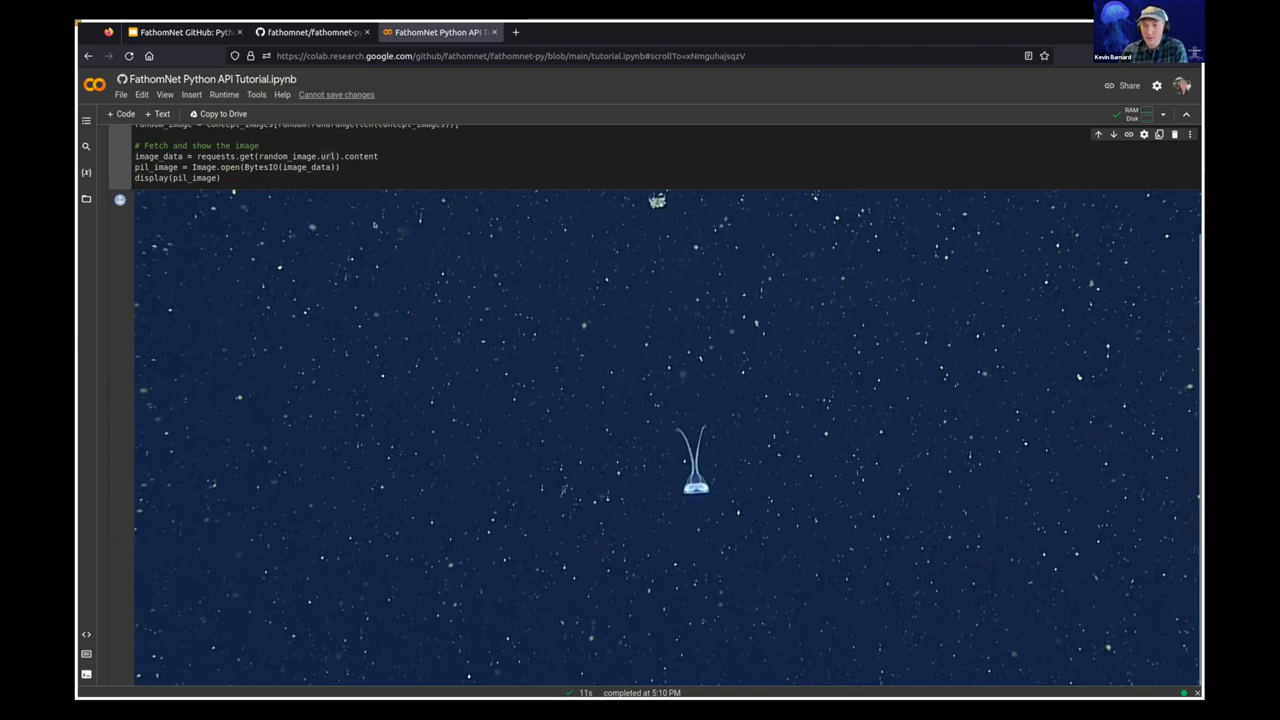
scroll("down", 3)
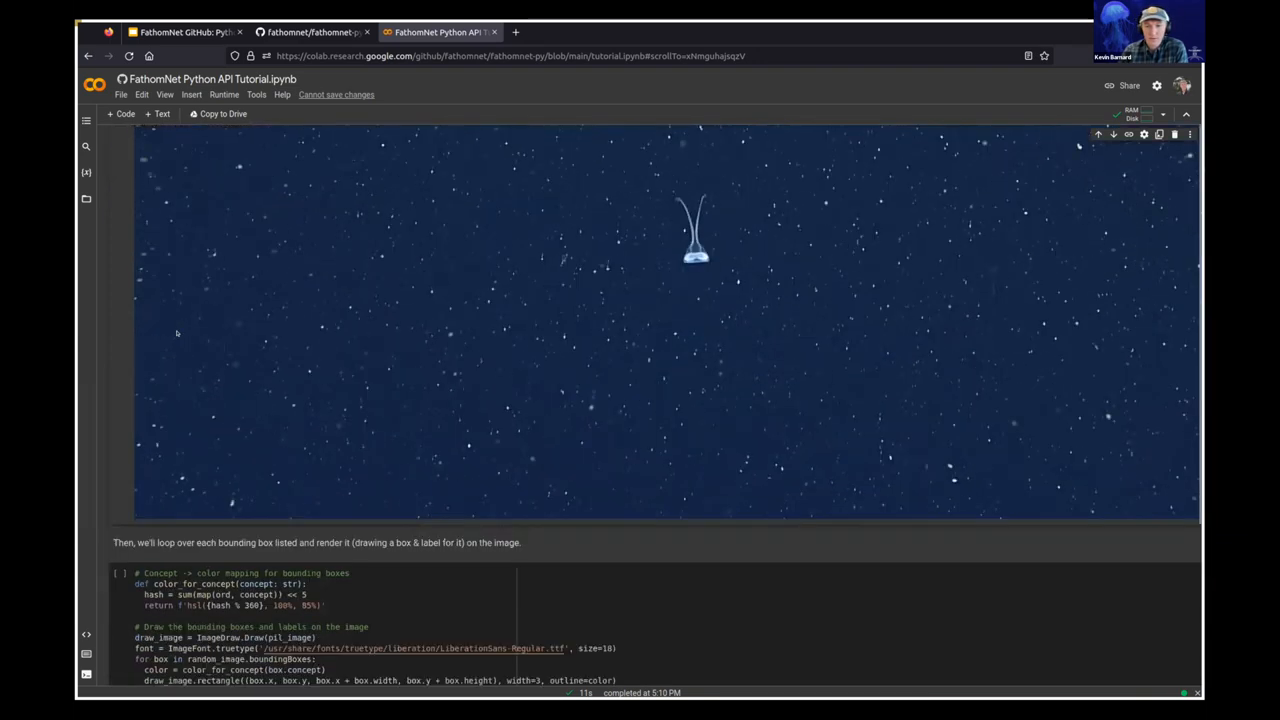
scroll("down", 3)
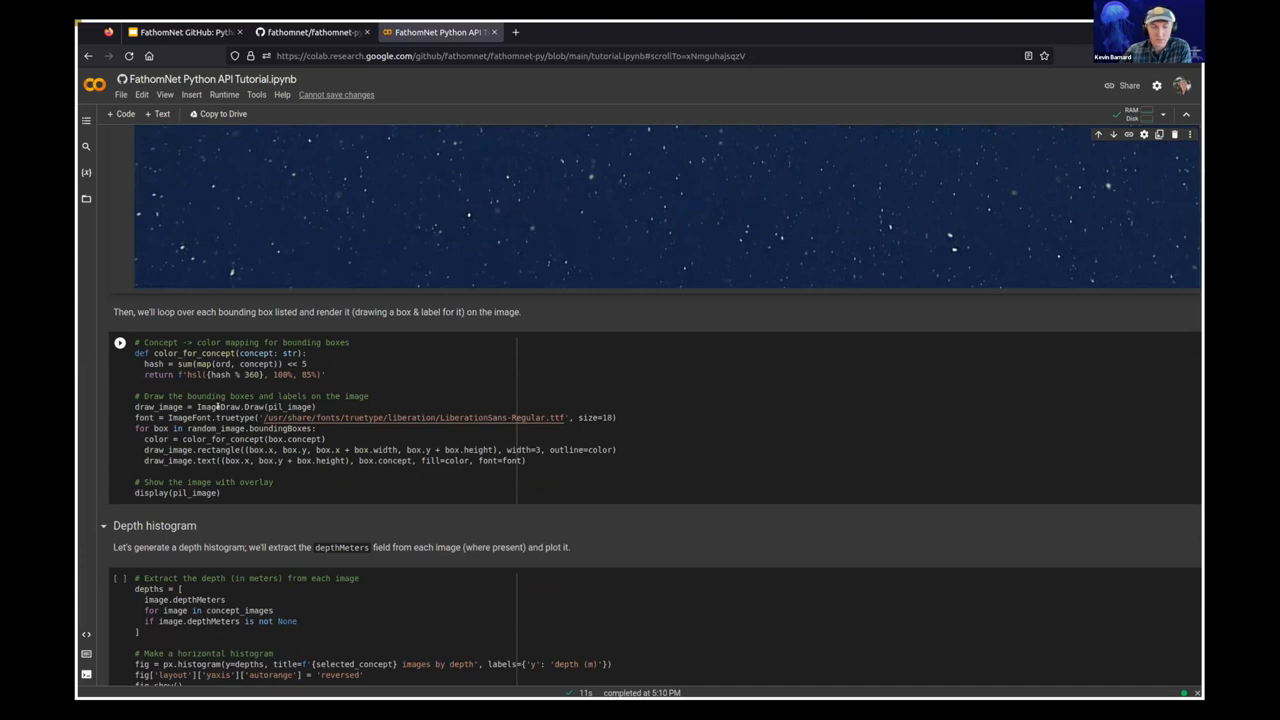
Run the drawing cell to outline and label the Aegina citrea jellyfish with its bounding box.
double_click(280, 428)
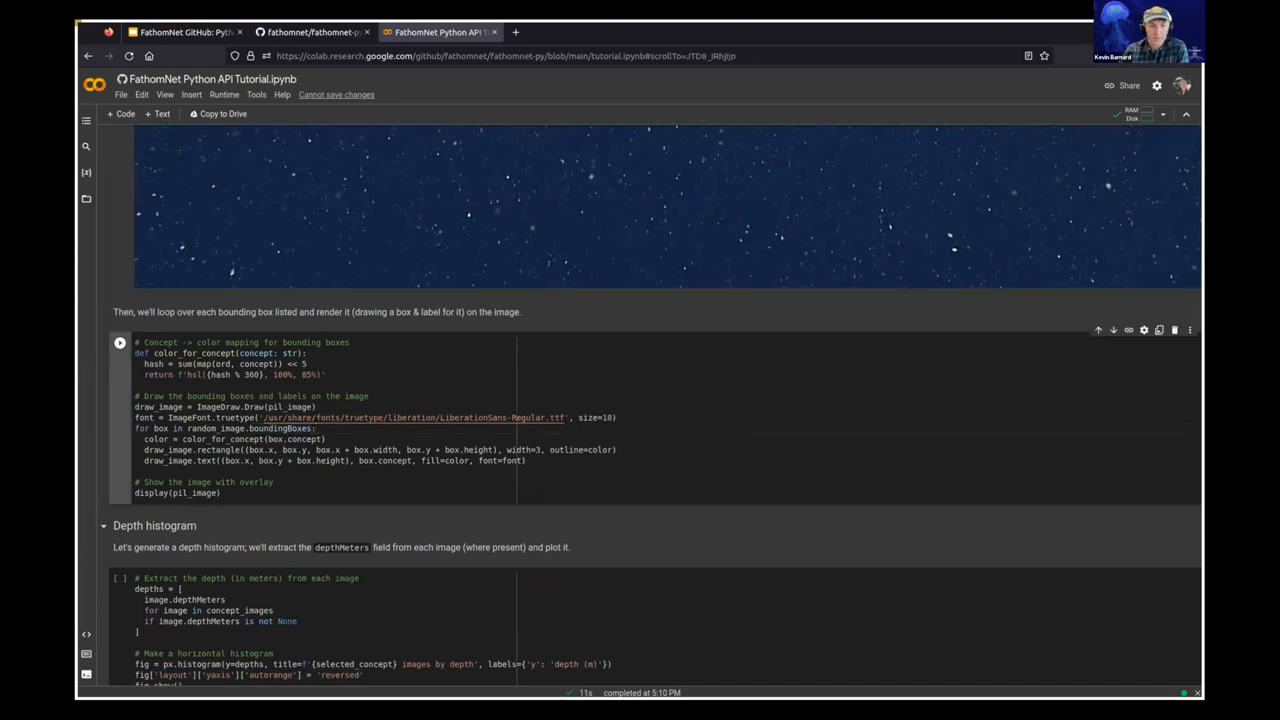
left_click(119, 342)
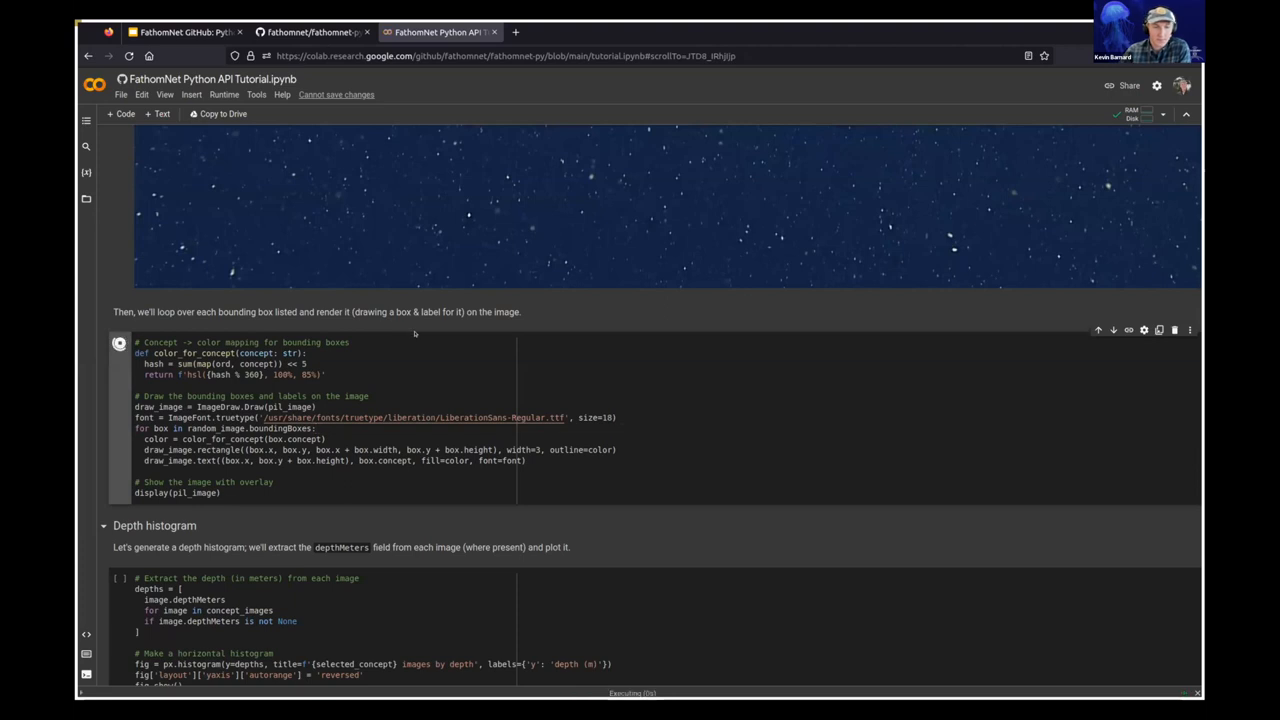
scroll("down", 3)
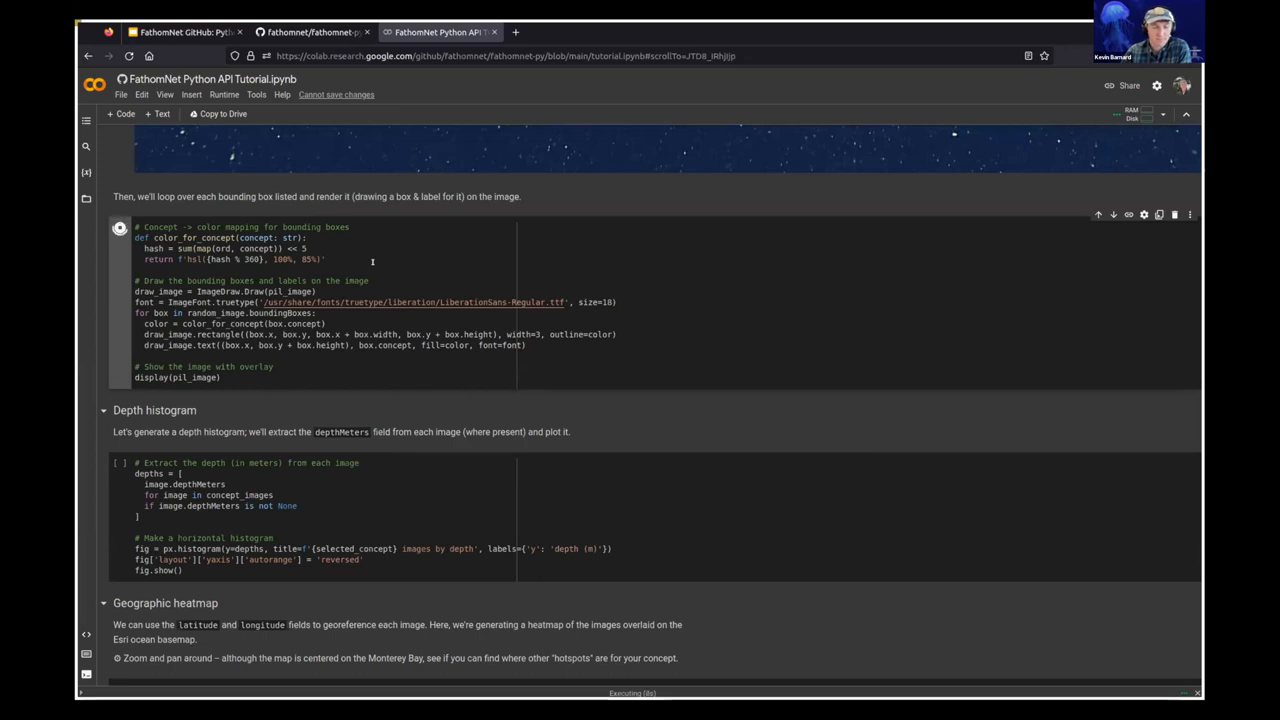
left_click(120, 227)
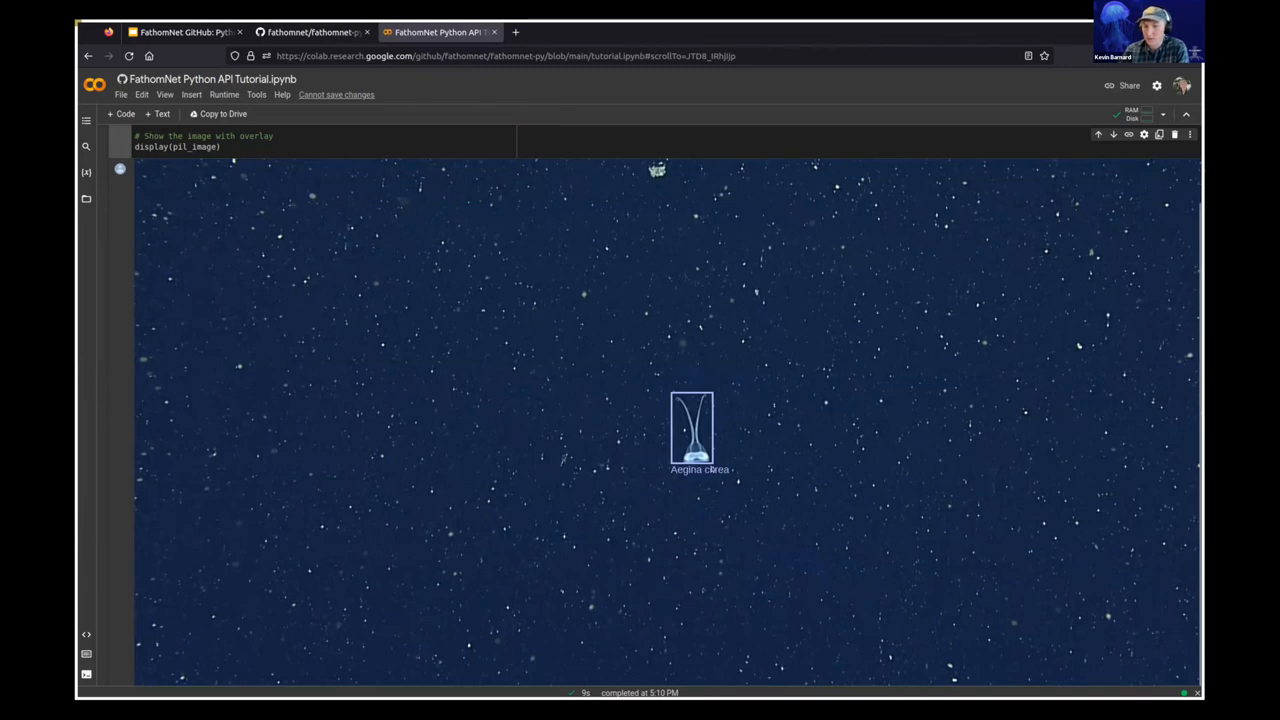
mouse_move(538, 495)
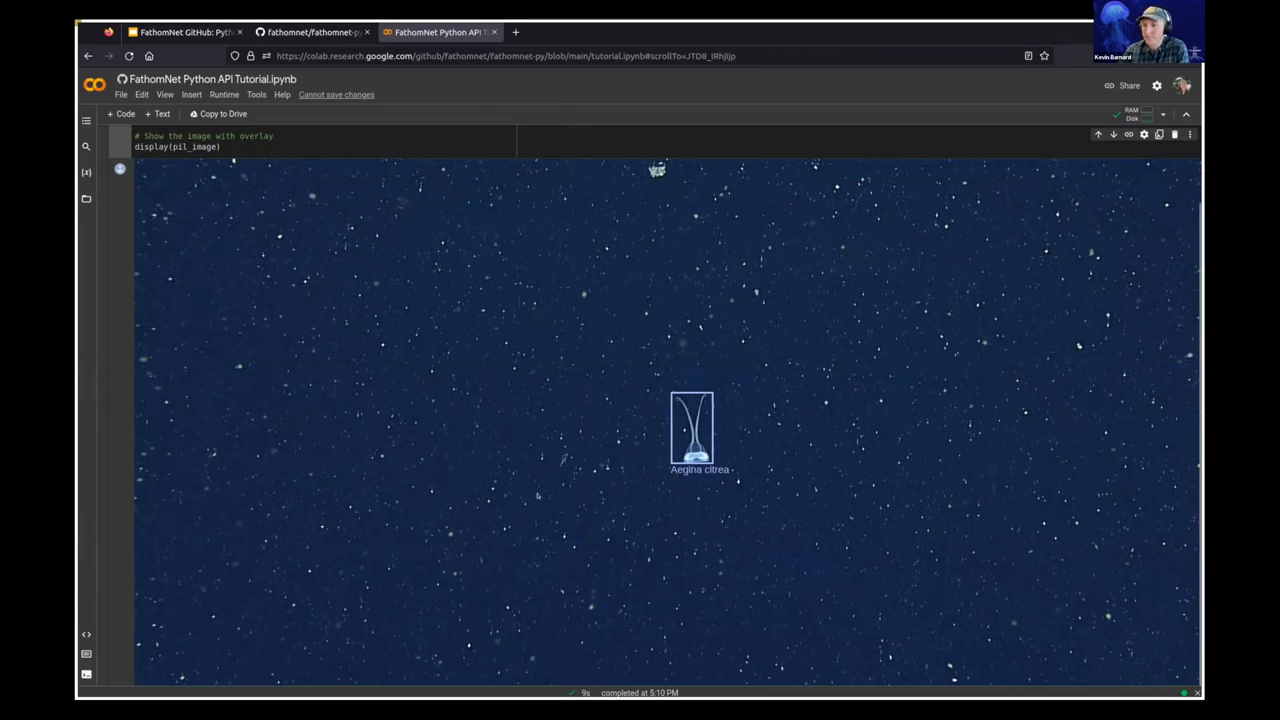
scroll("down", 3)
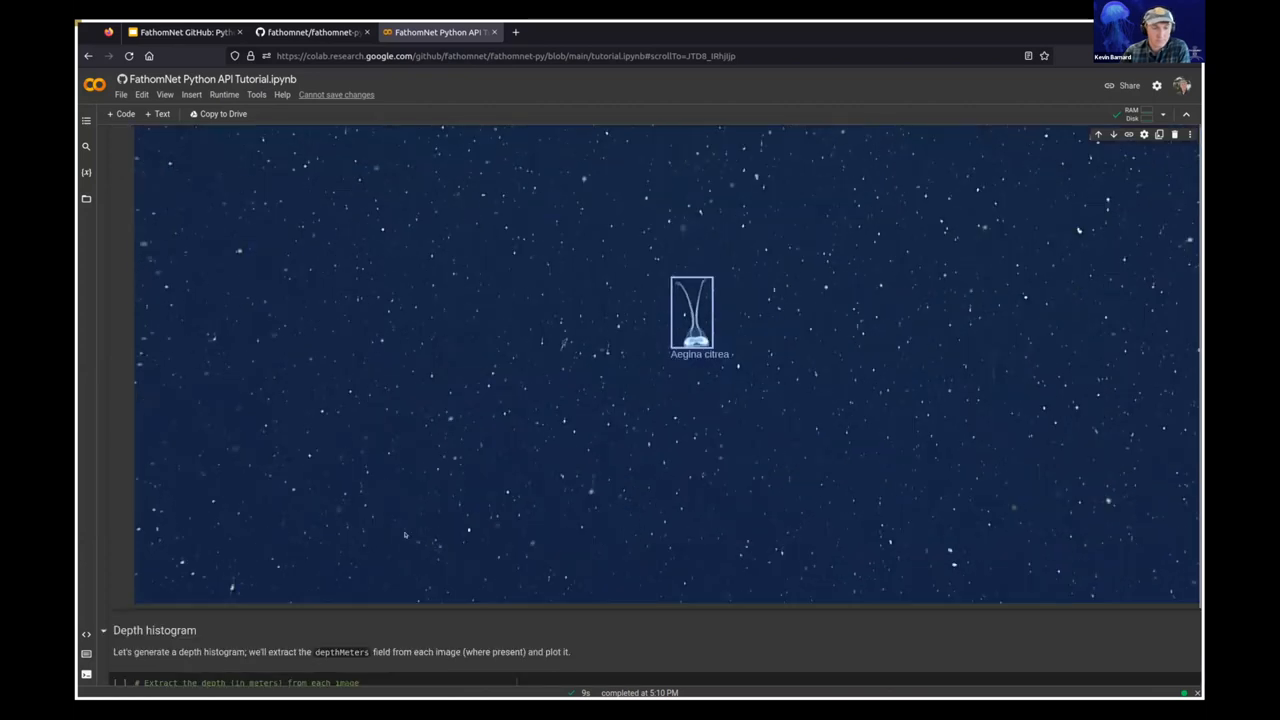
scroll("down", 3)
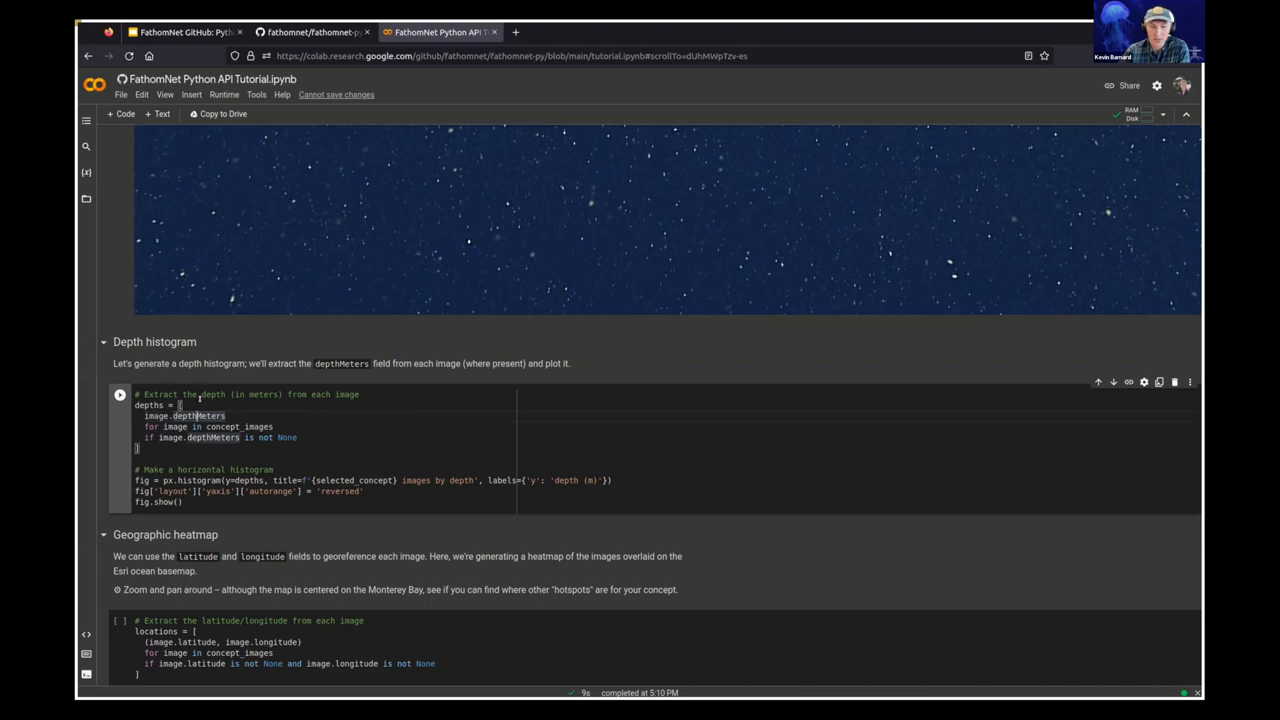
Run the Depth histogram cell, plotting Aegina citrea images by depth peaking near 1300 m.
left_click(119, 394)
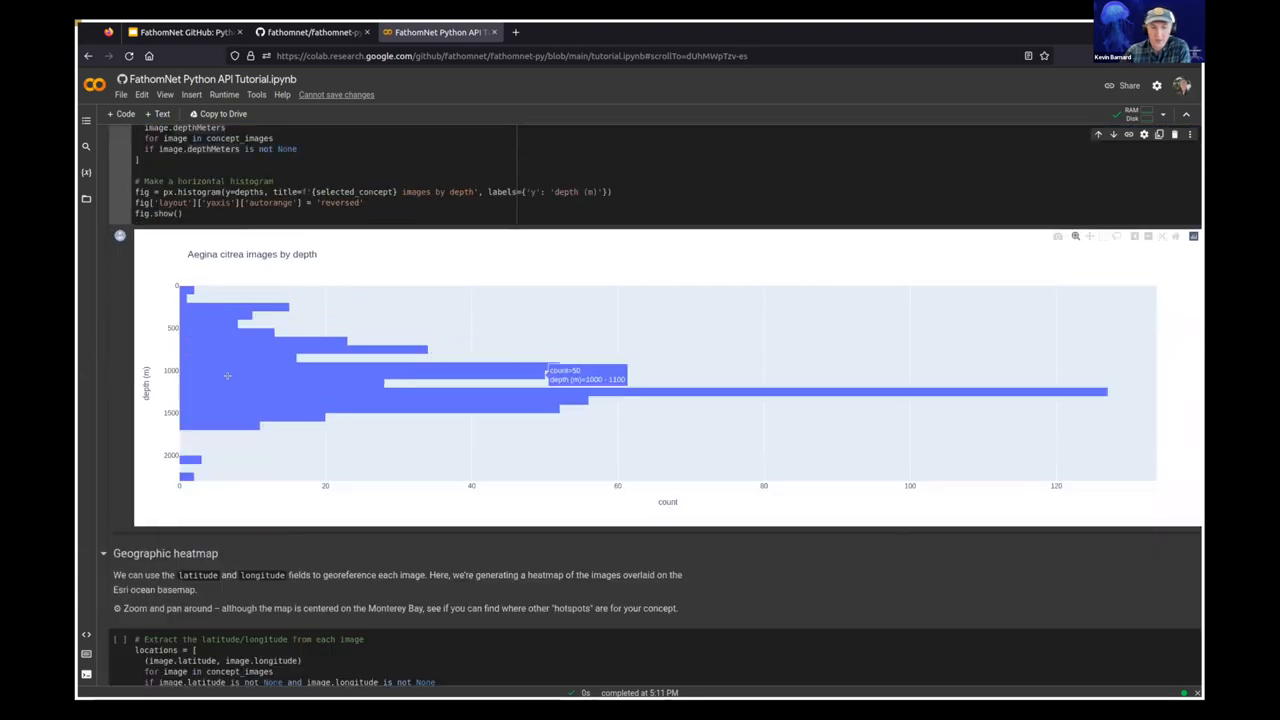
mouse_move(598, 391)
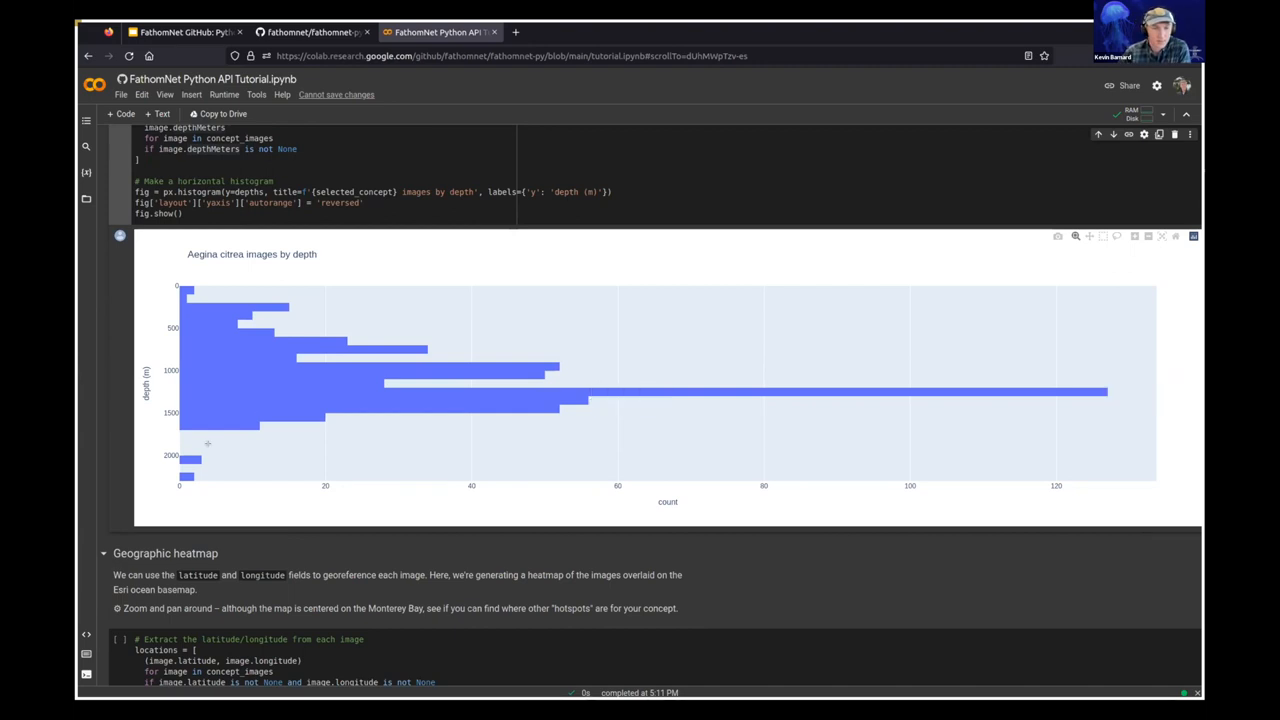
scroll("down", 3)
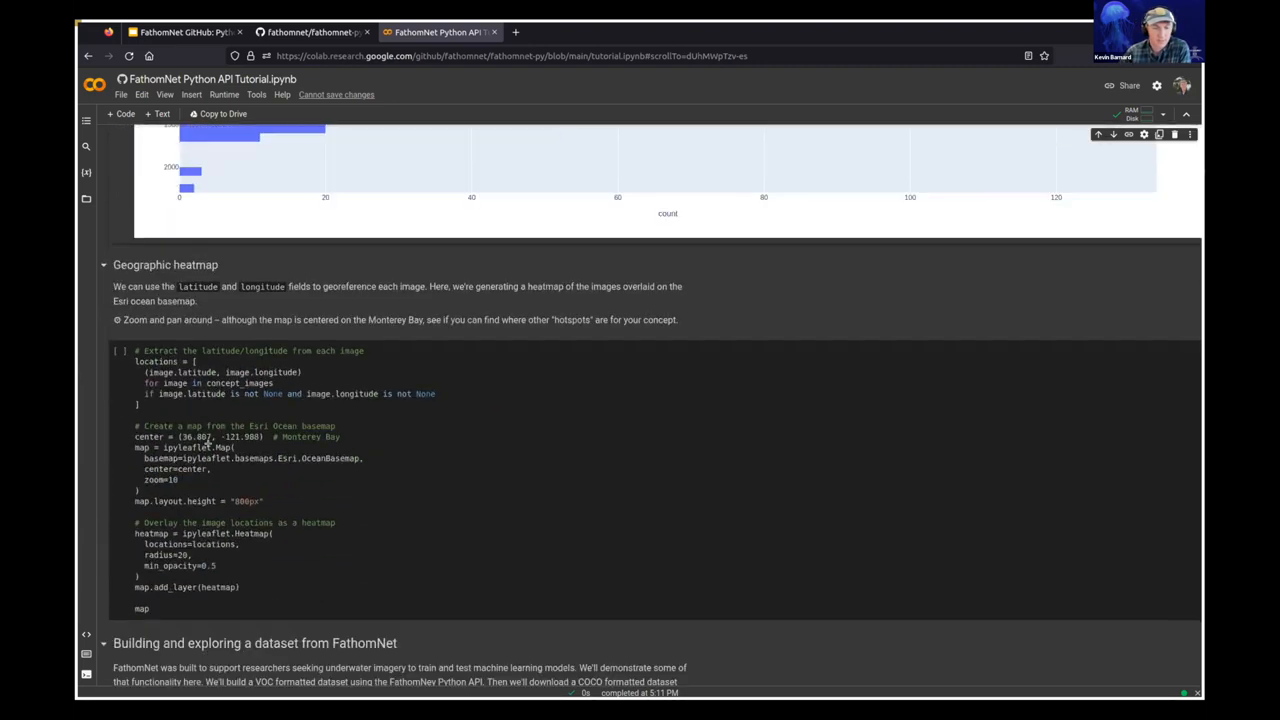
Run the Geographic heatmap cell and zoom out to see Pacific coast hotspots.
double_click(197, 372)
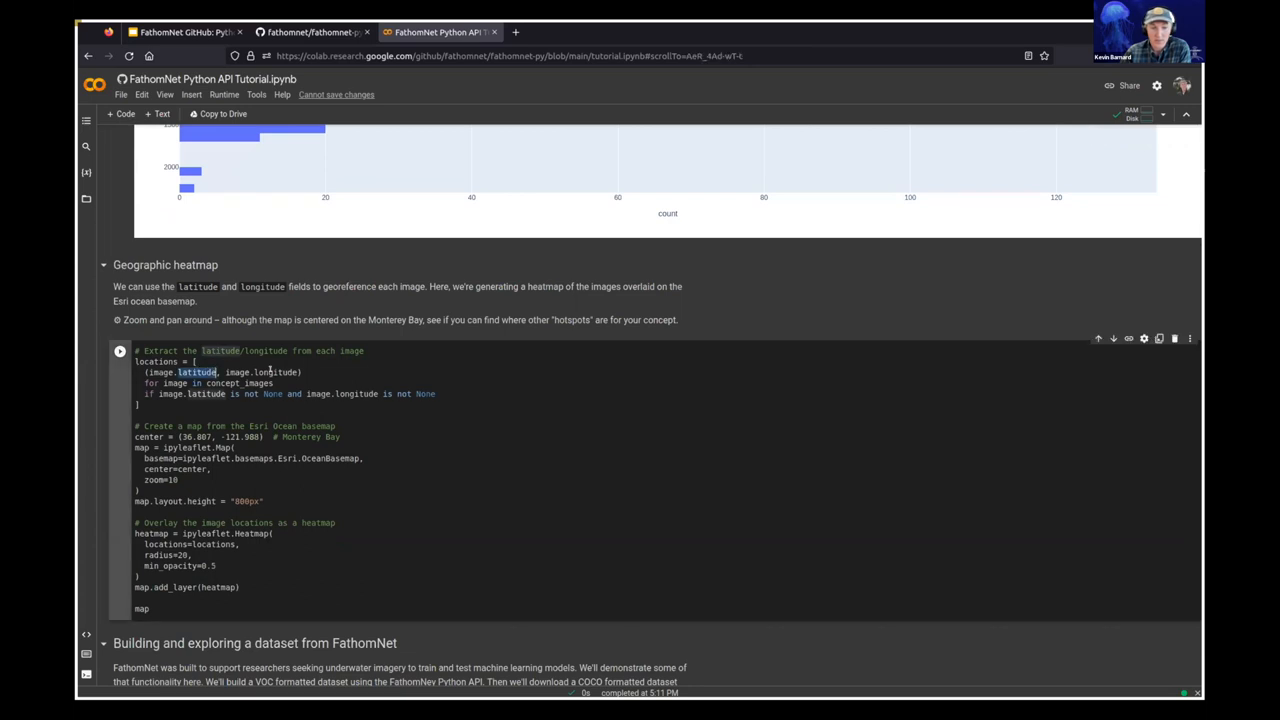
mouse_move(275, 372)
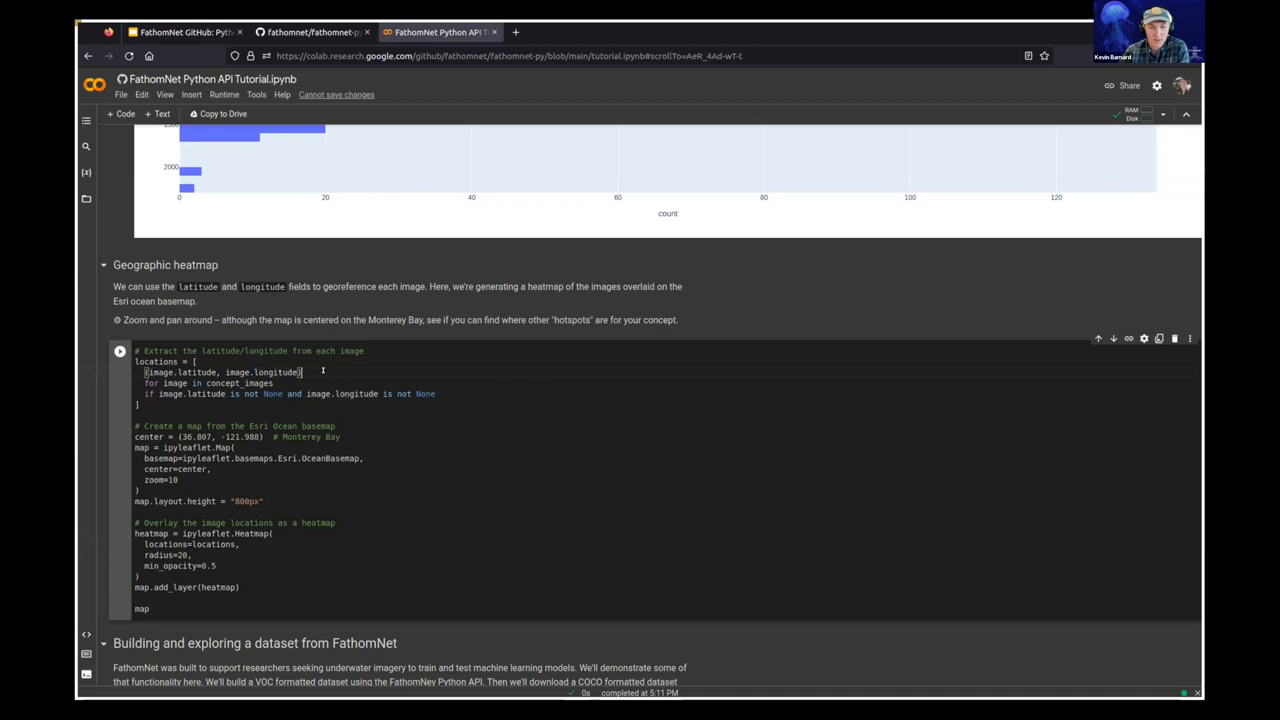
scroll("down", 3)
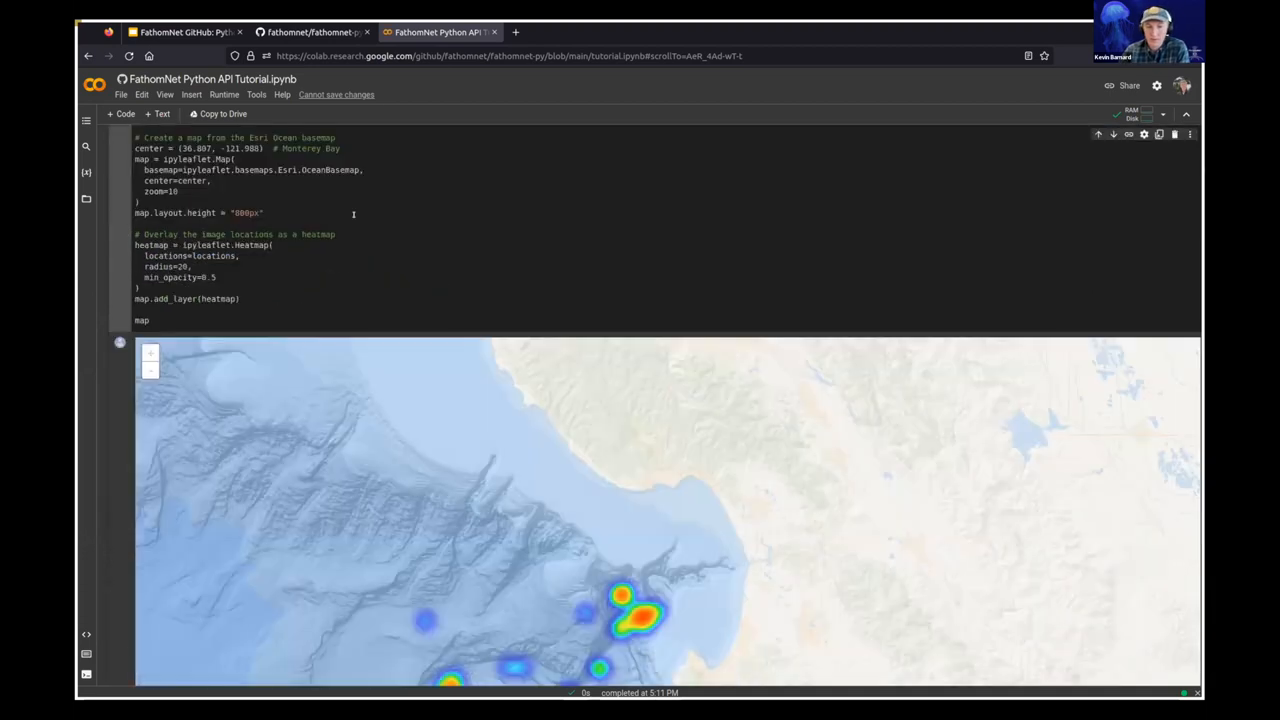
scroll("down", 3)
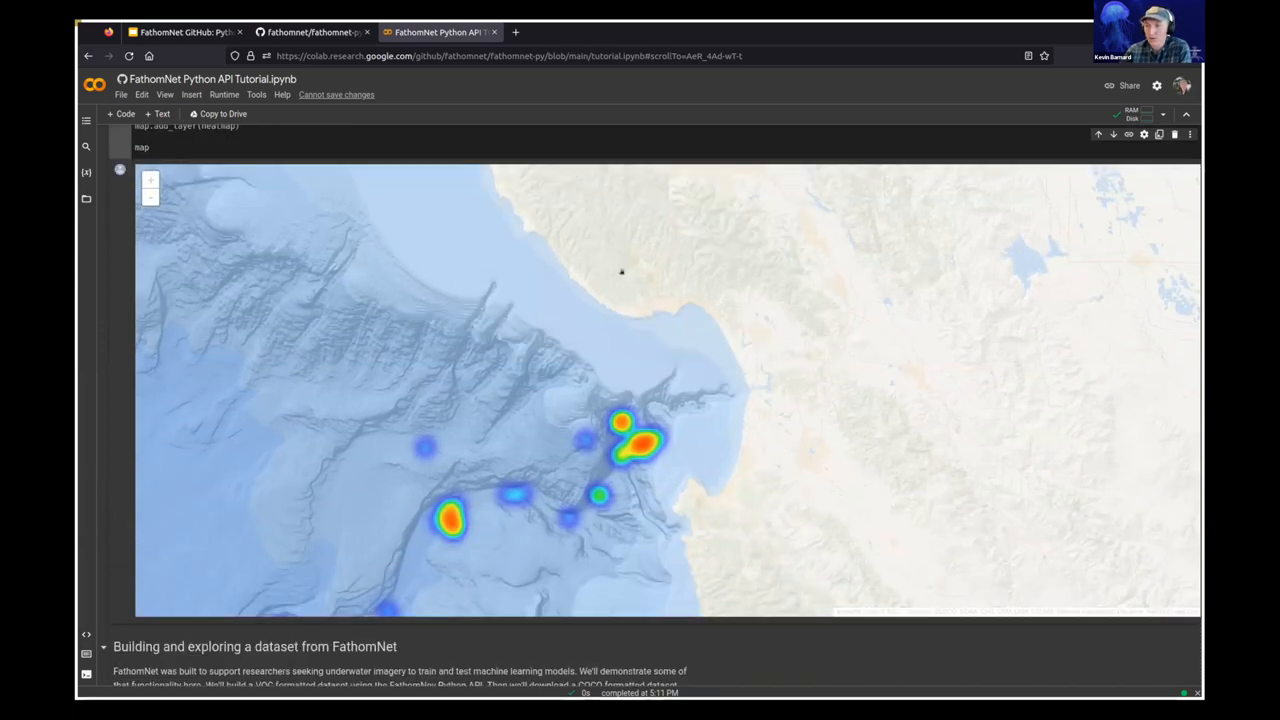
mouse_move(487, 324)
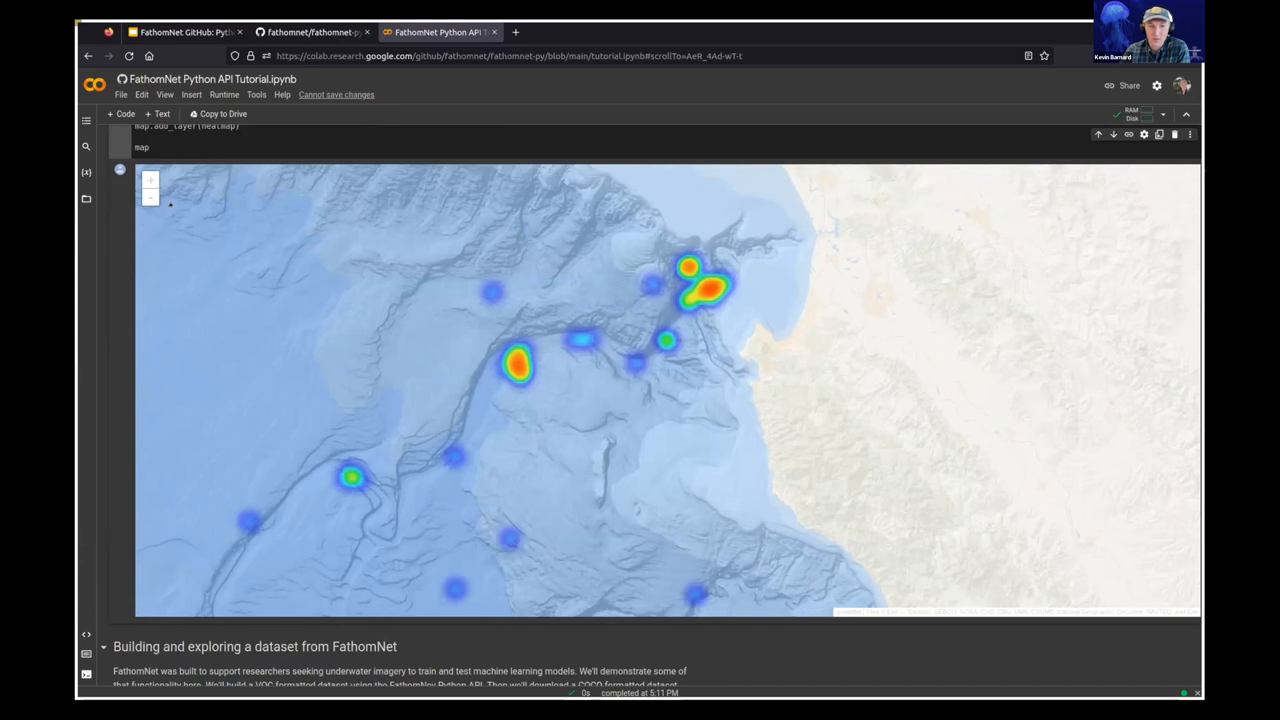
left_click(149, 197)
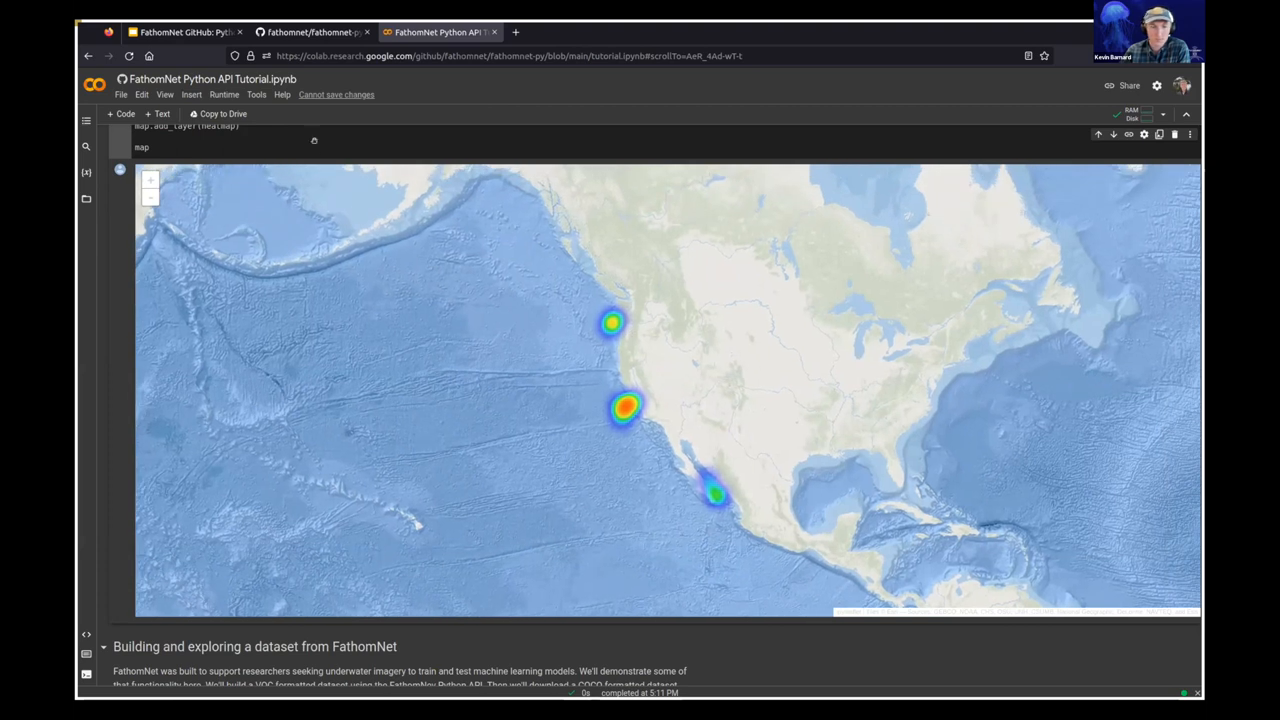
scroll("down", 3)
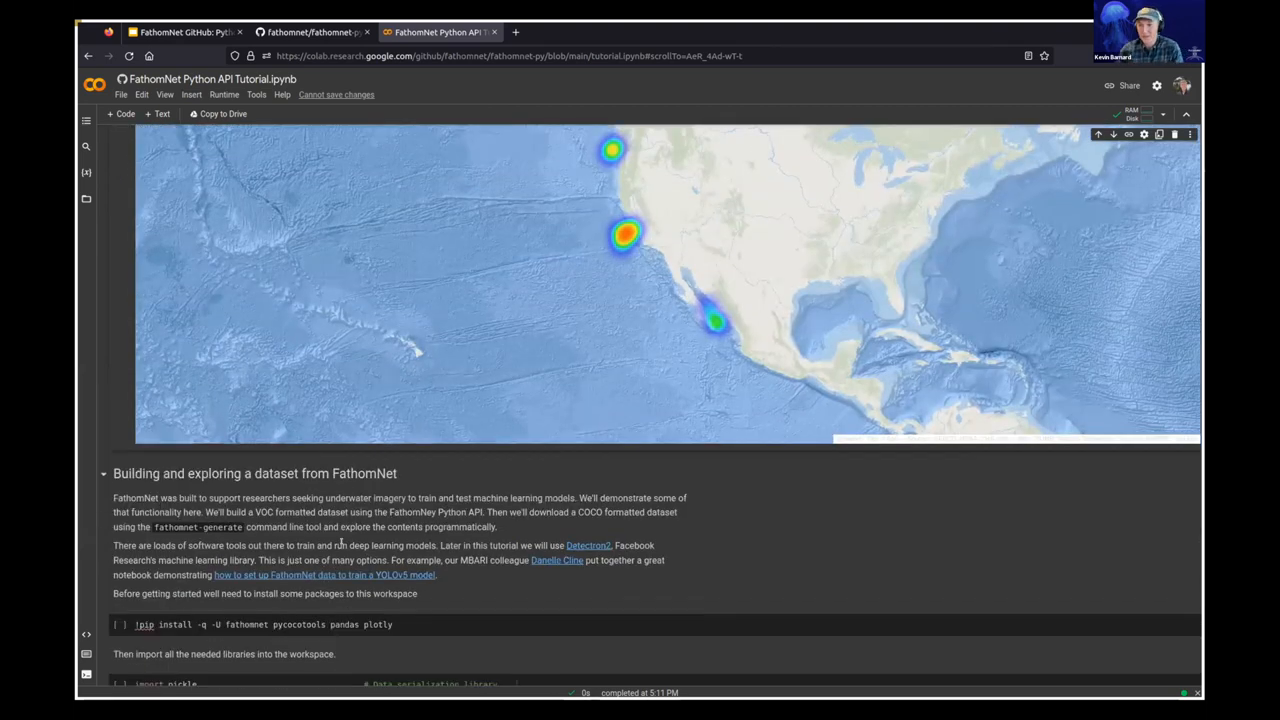